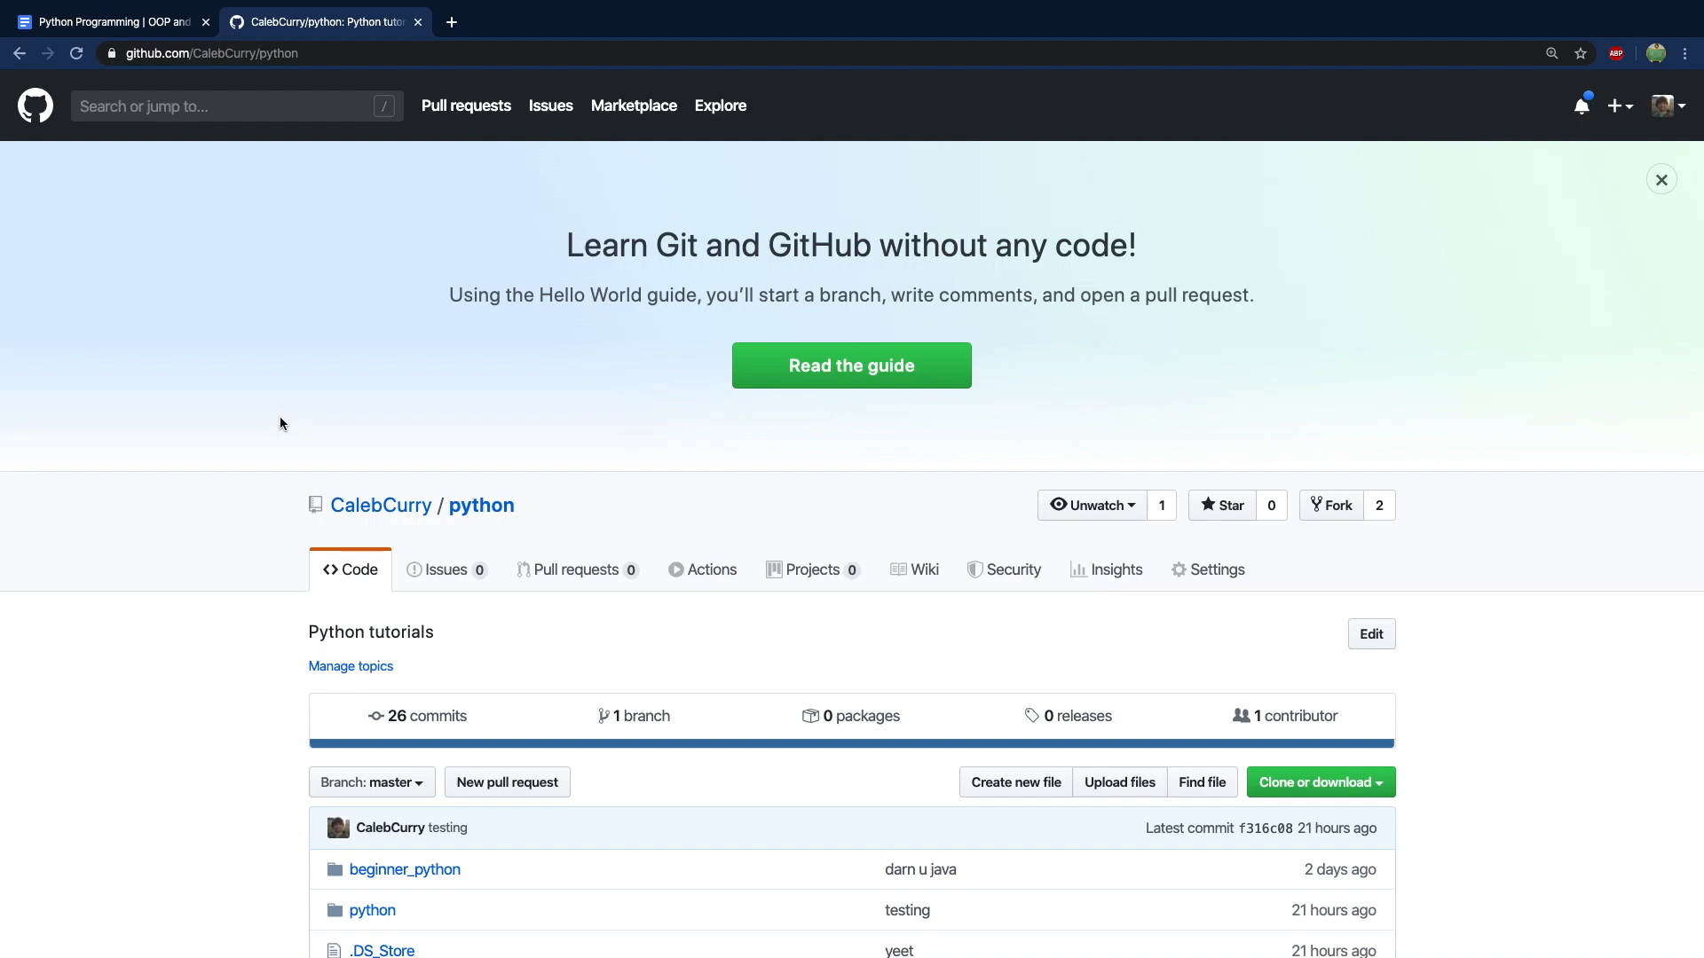
mouse_move(215, 393)
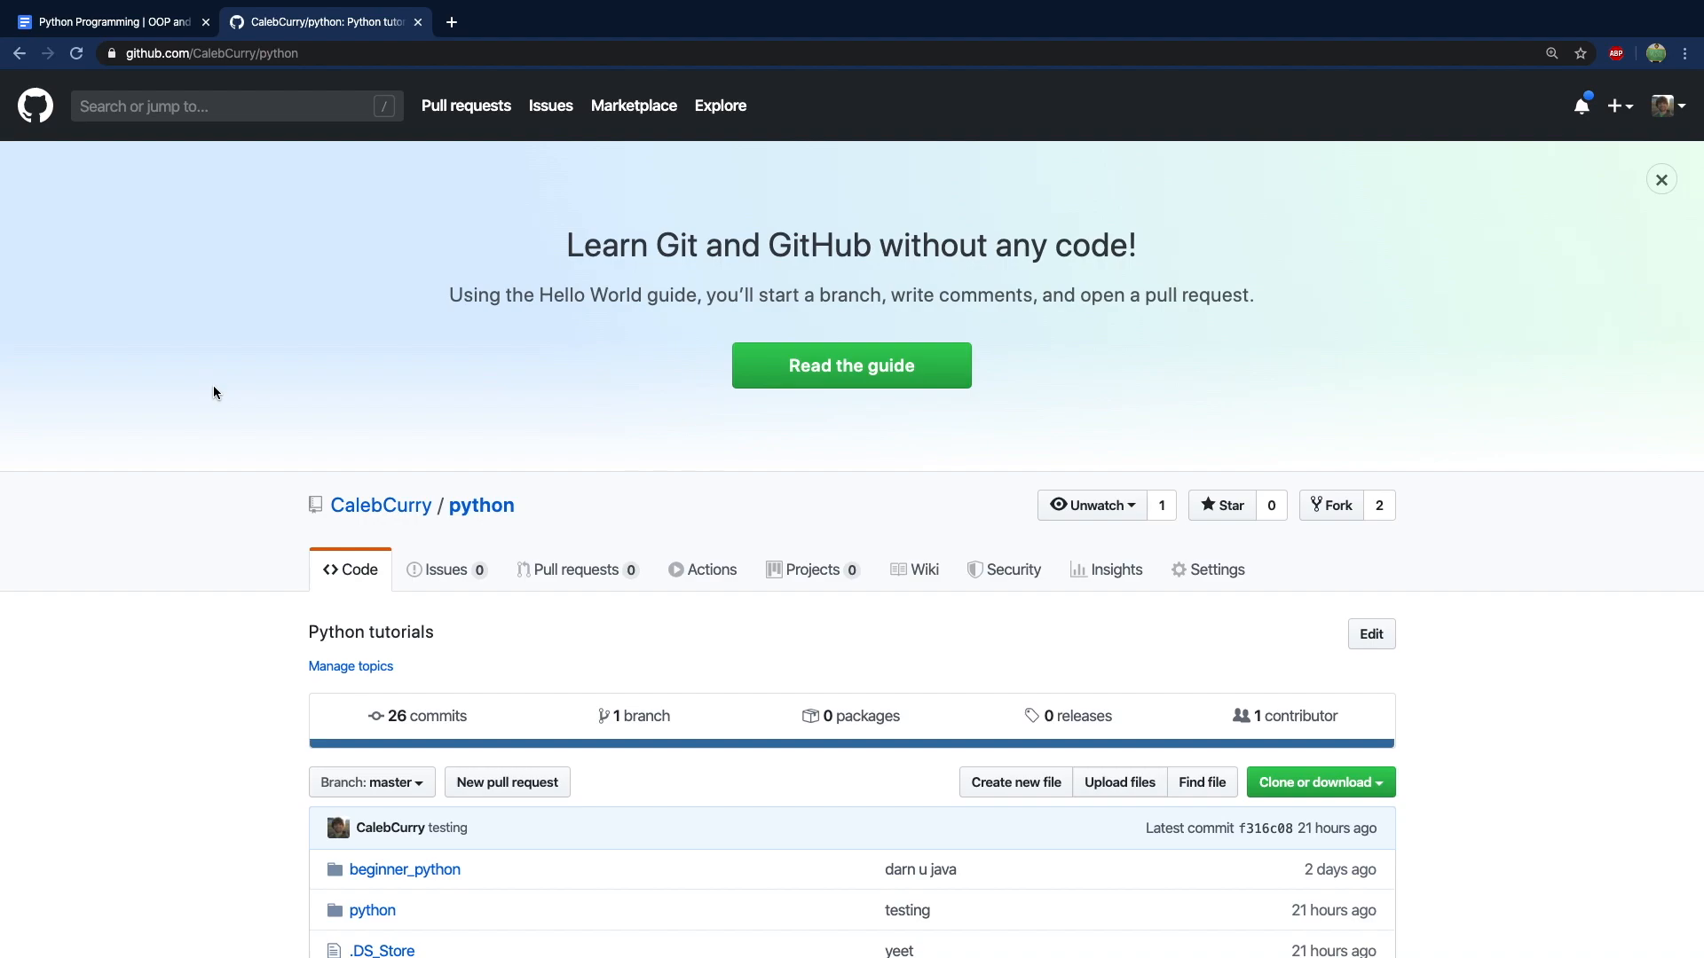
mouse_move(274, 71)
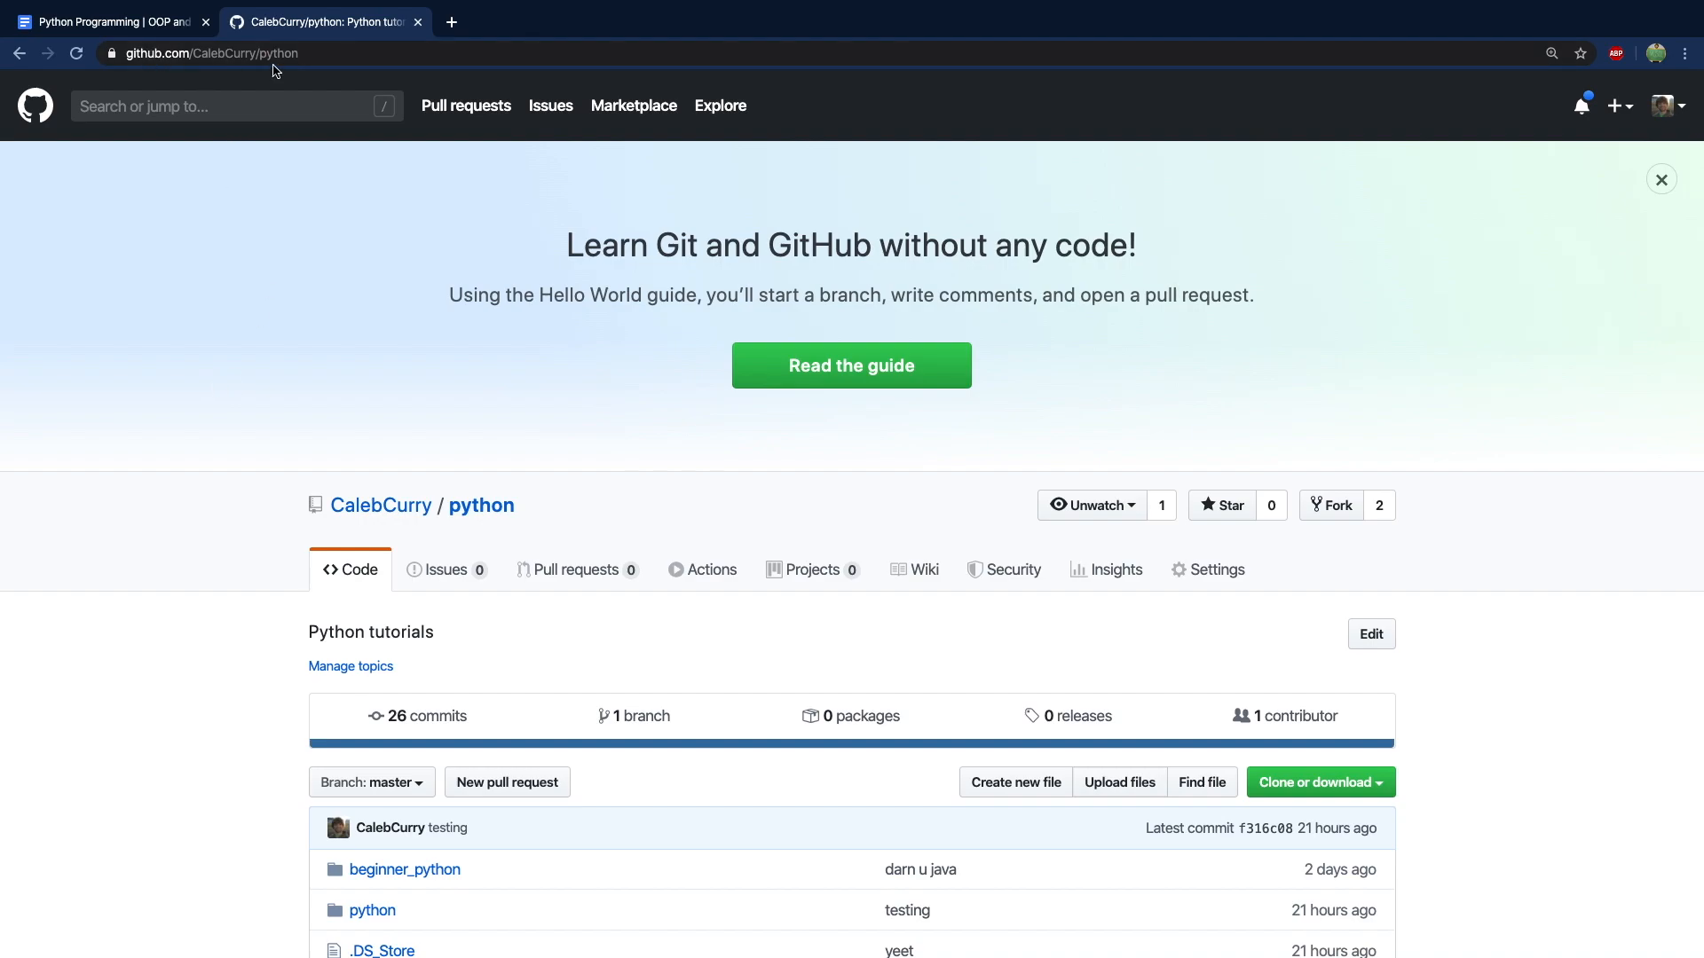
Navigate into the python folder of the repository and view the 01-intro.py file.
scroll(down, 3)
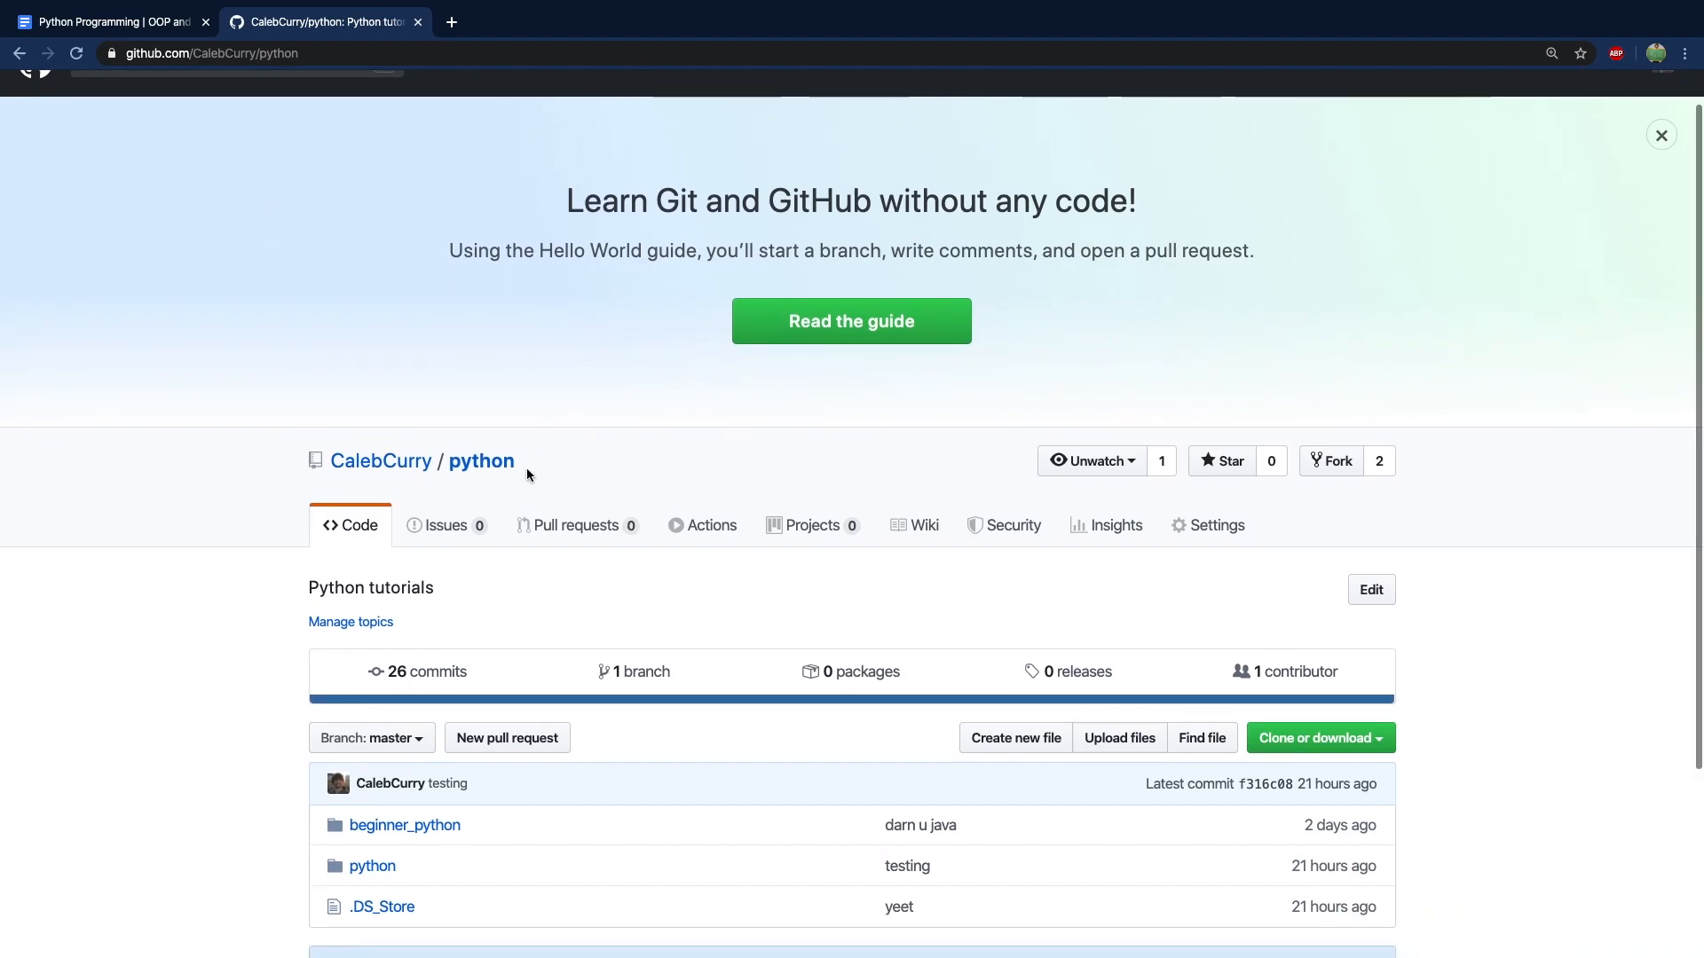
mouse_move(392, 889)
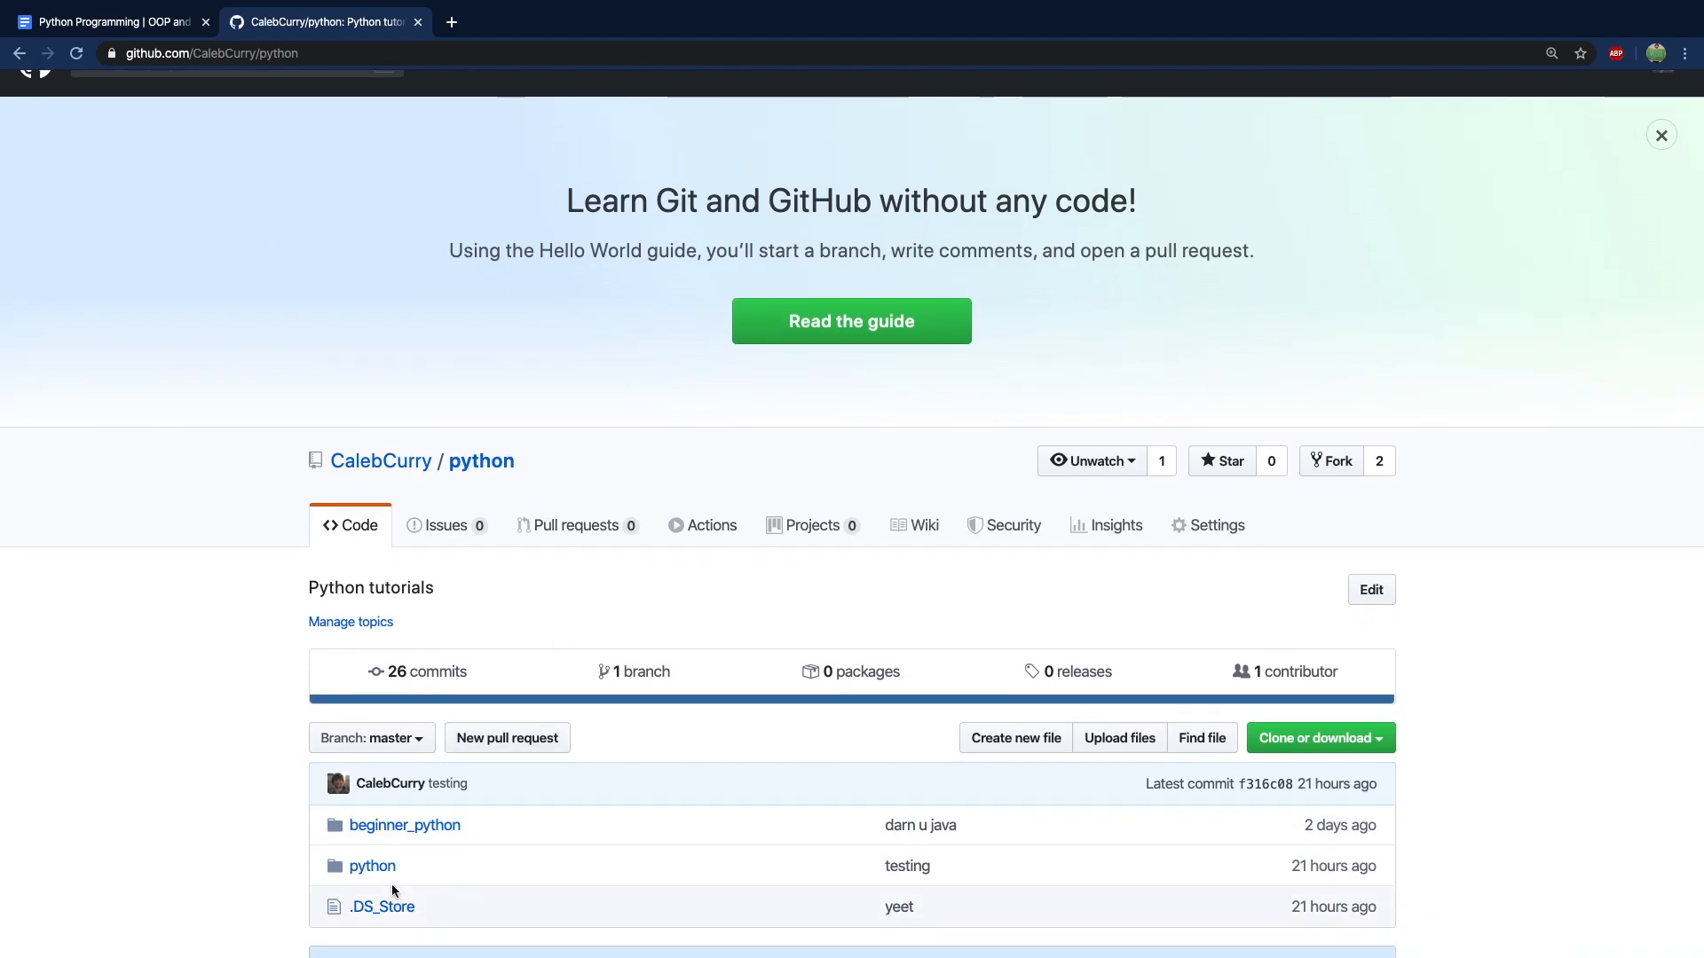
click(371, 866)
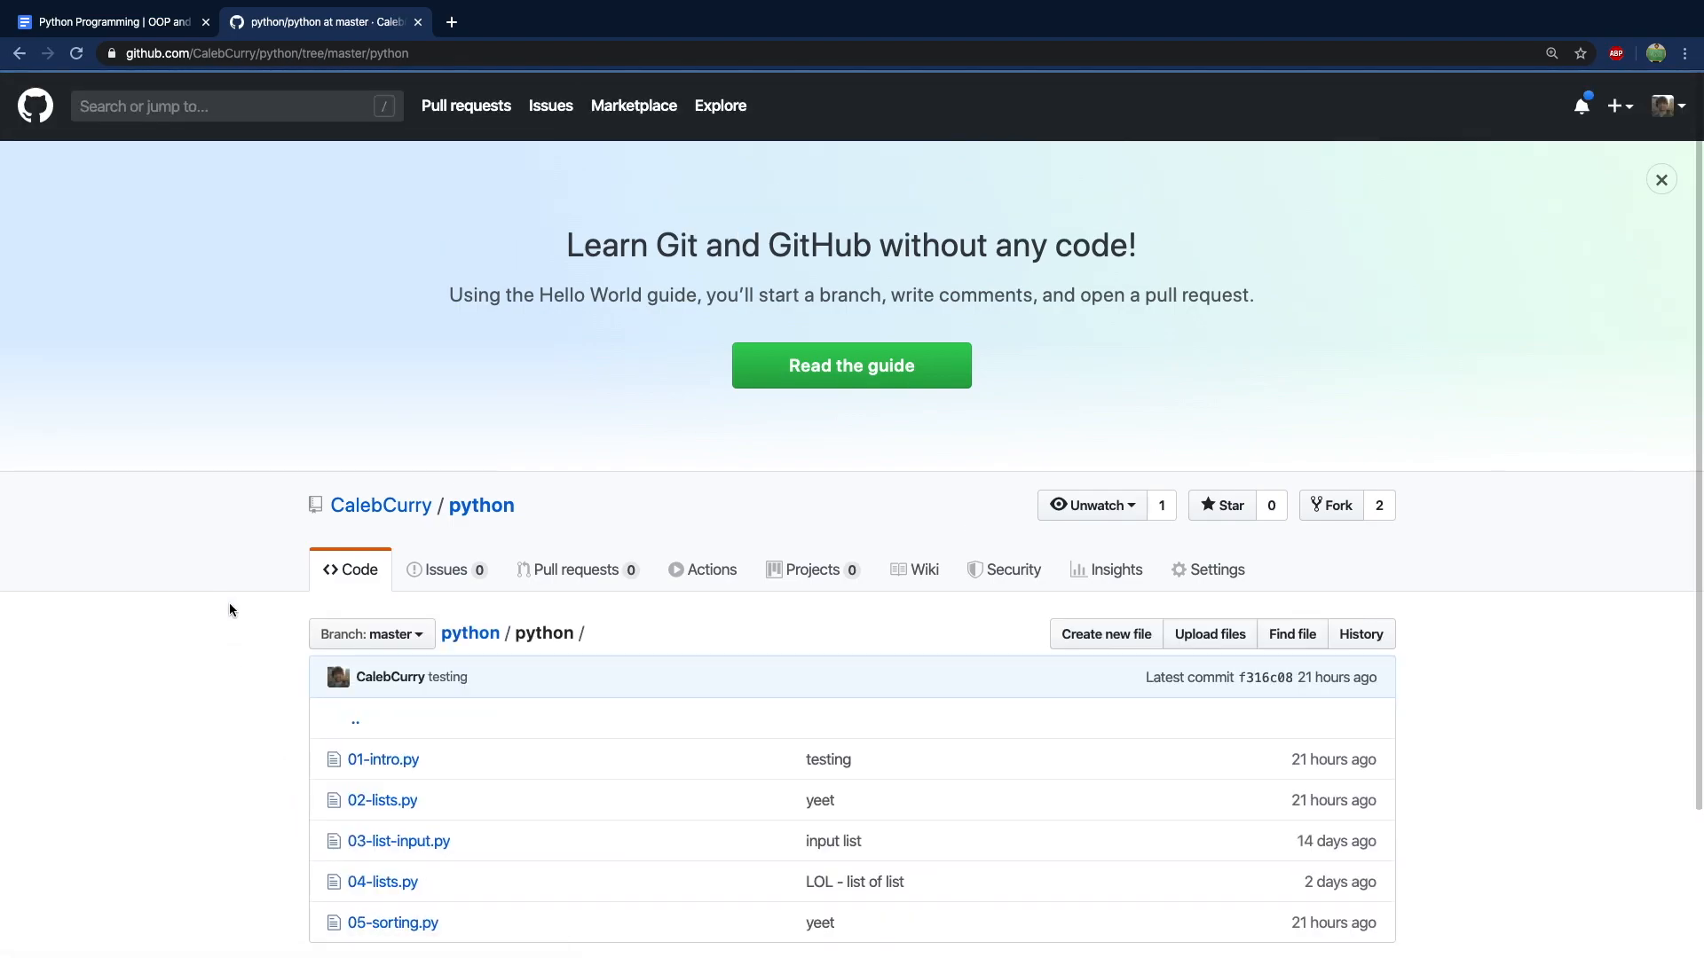
scroll(down, 3)
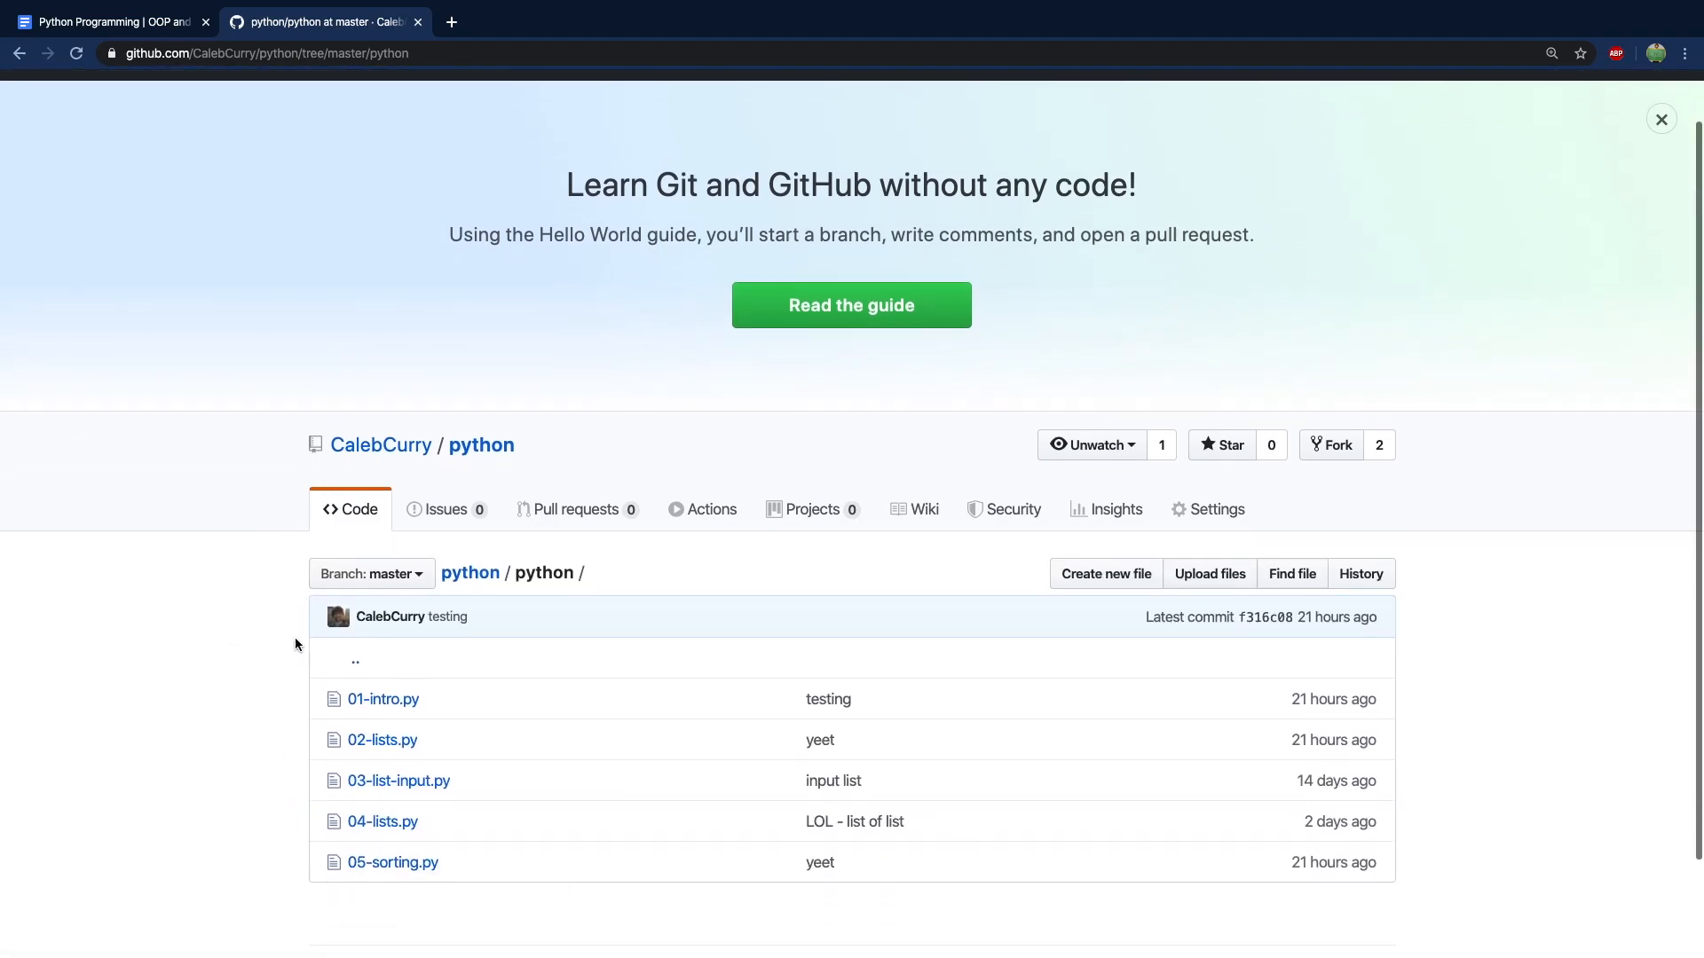
mouse_move(384, 700)
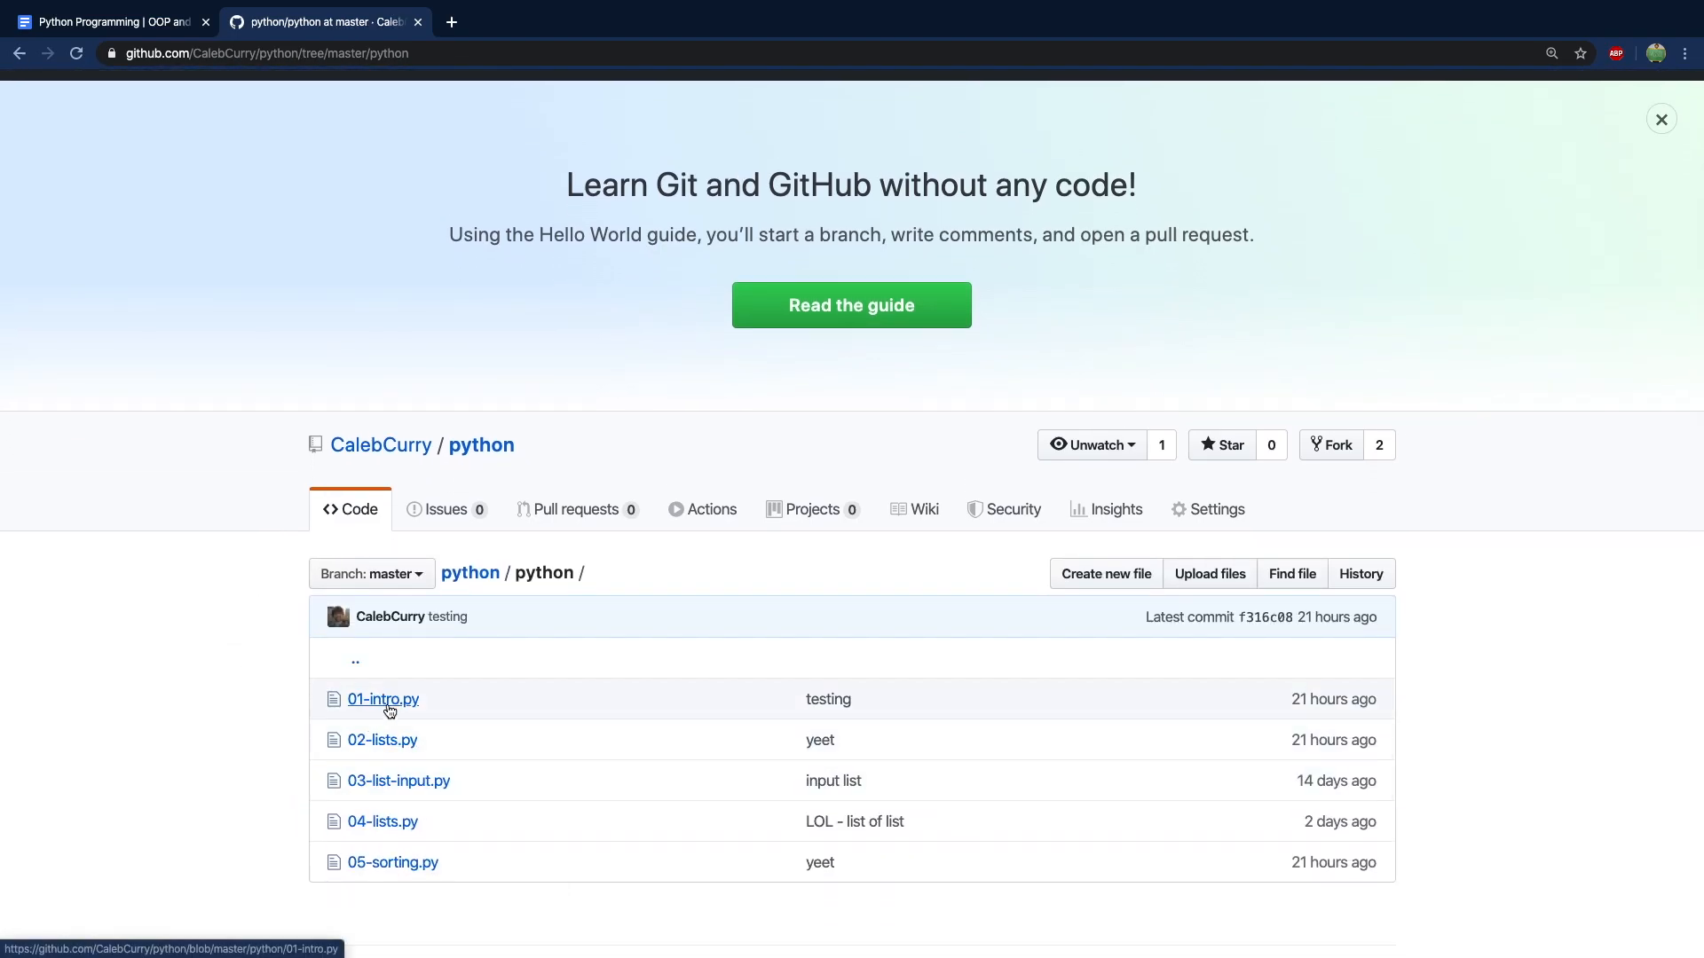
click(383, 700)
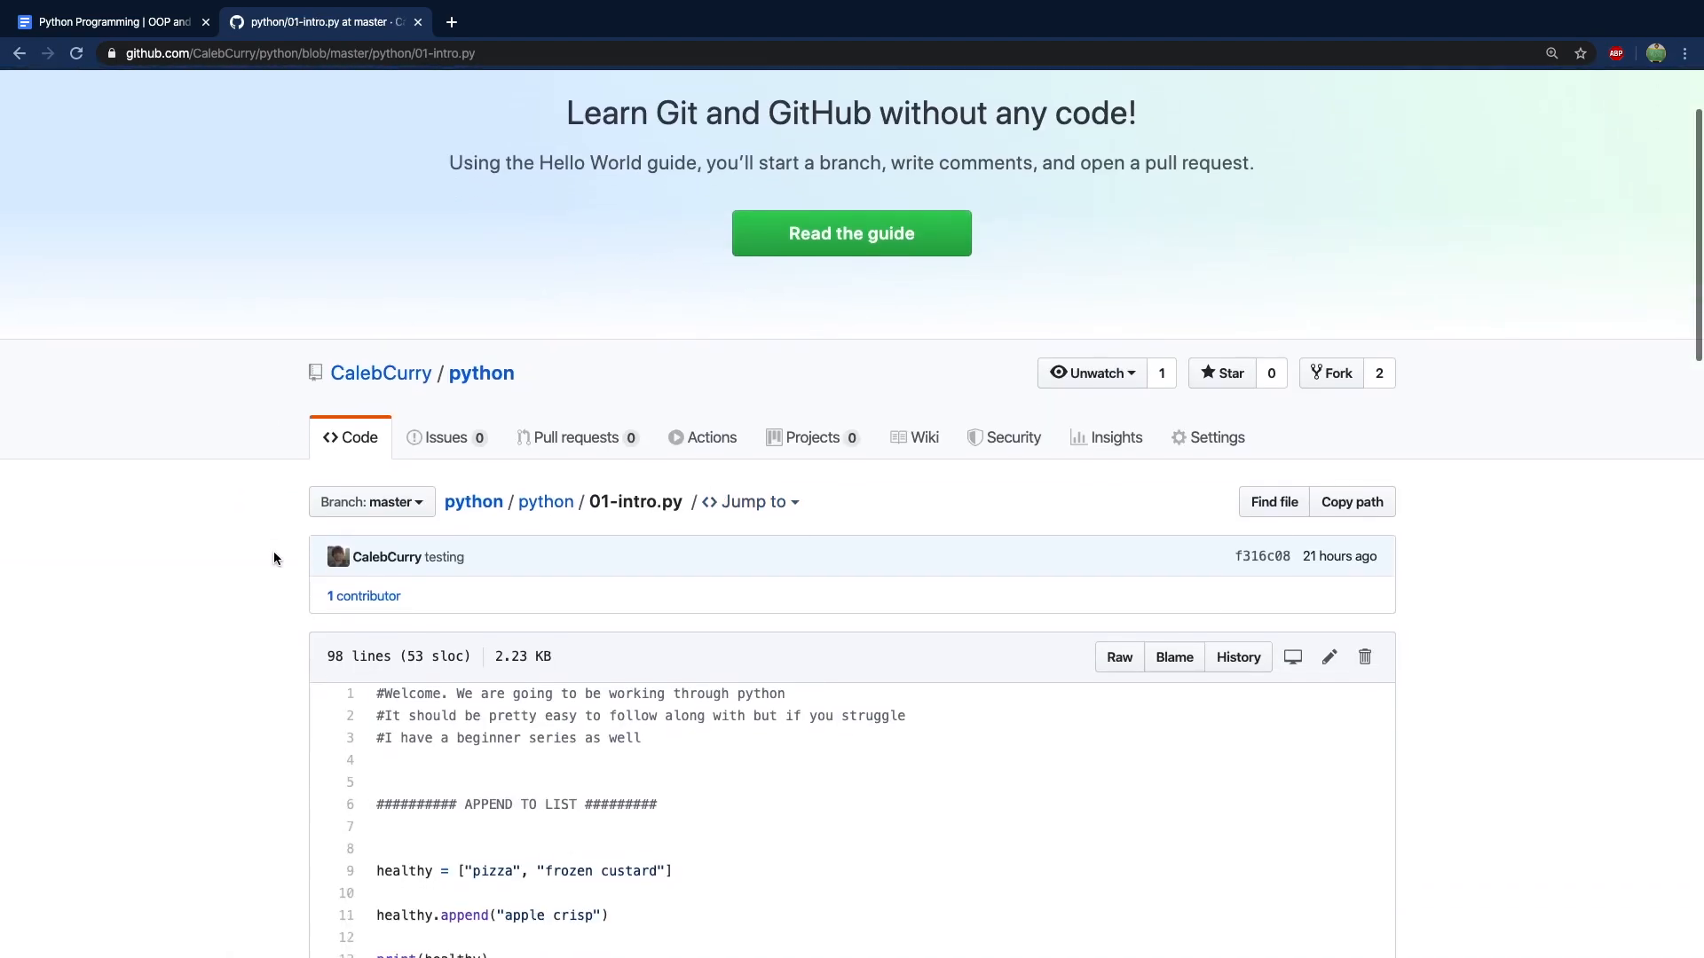
scroll(down, 3)
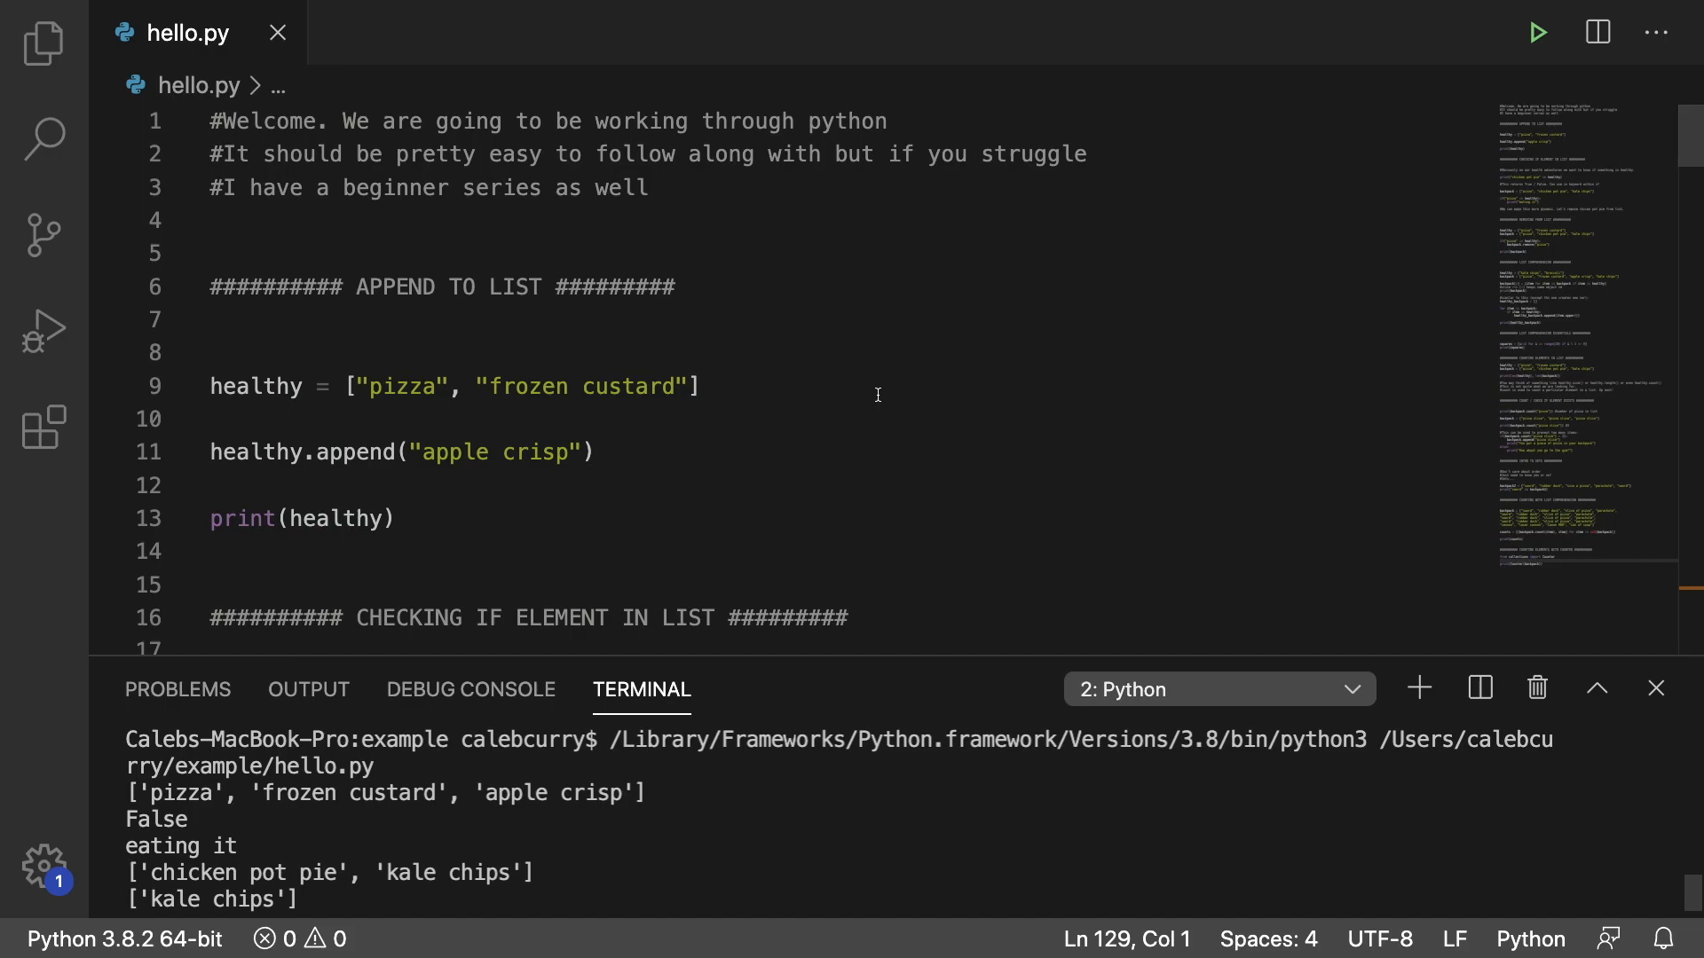
mouse_move(596, 233)
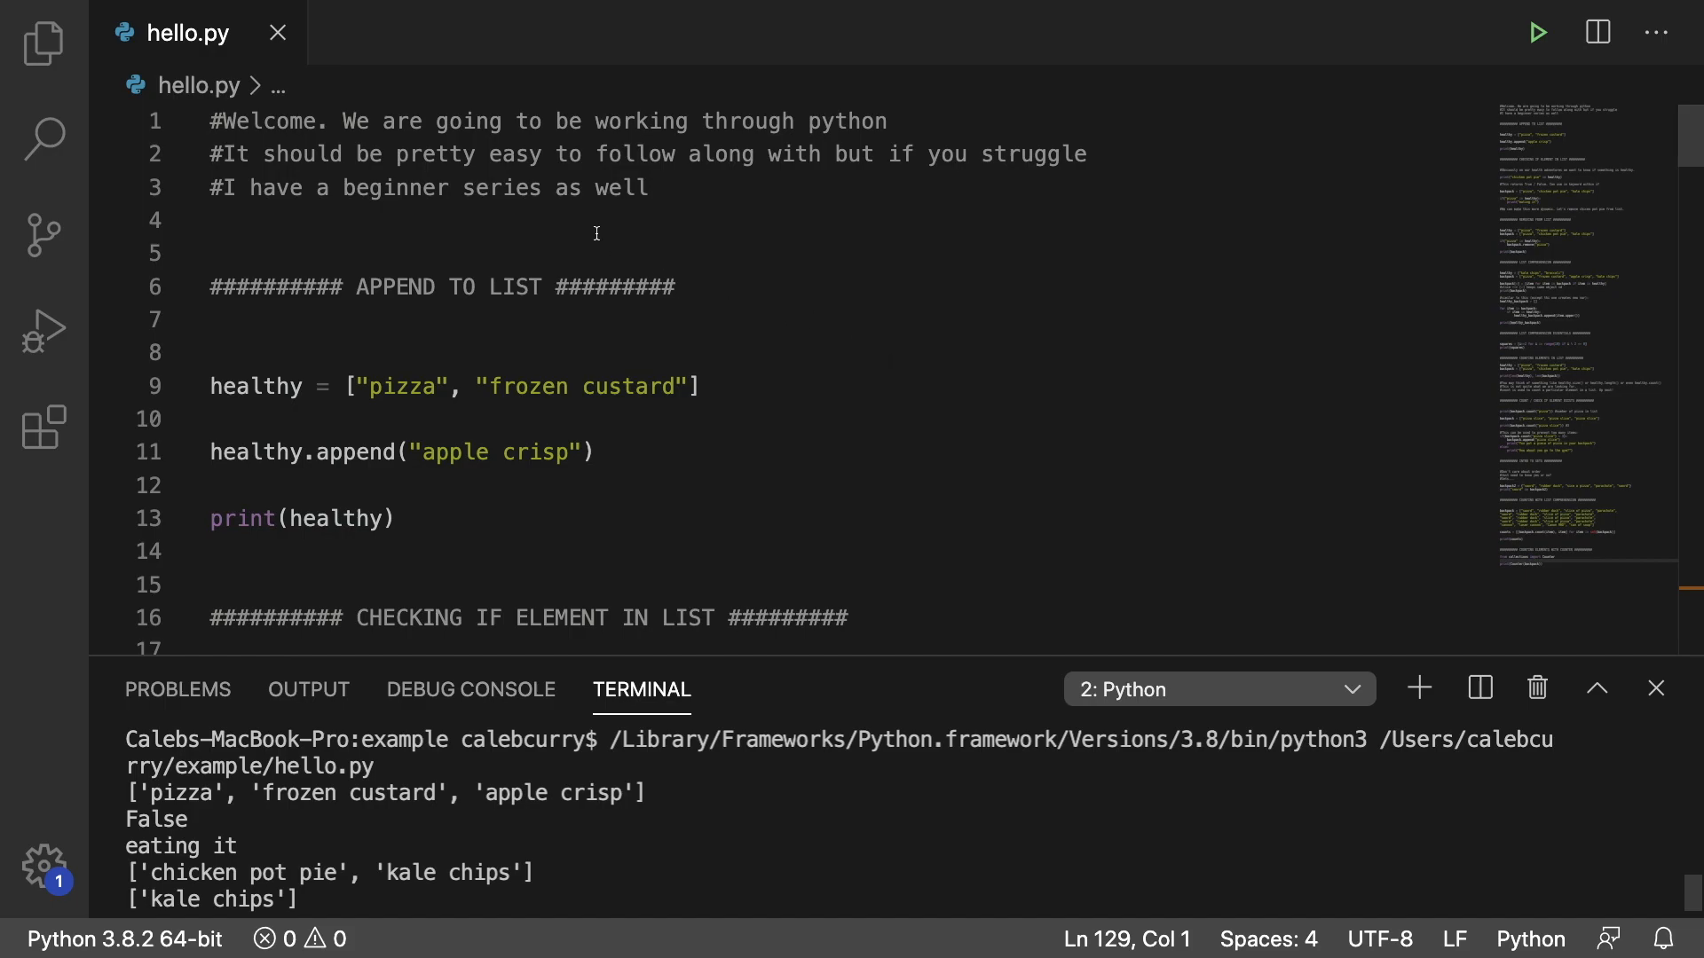
mouse_move(696, 270)
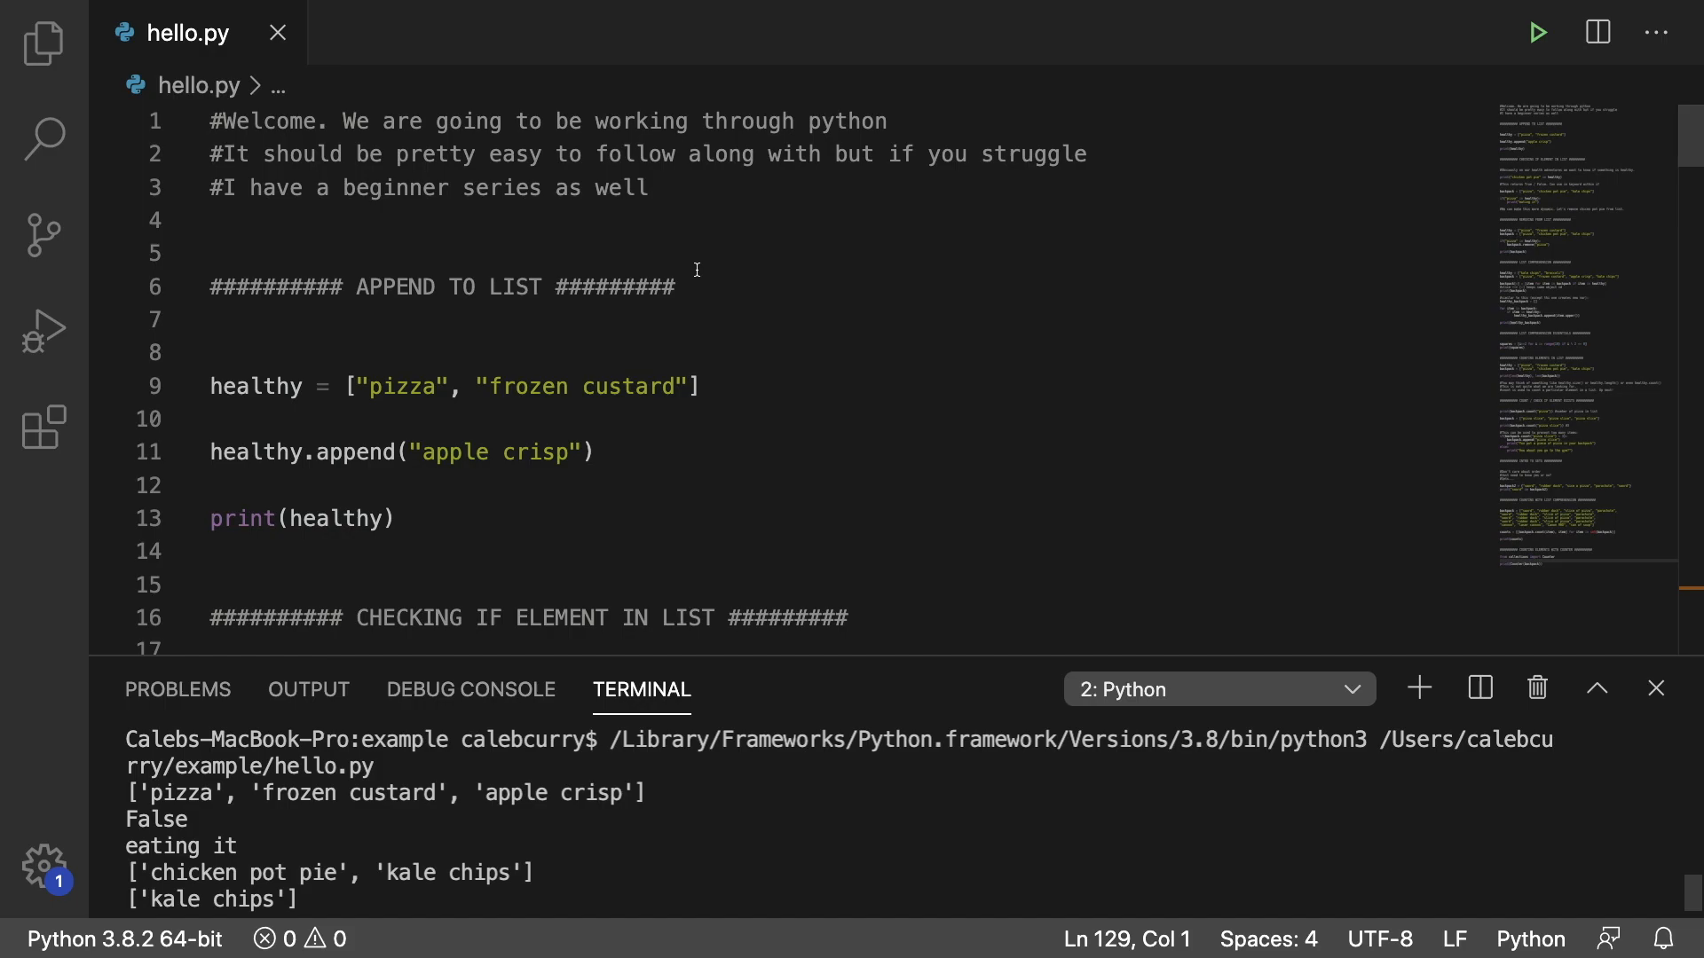
click(696, 387)
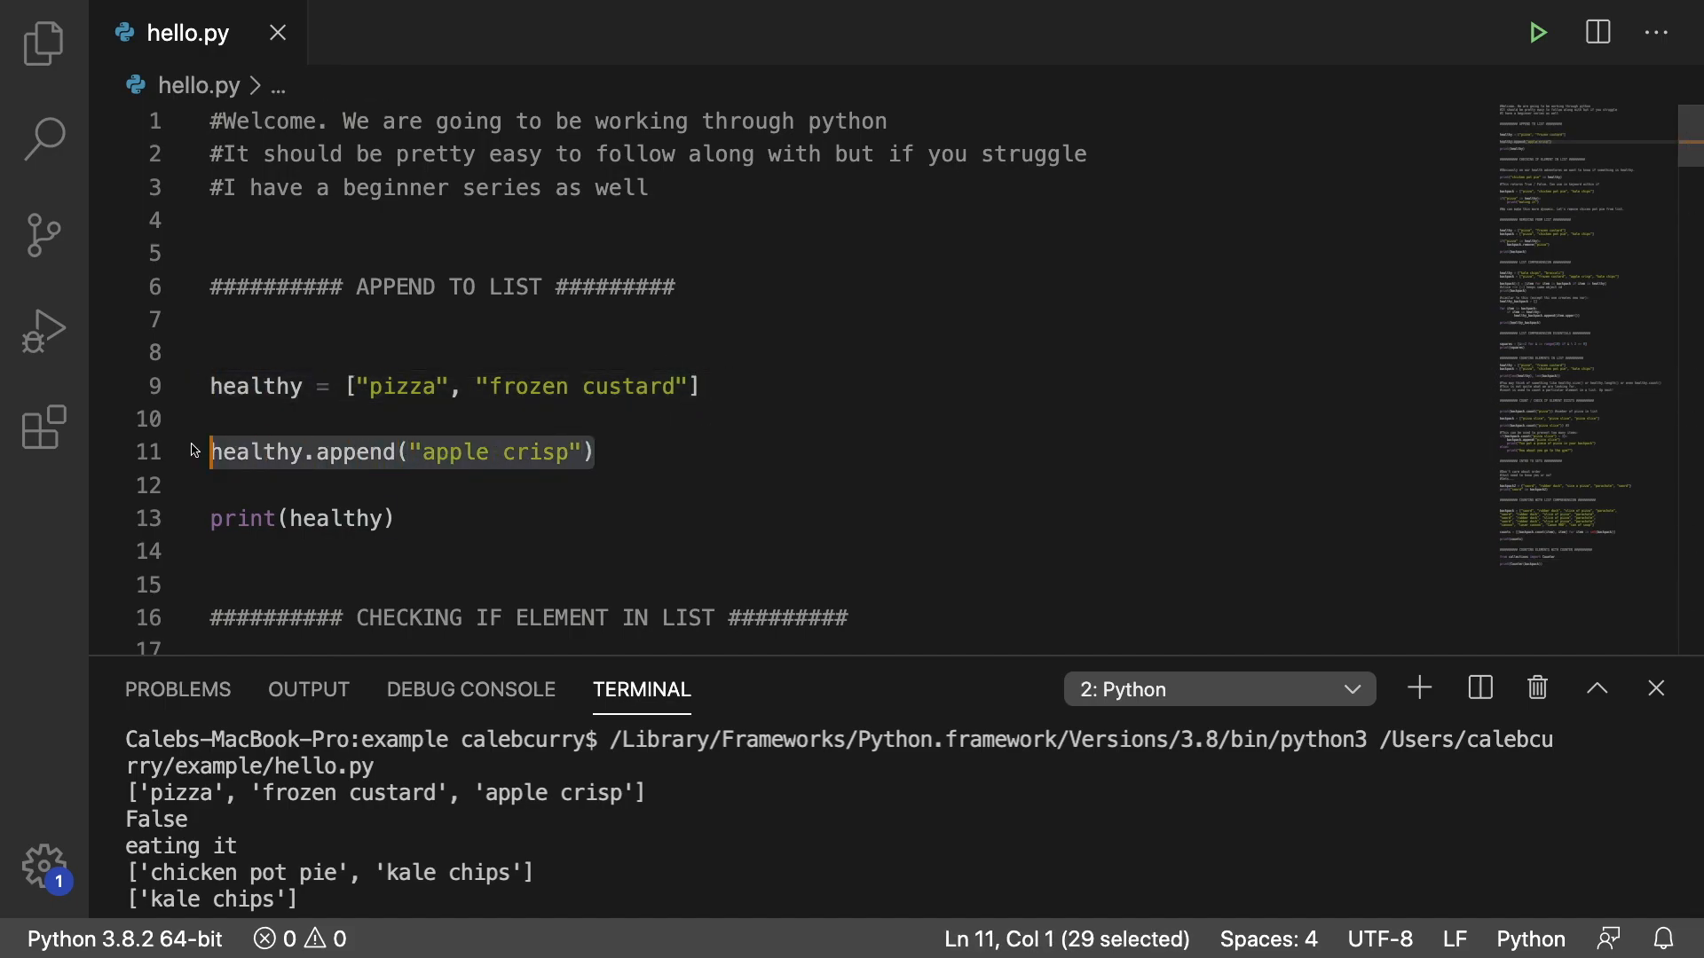
click(628, 453)
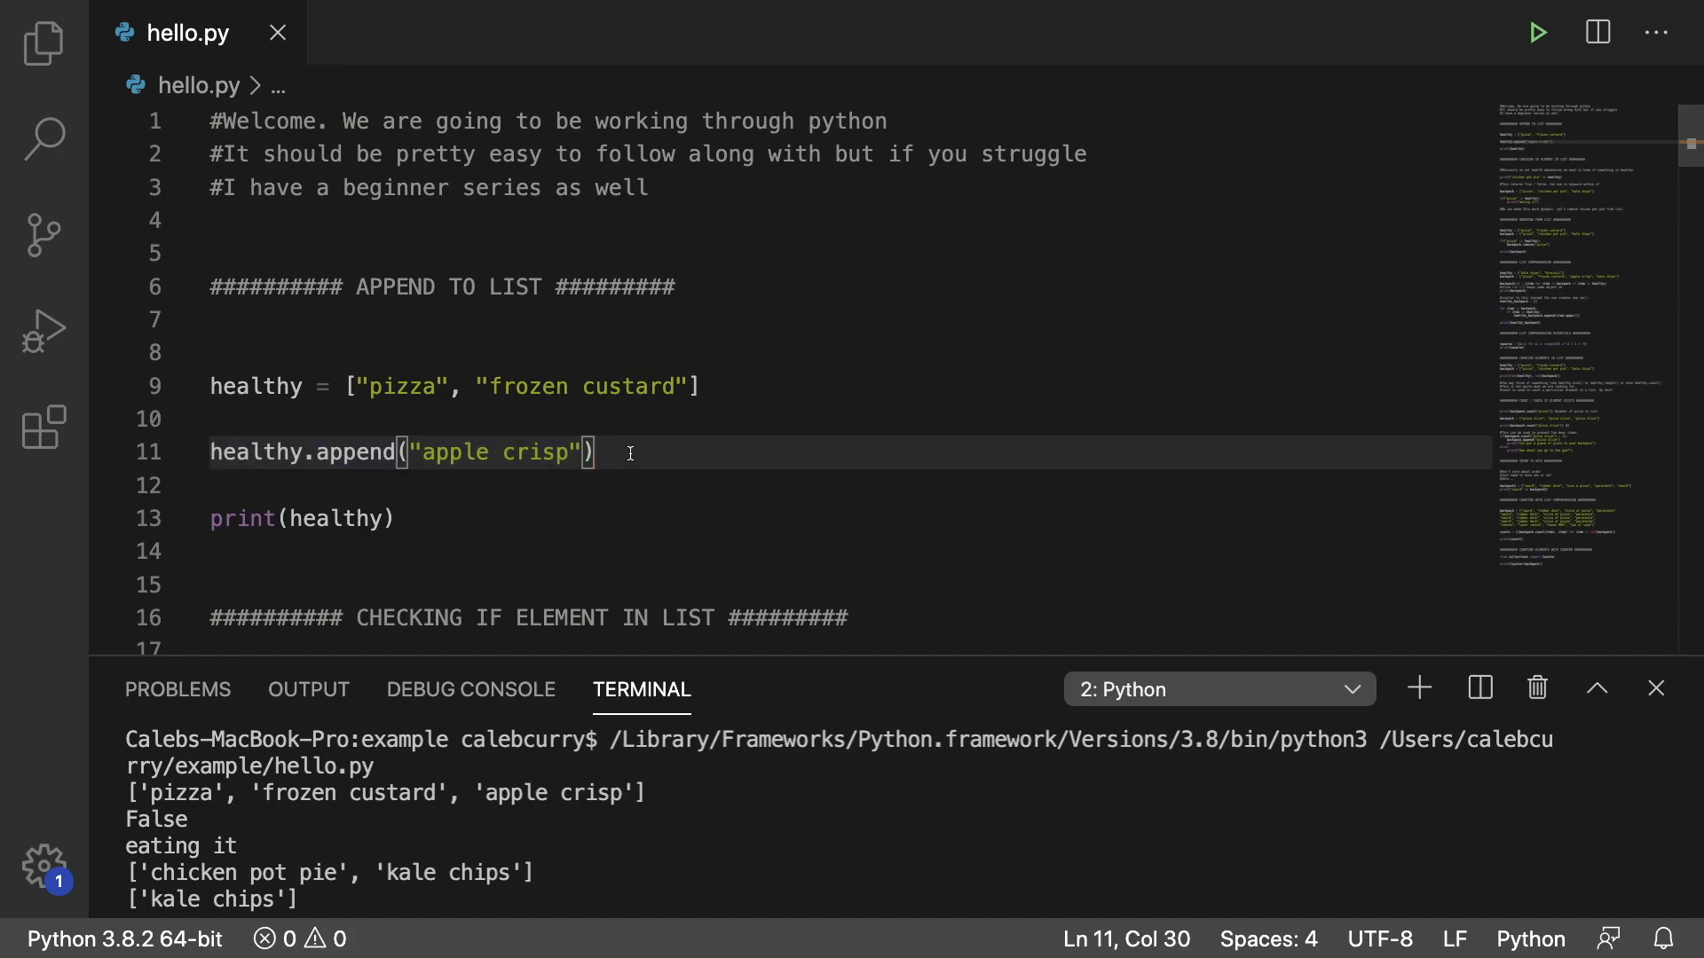
mouse_move(516, 358)
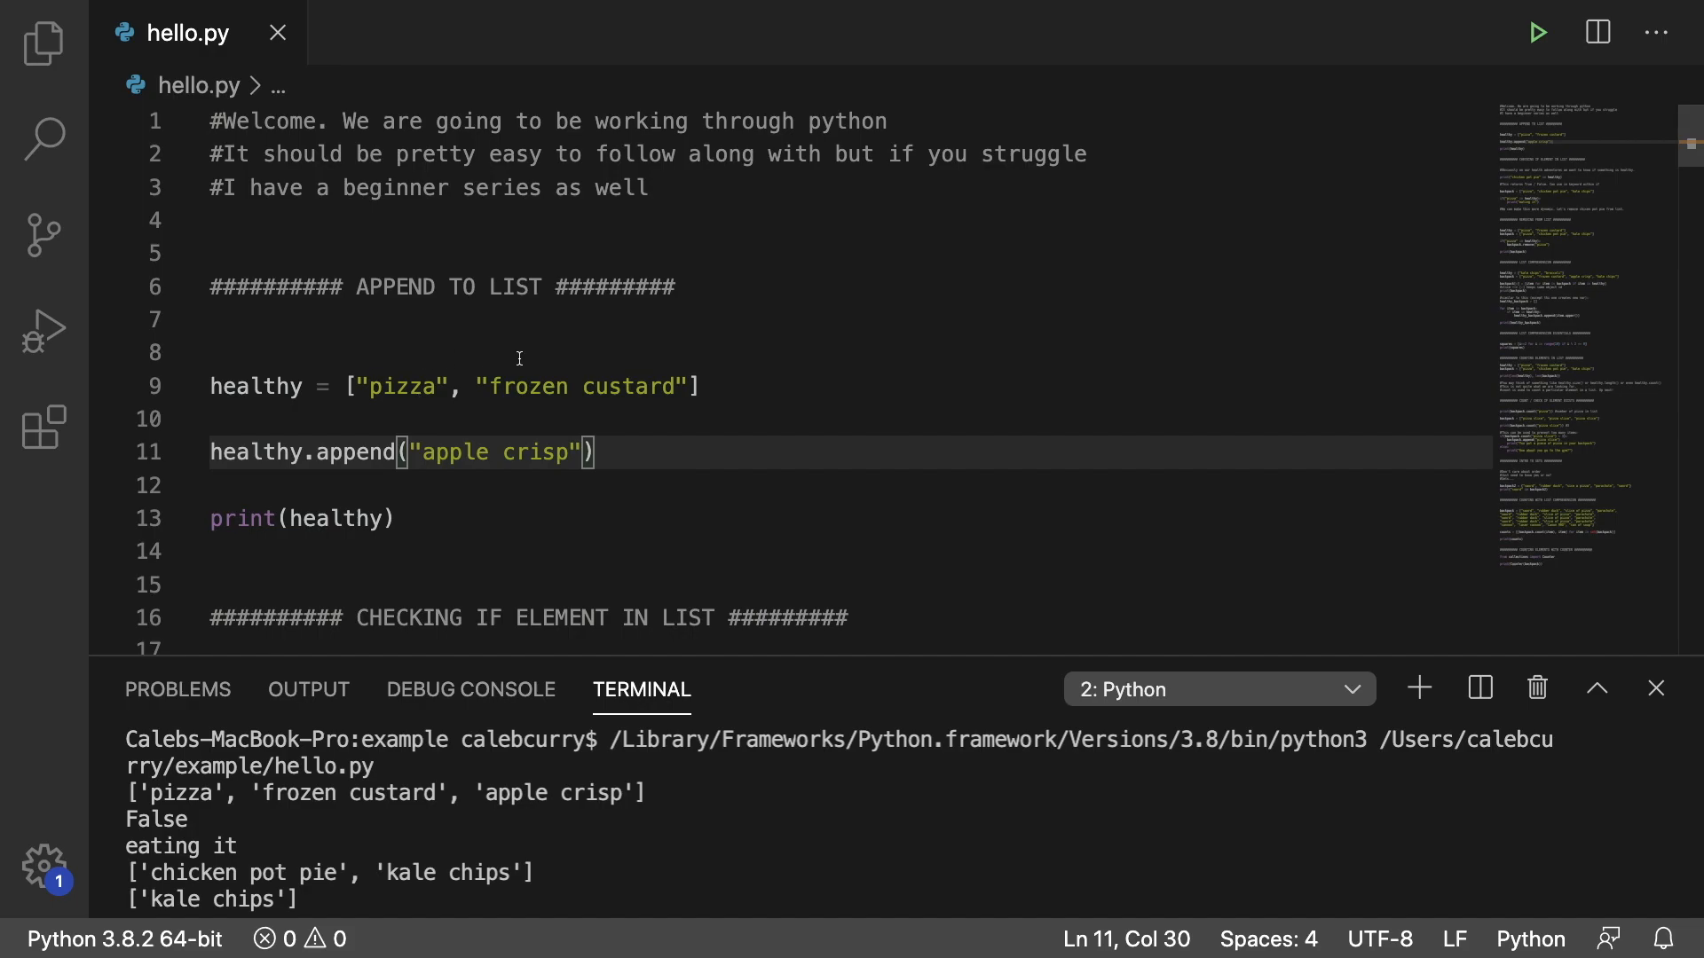
mouse_move(749, 454)
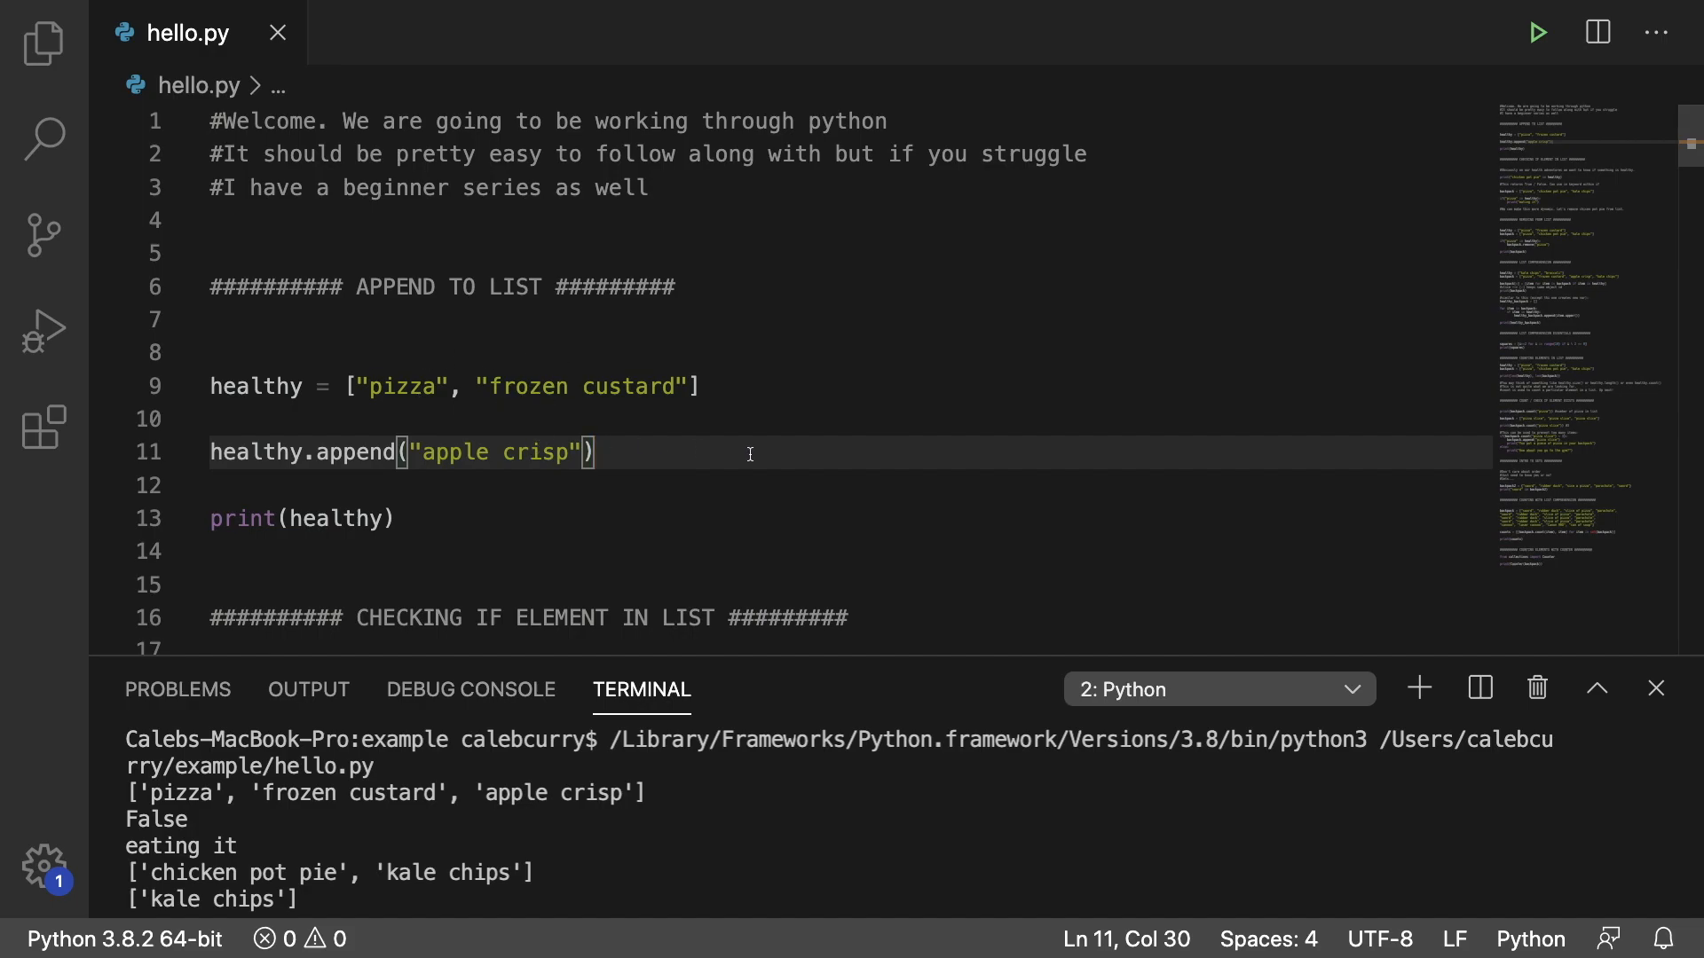
mouse_move(343, 852)
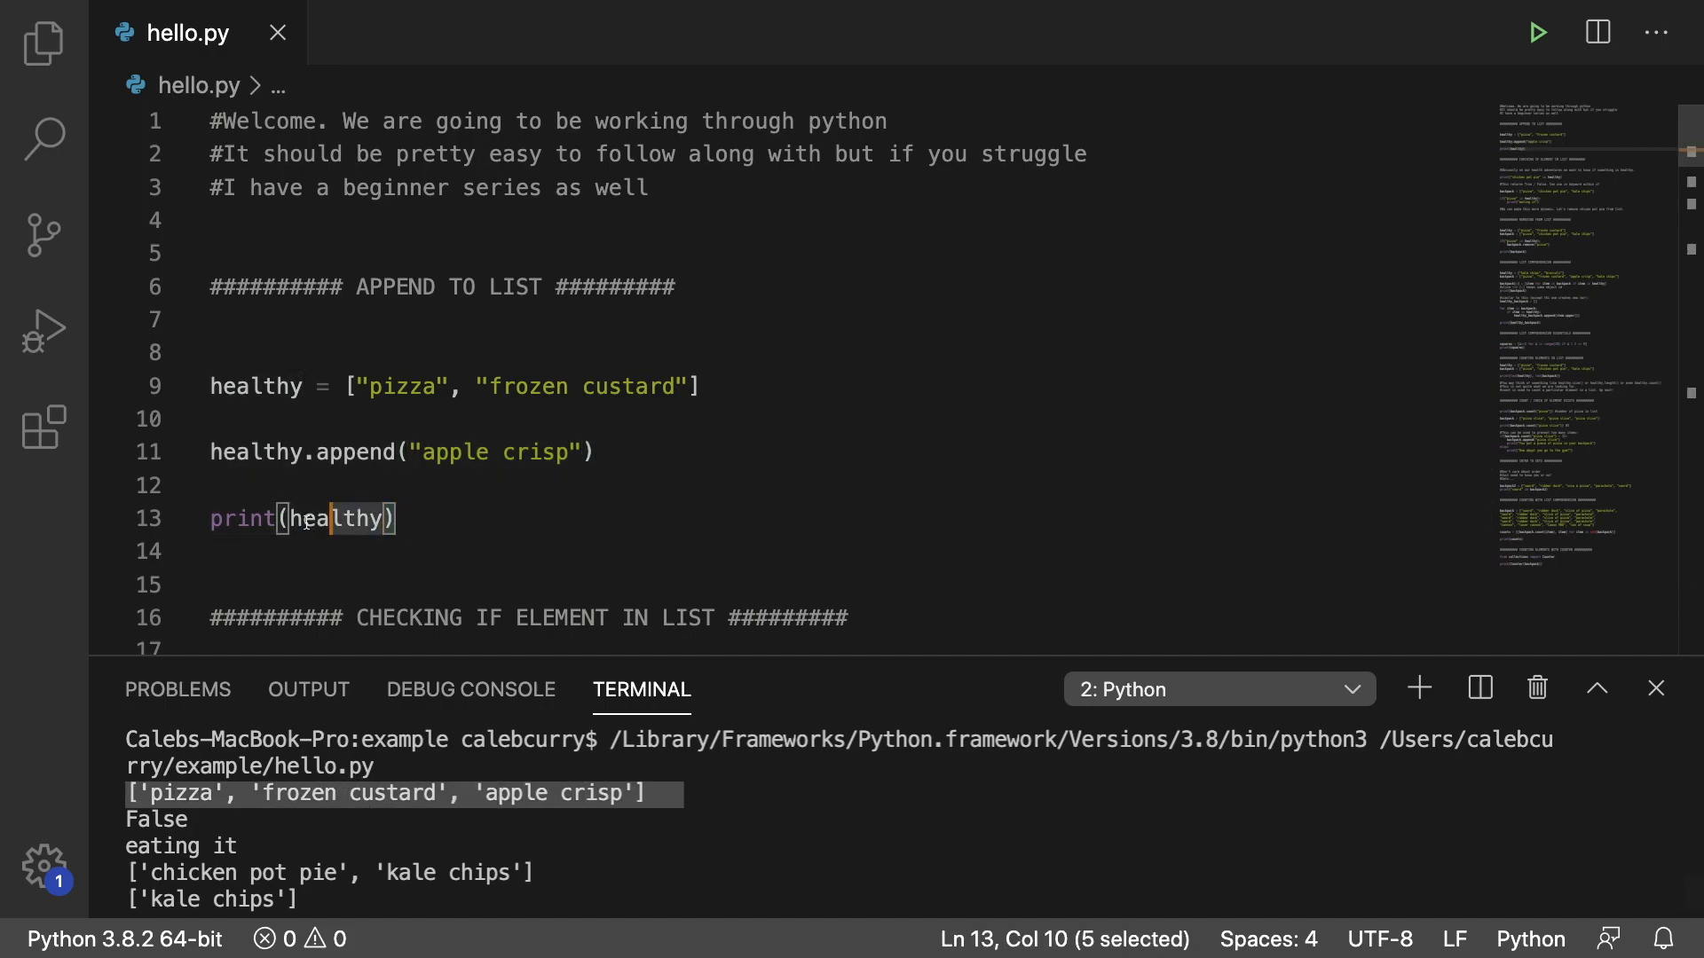
click(574, 529)
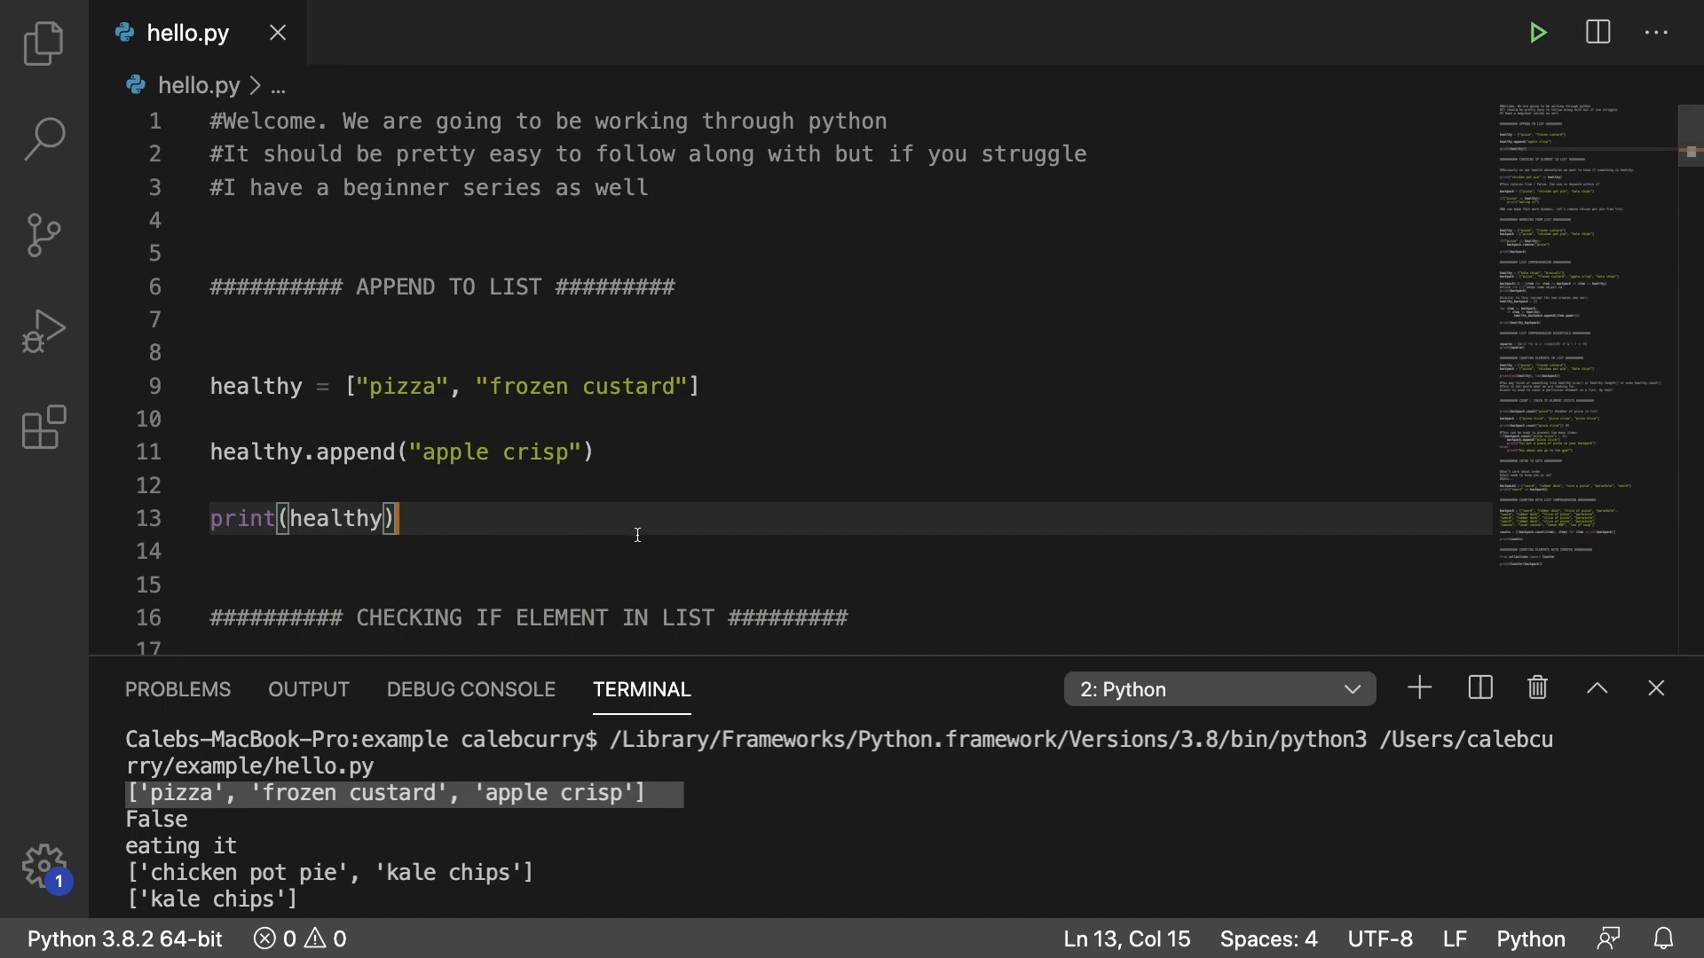
Select 'chicen pot pie' in the line 30 comment so it can be replaced with 'pizza'.
scroll(down, 3)
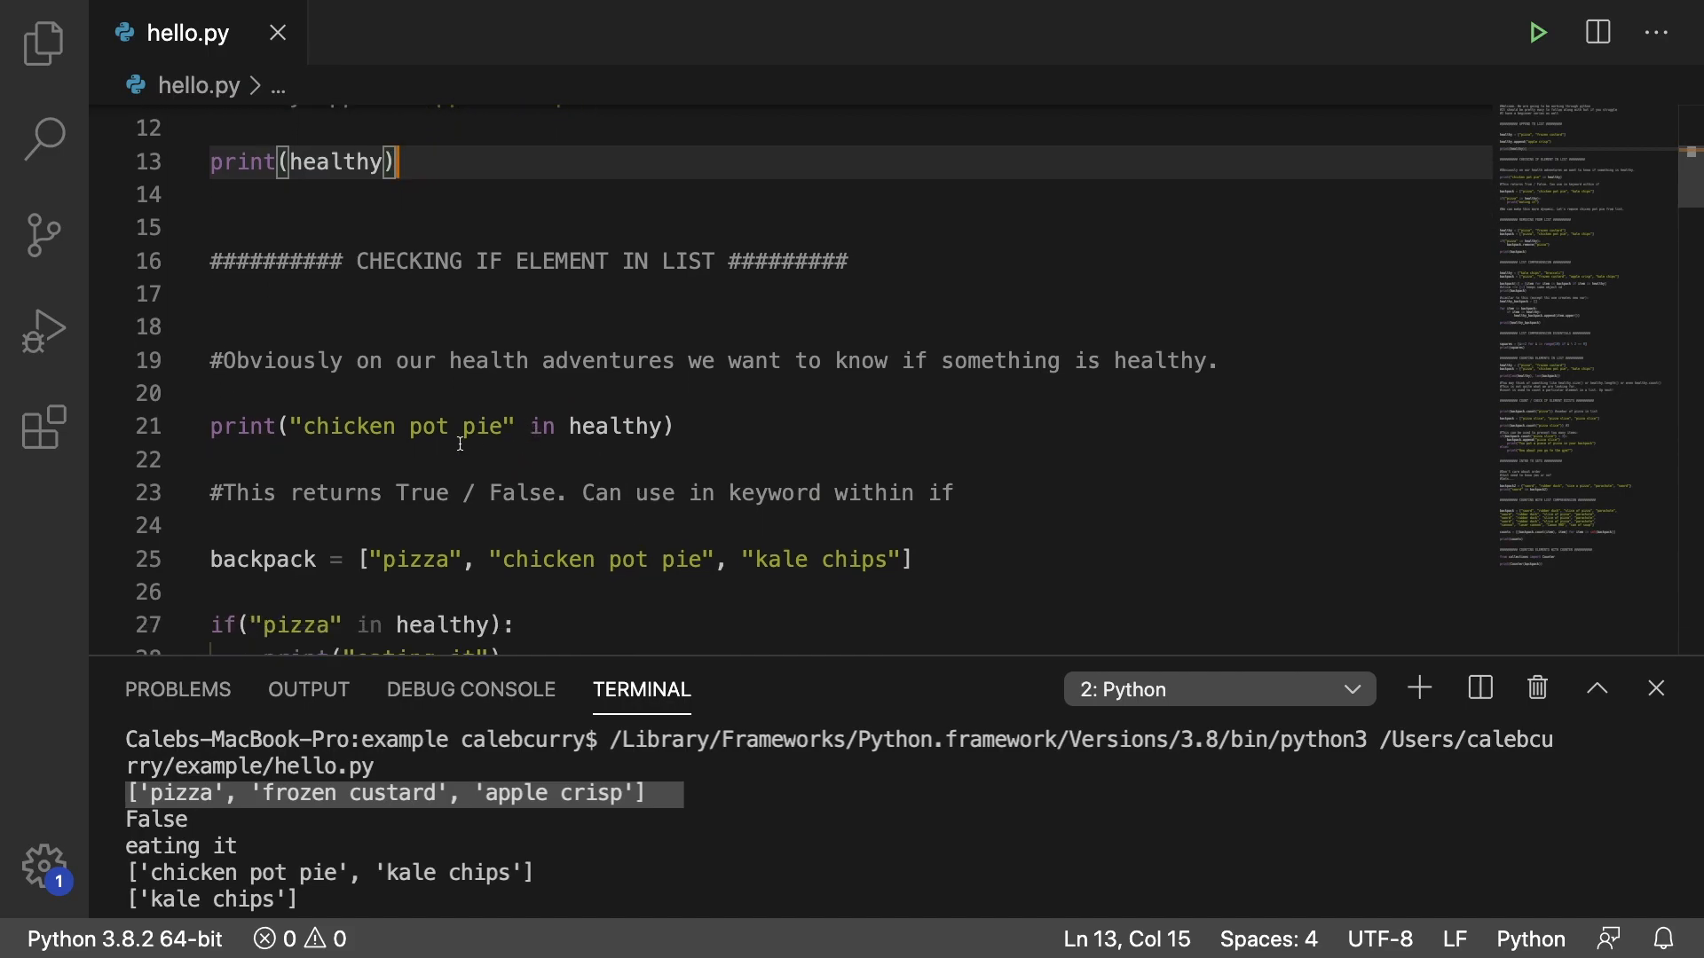
mouse_move(506, 415)
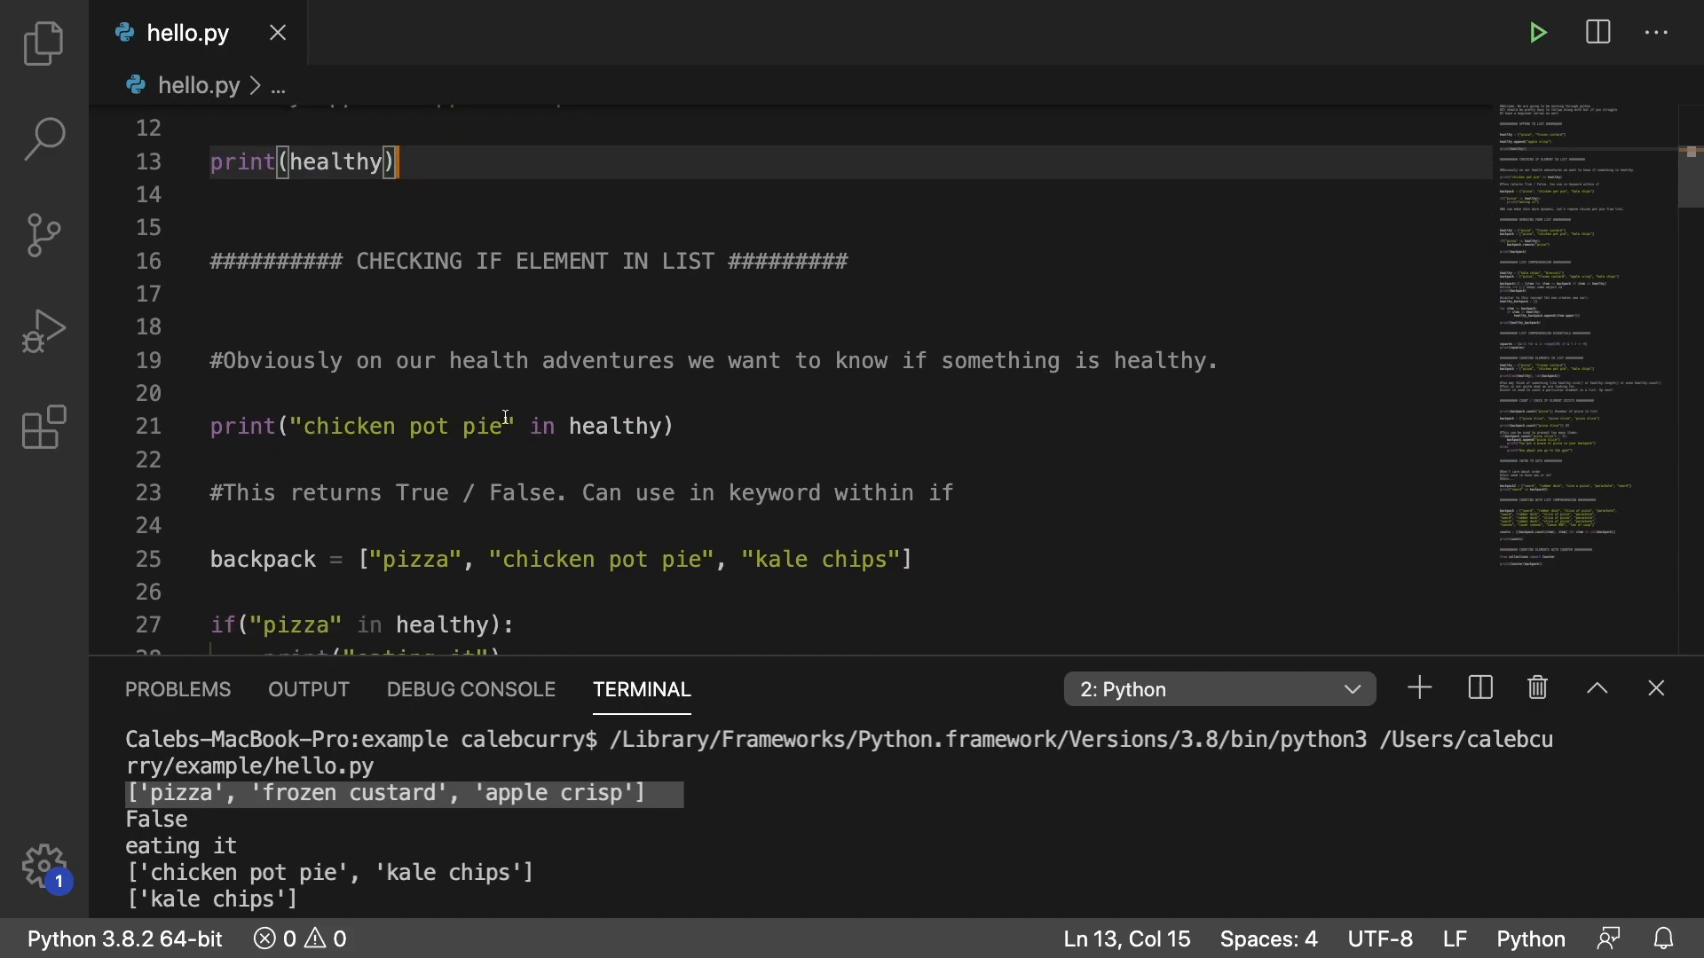
mouse_move(538, 424)
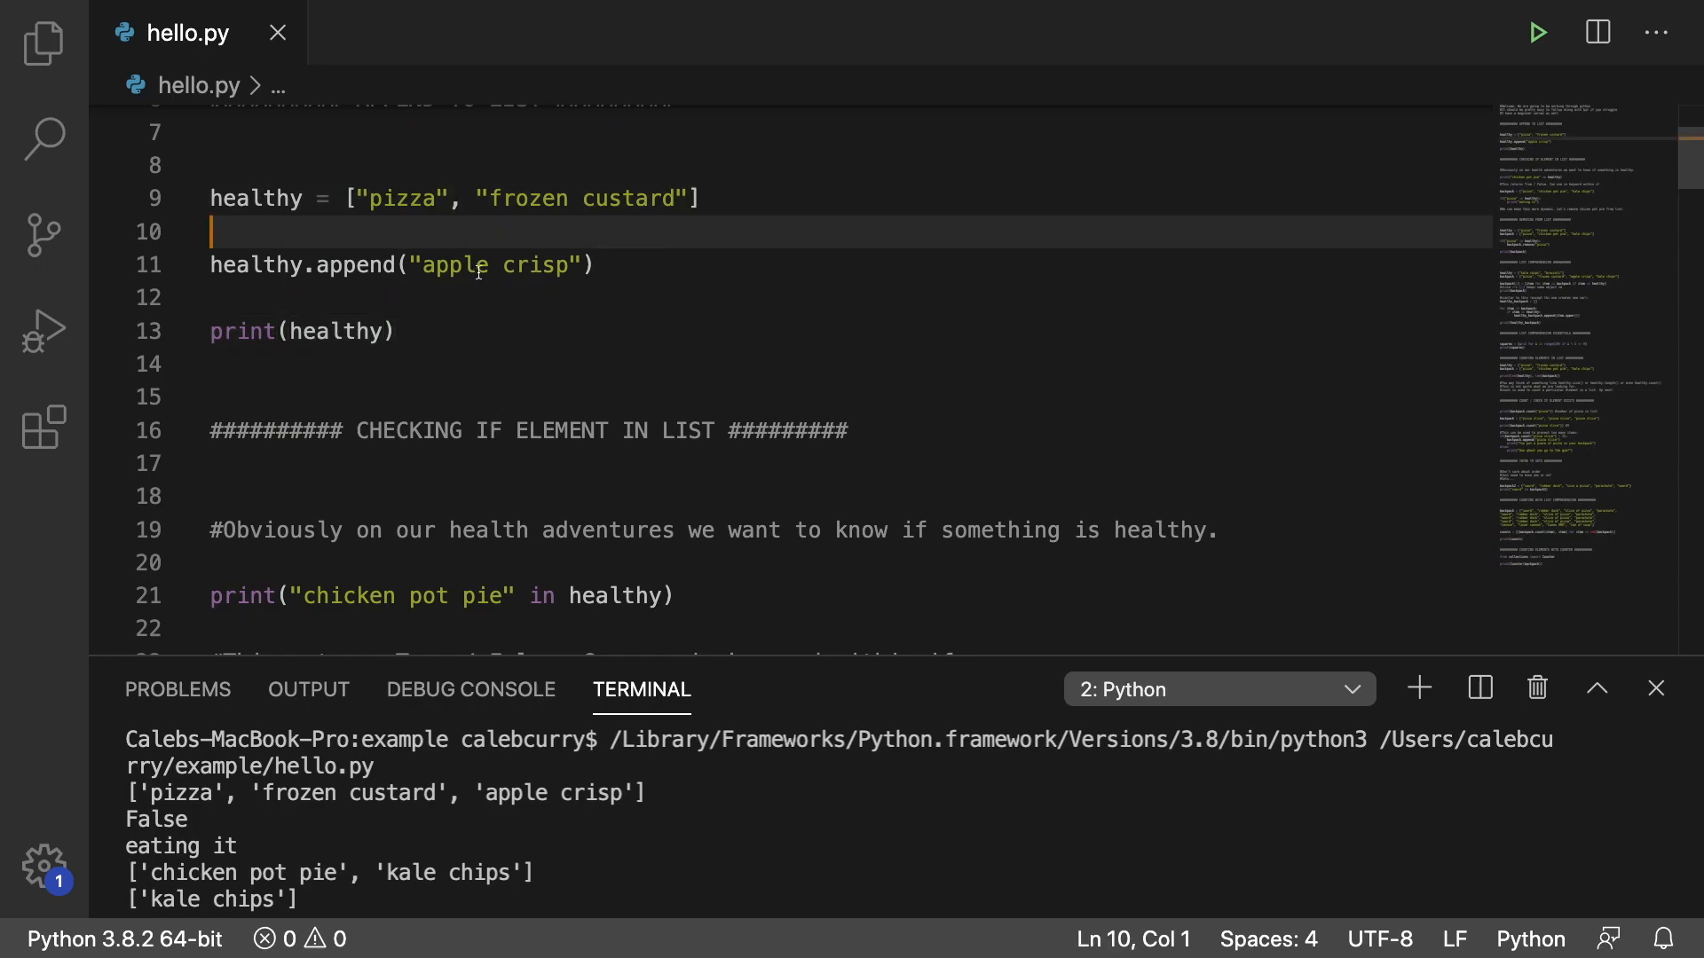
scroll(down, 3)
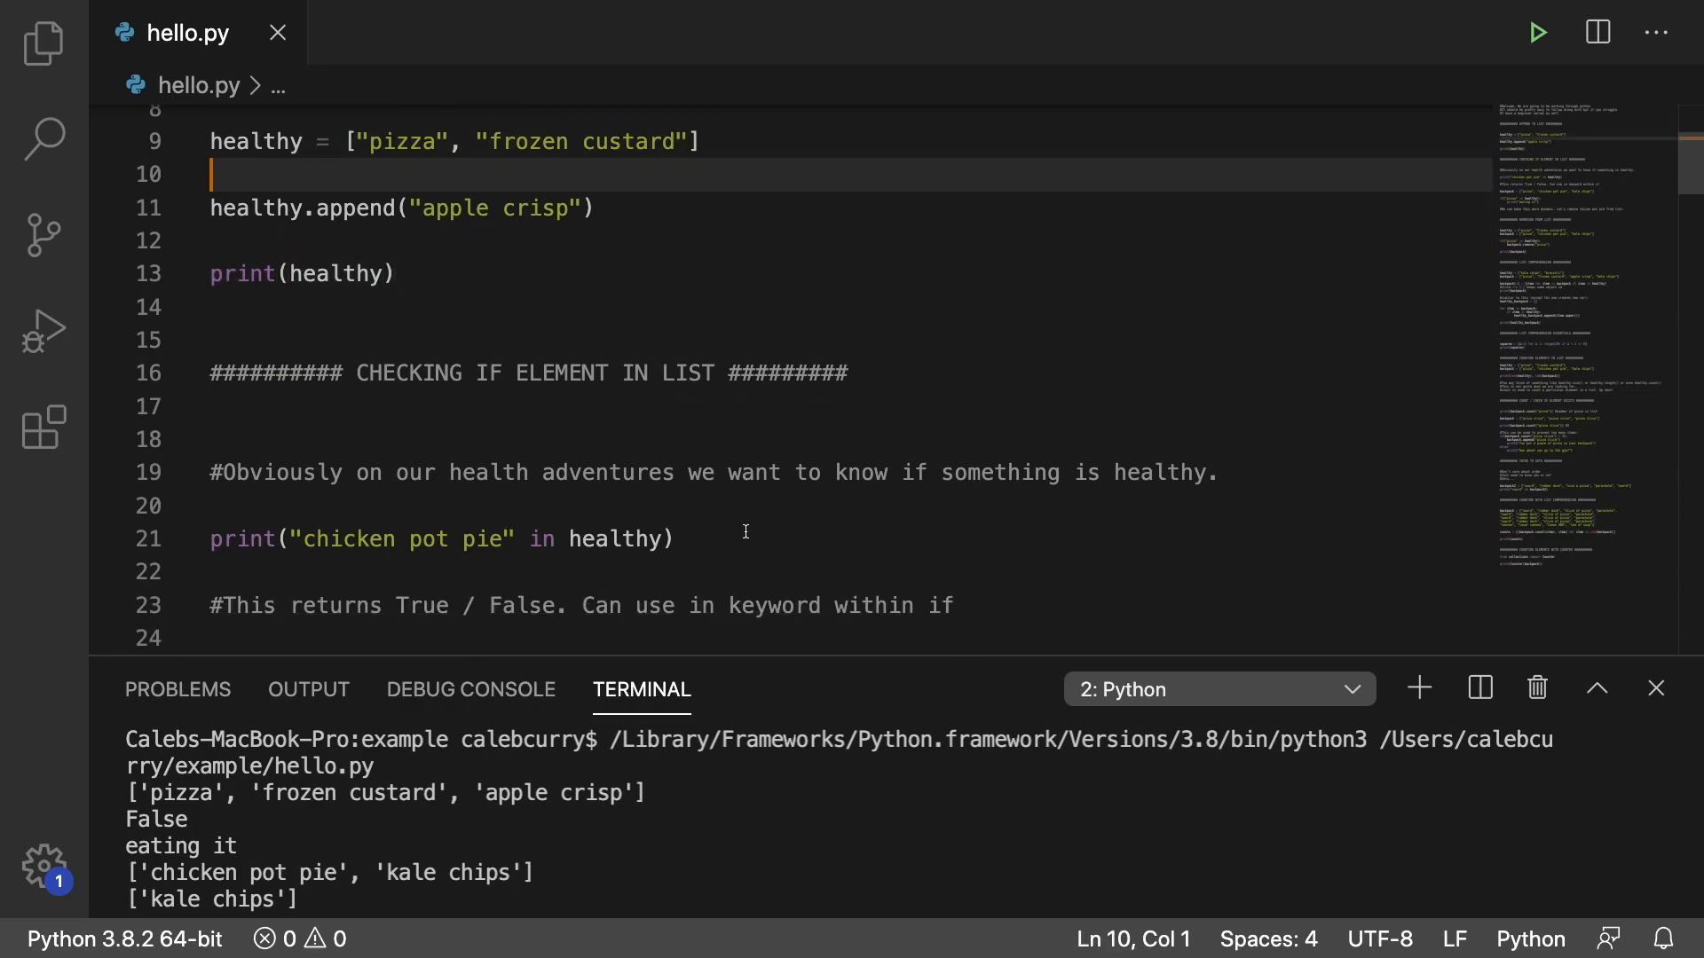
scroll(down, 3)
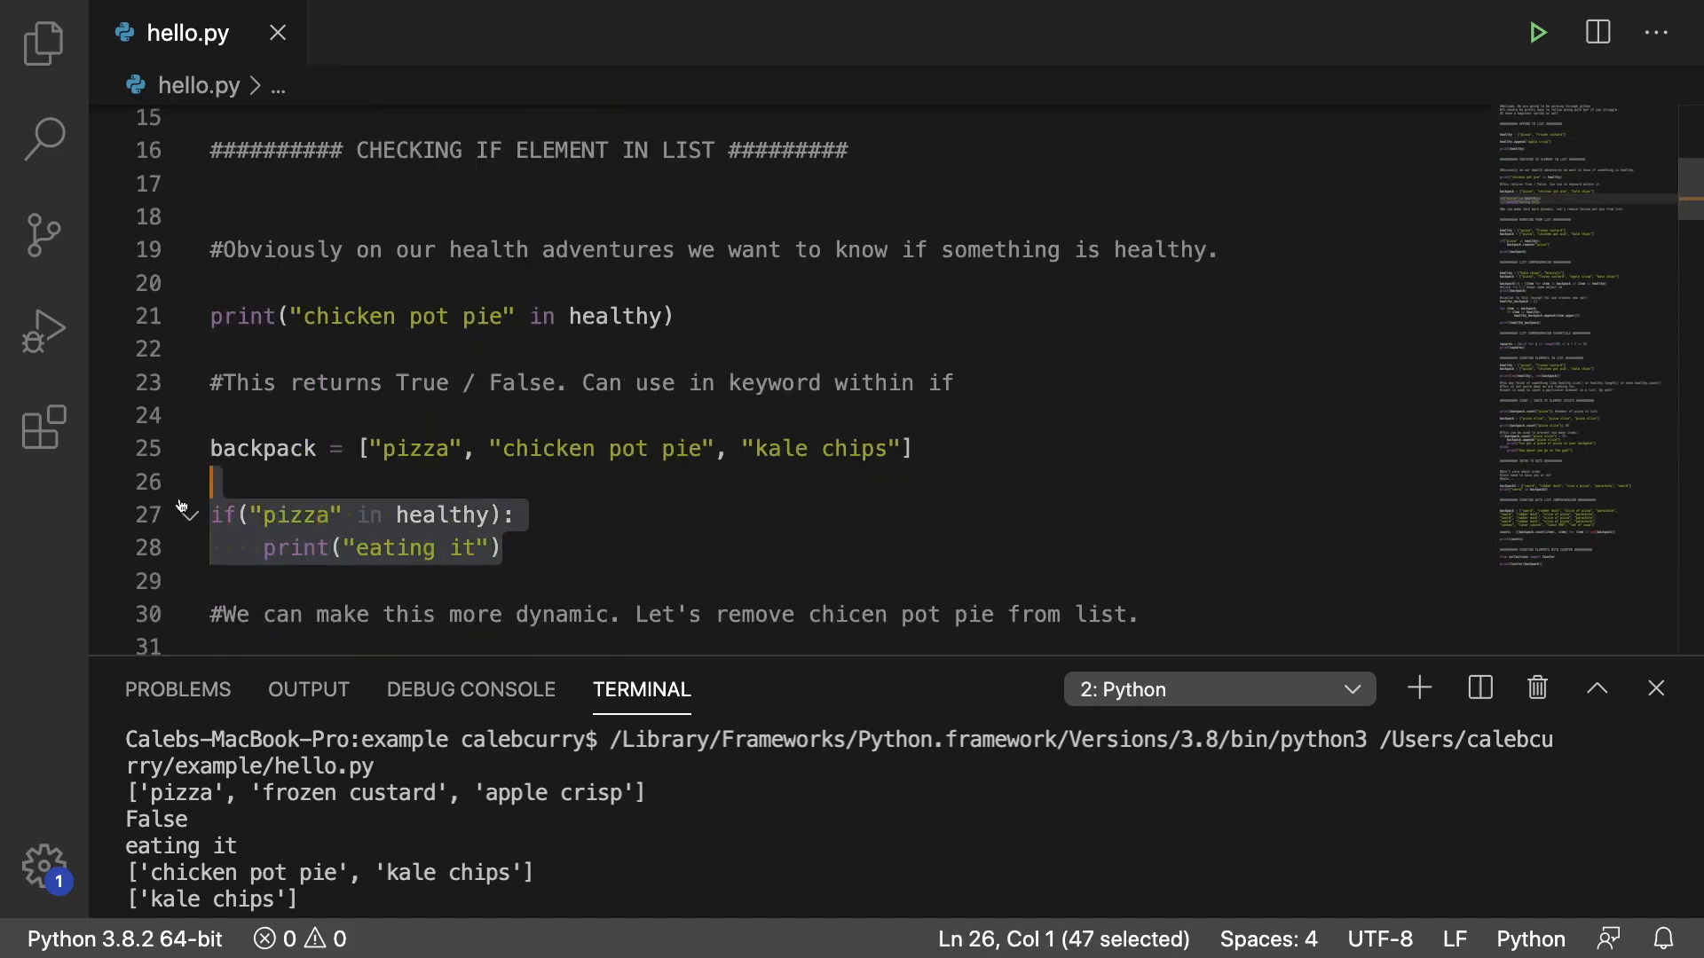
click(910, 447)
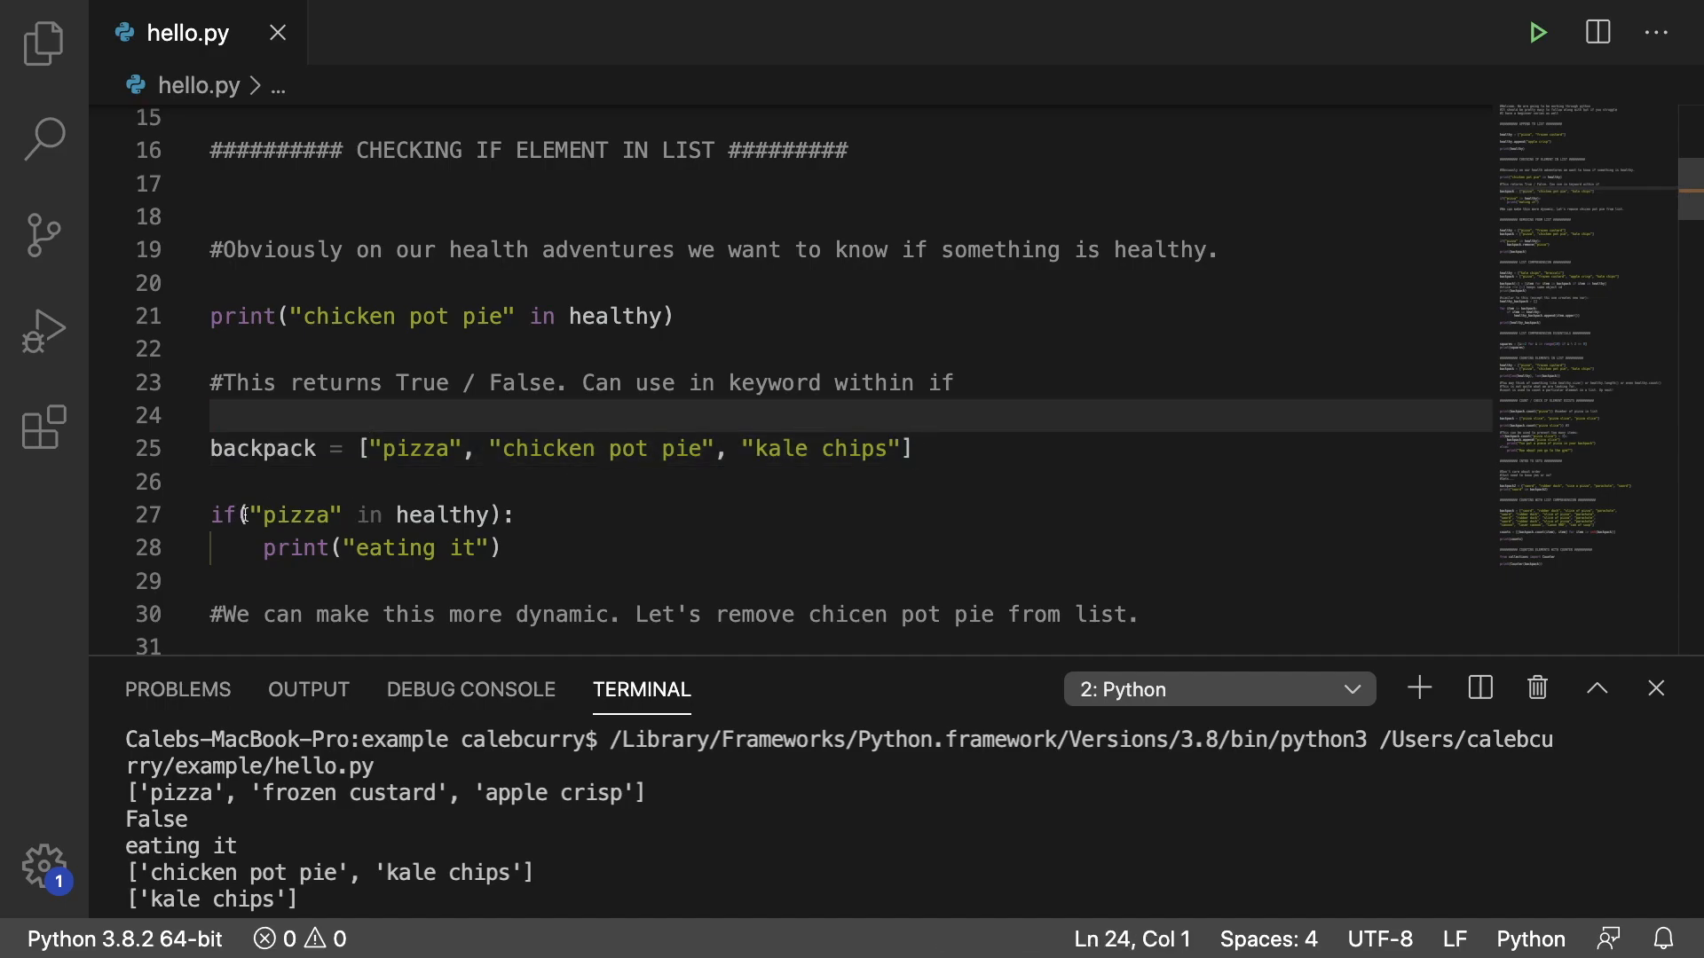
double_click(433, 514)
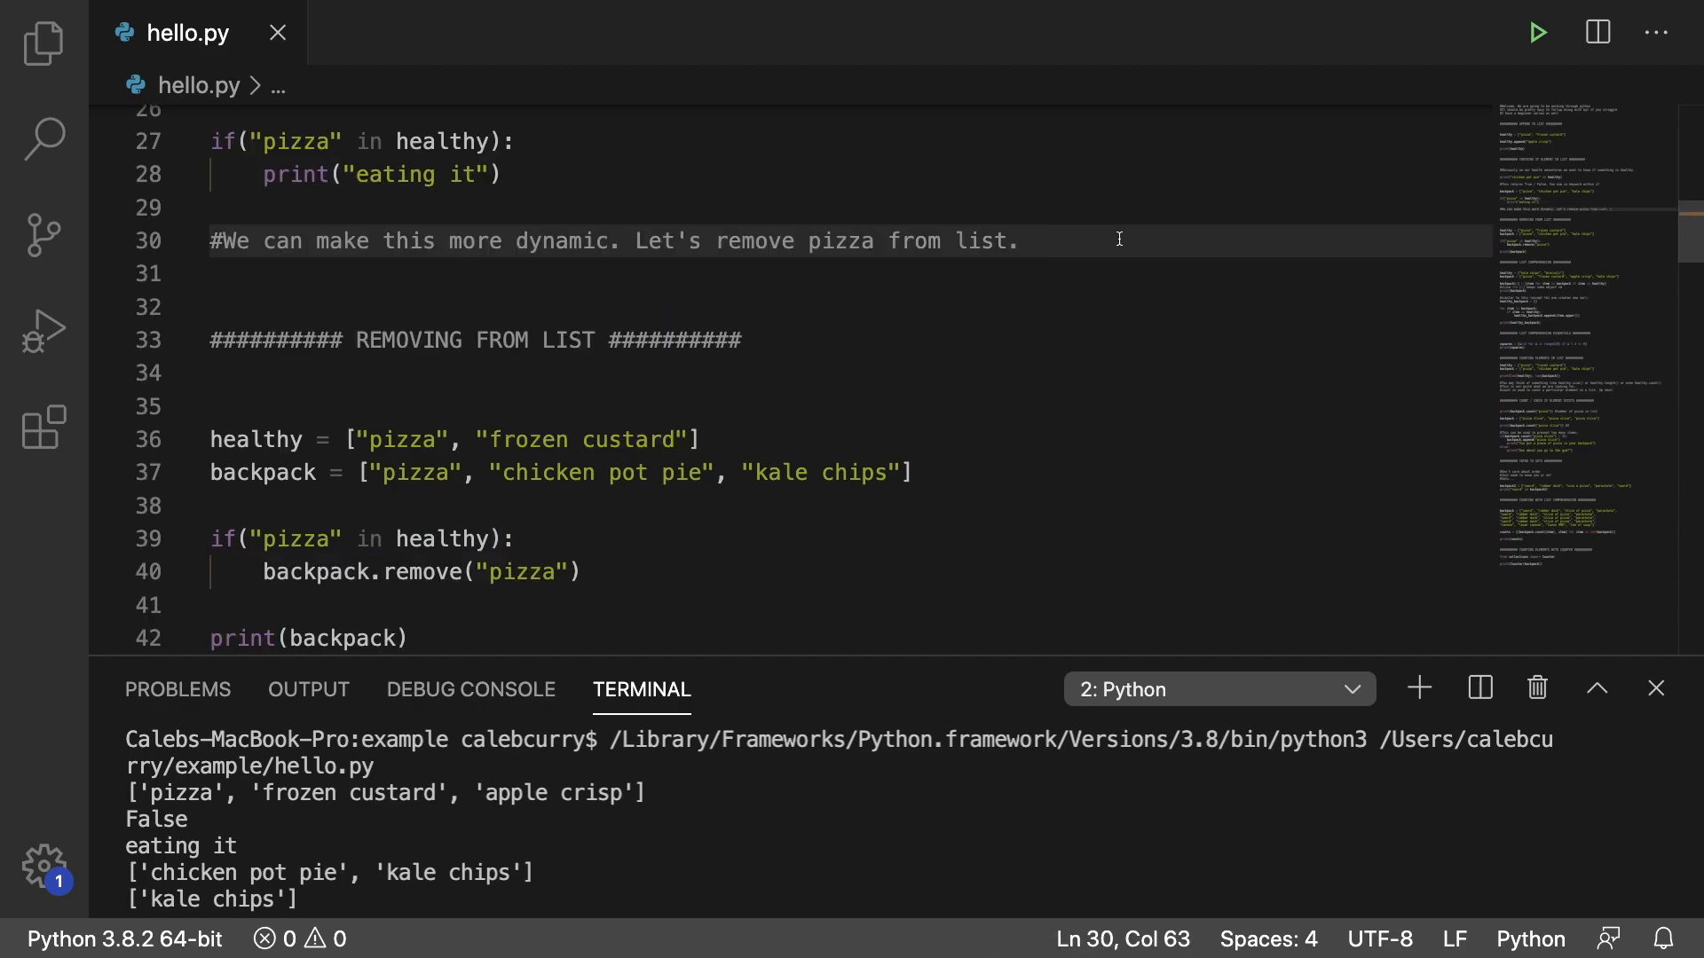
click(763, 372)
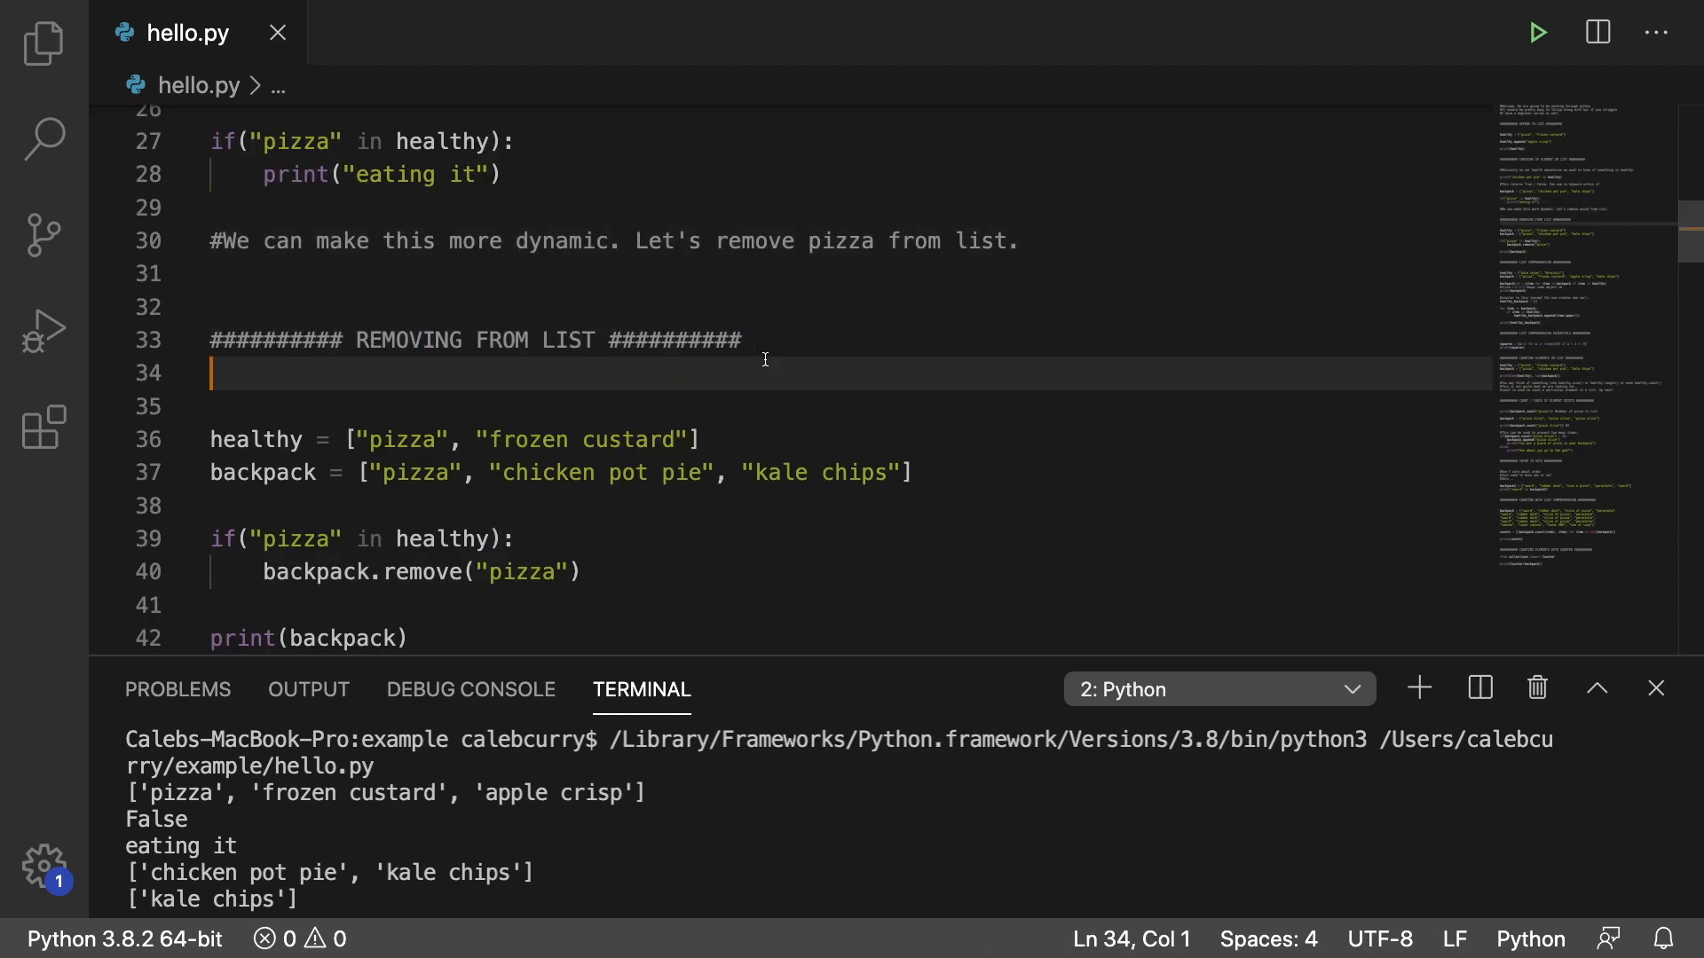
scroll(down, 3)
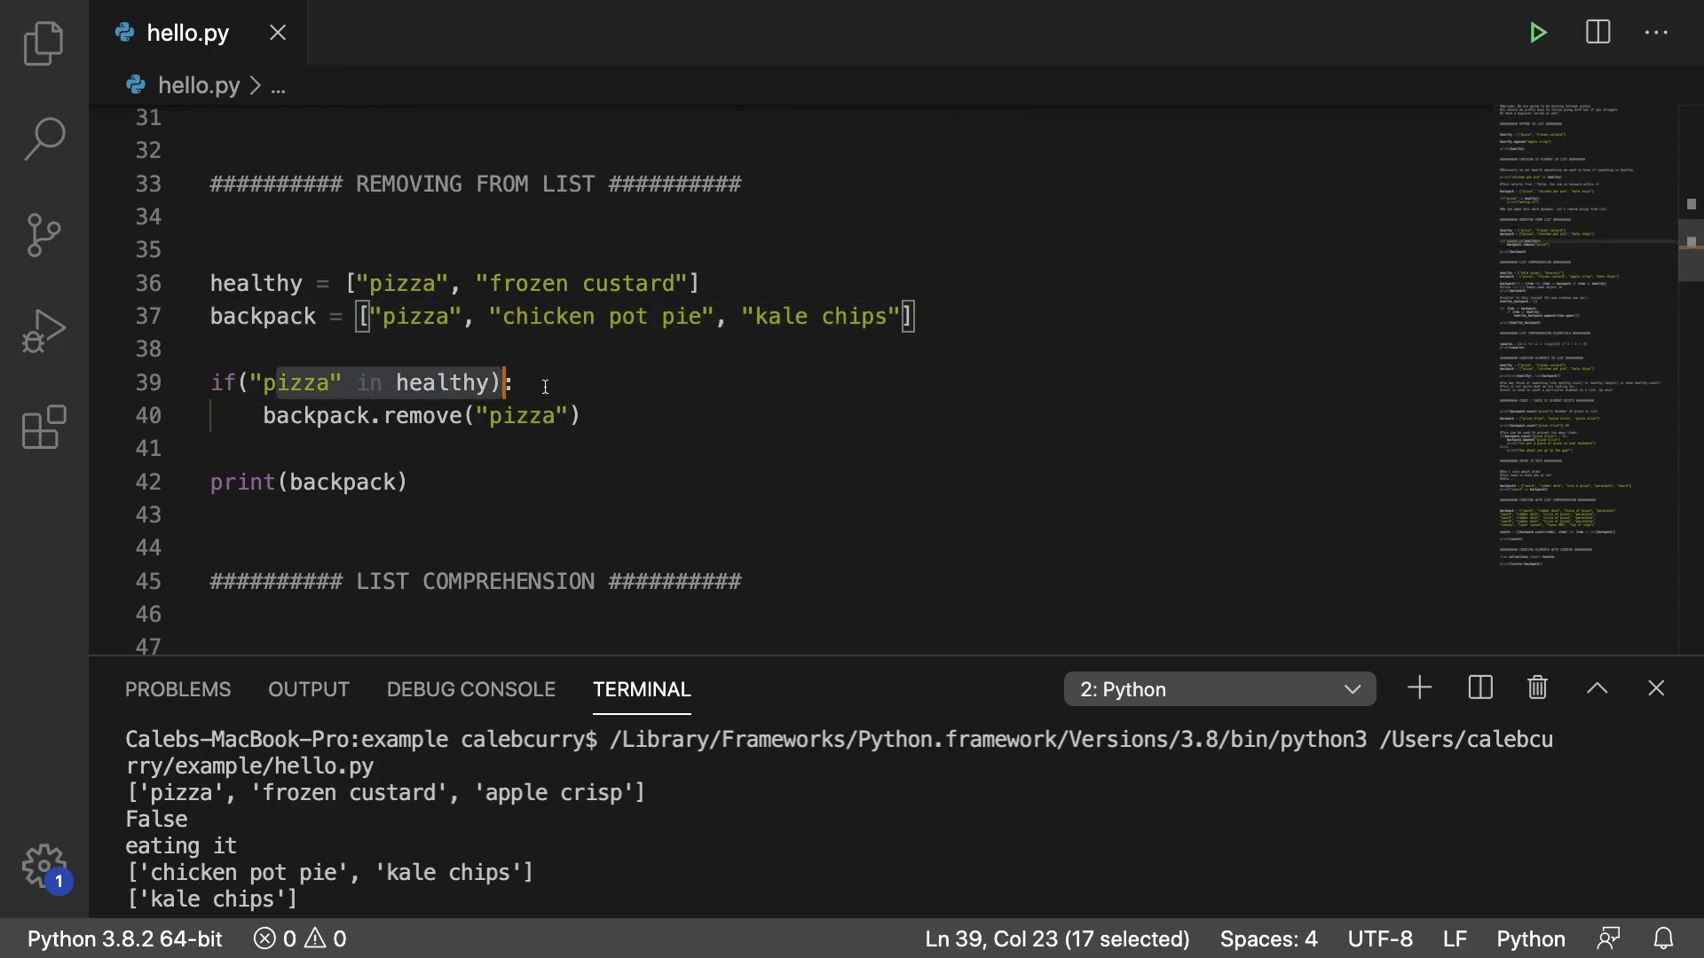
click(515, 382)
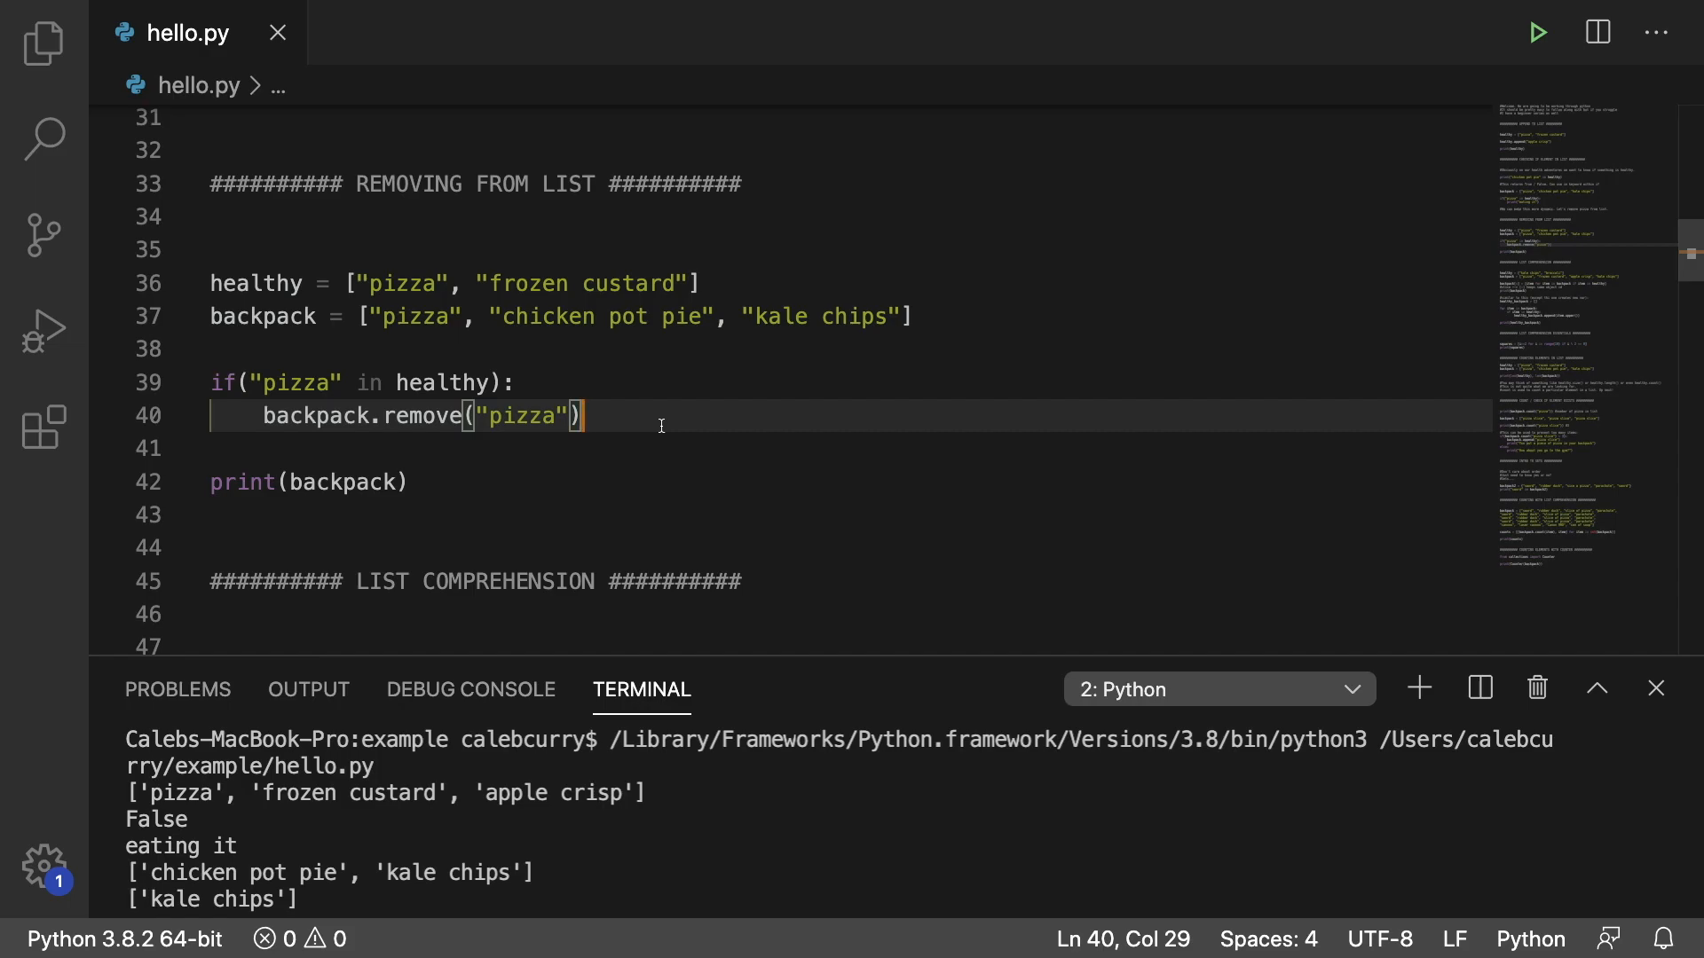
Highlight the 'for item in backpack' and 'if item in healthy' clauses and the ['kale chips'] result on line 51.
scroll(down, 3)
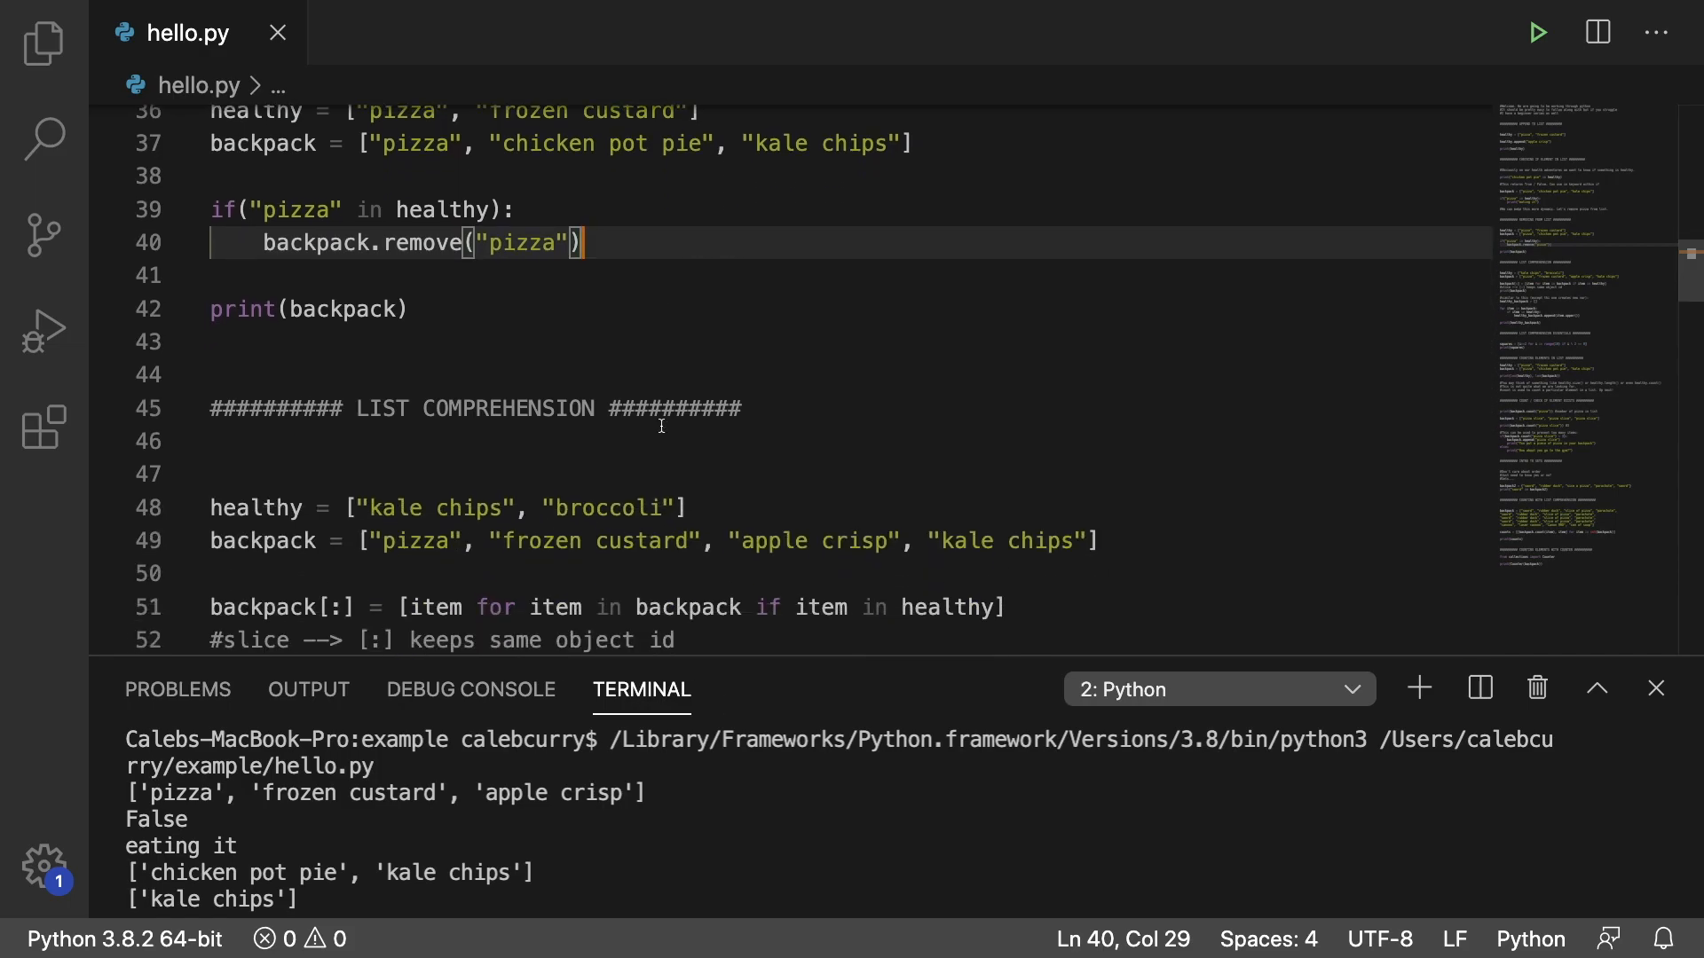
scroll(down, 3)
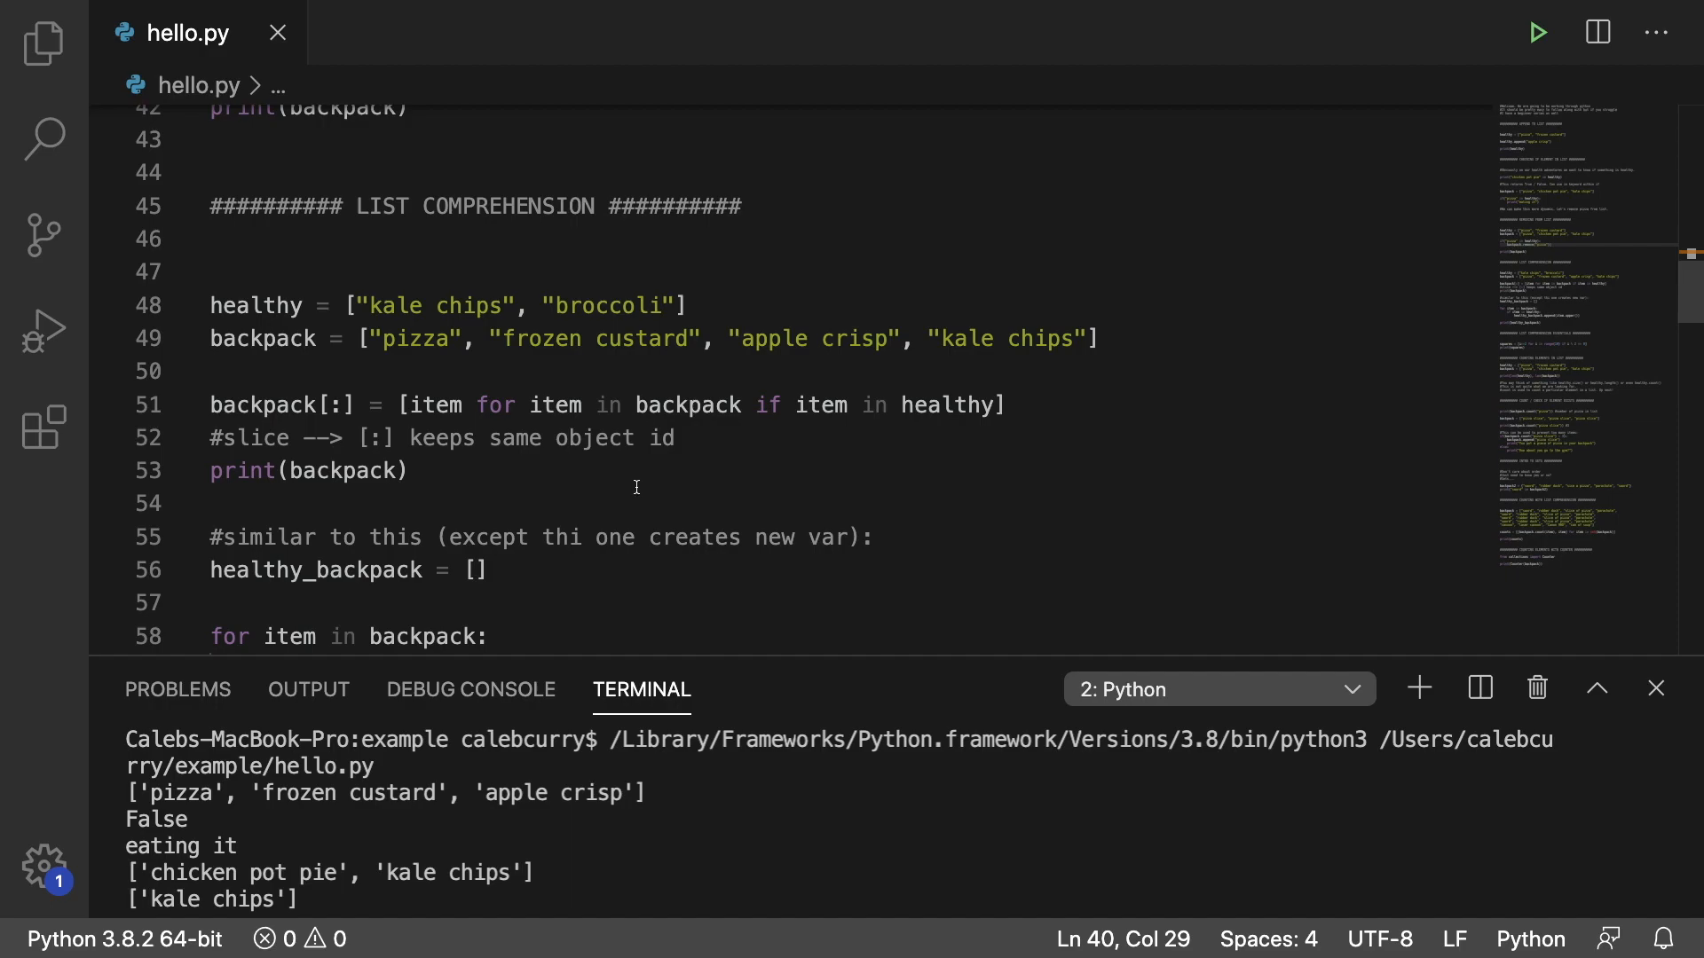
mouse_move(492, 405)
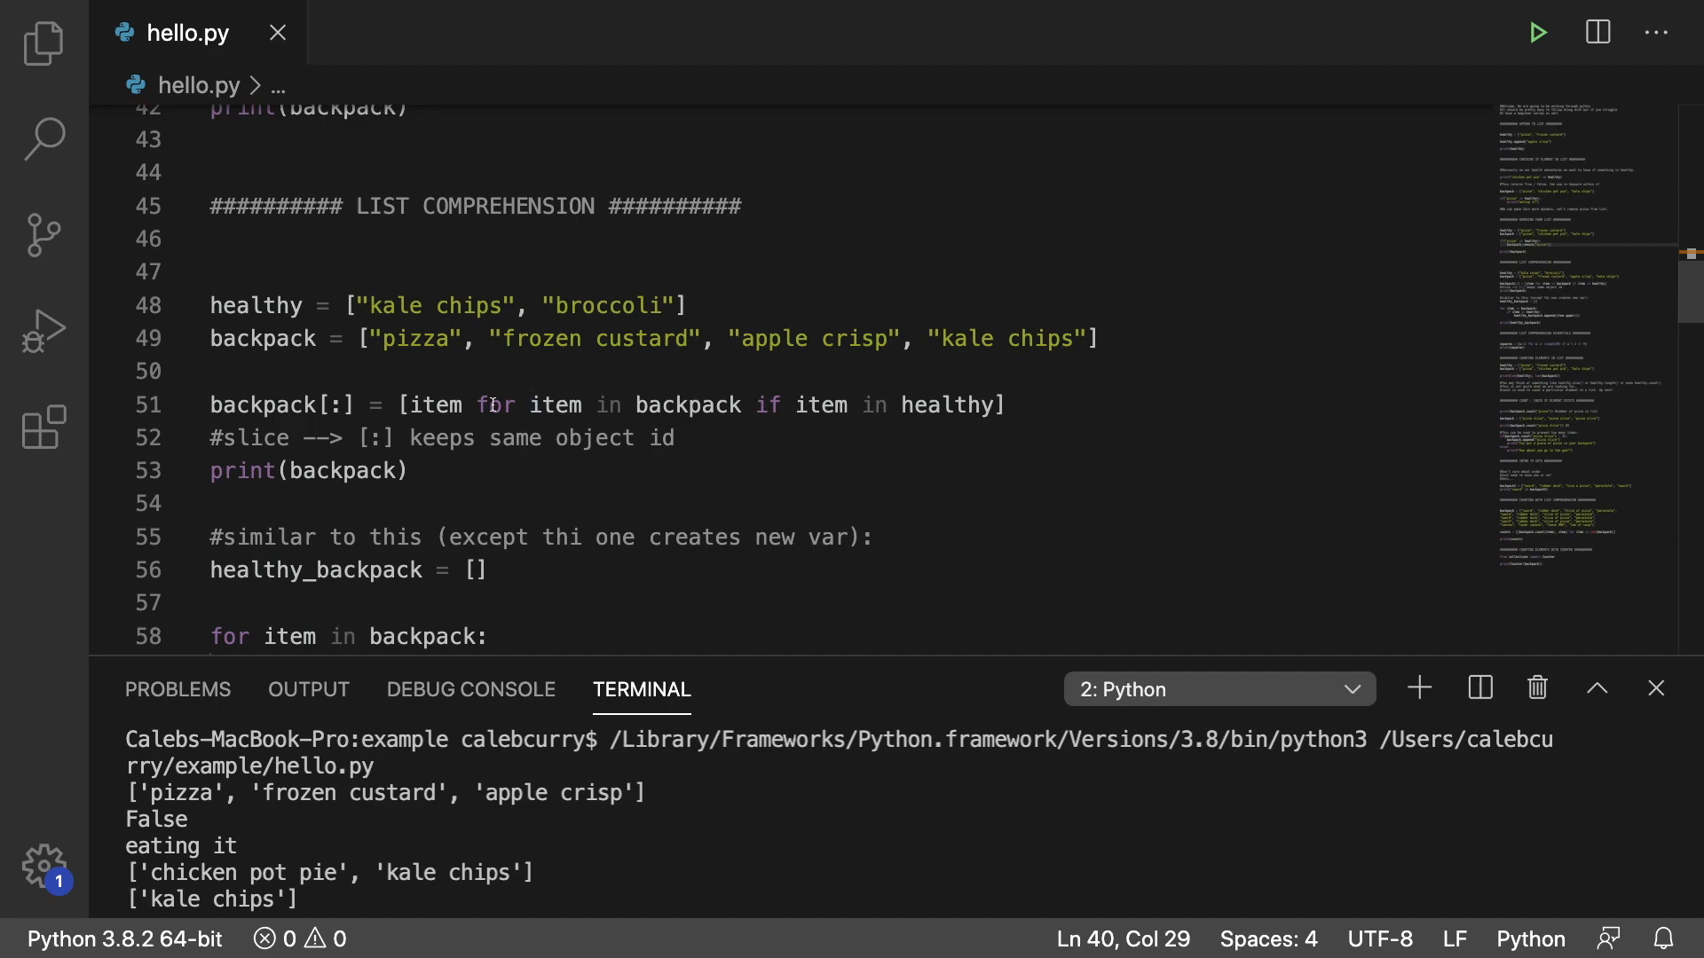
double_click(495, 405)
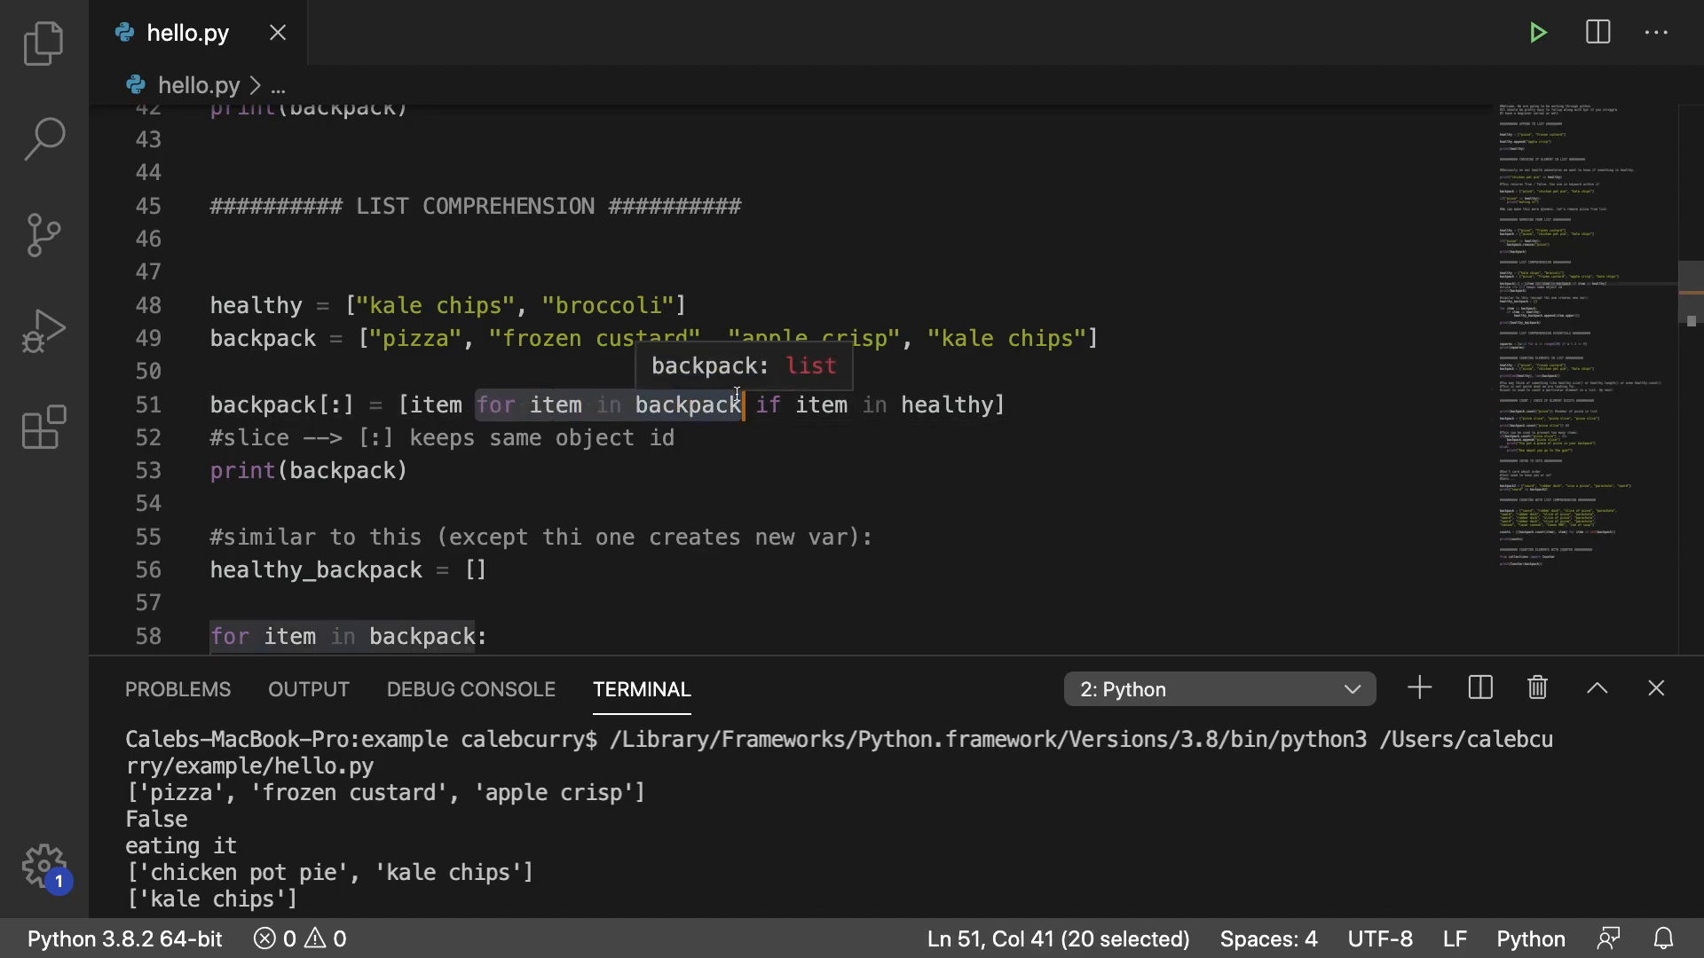
click(743, 405)
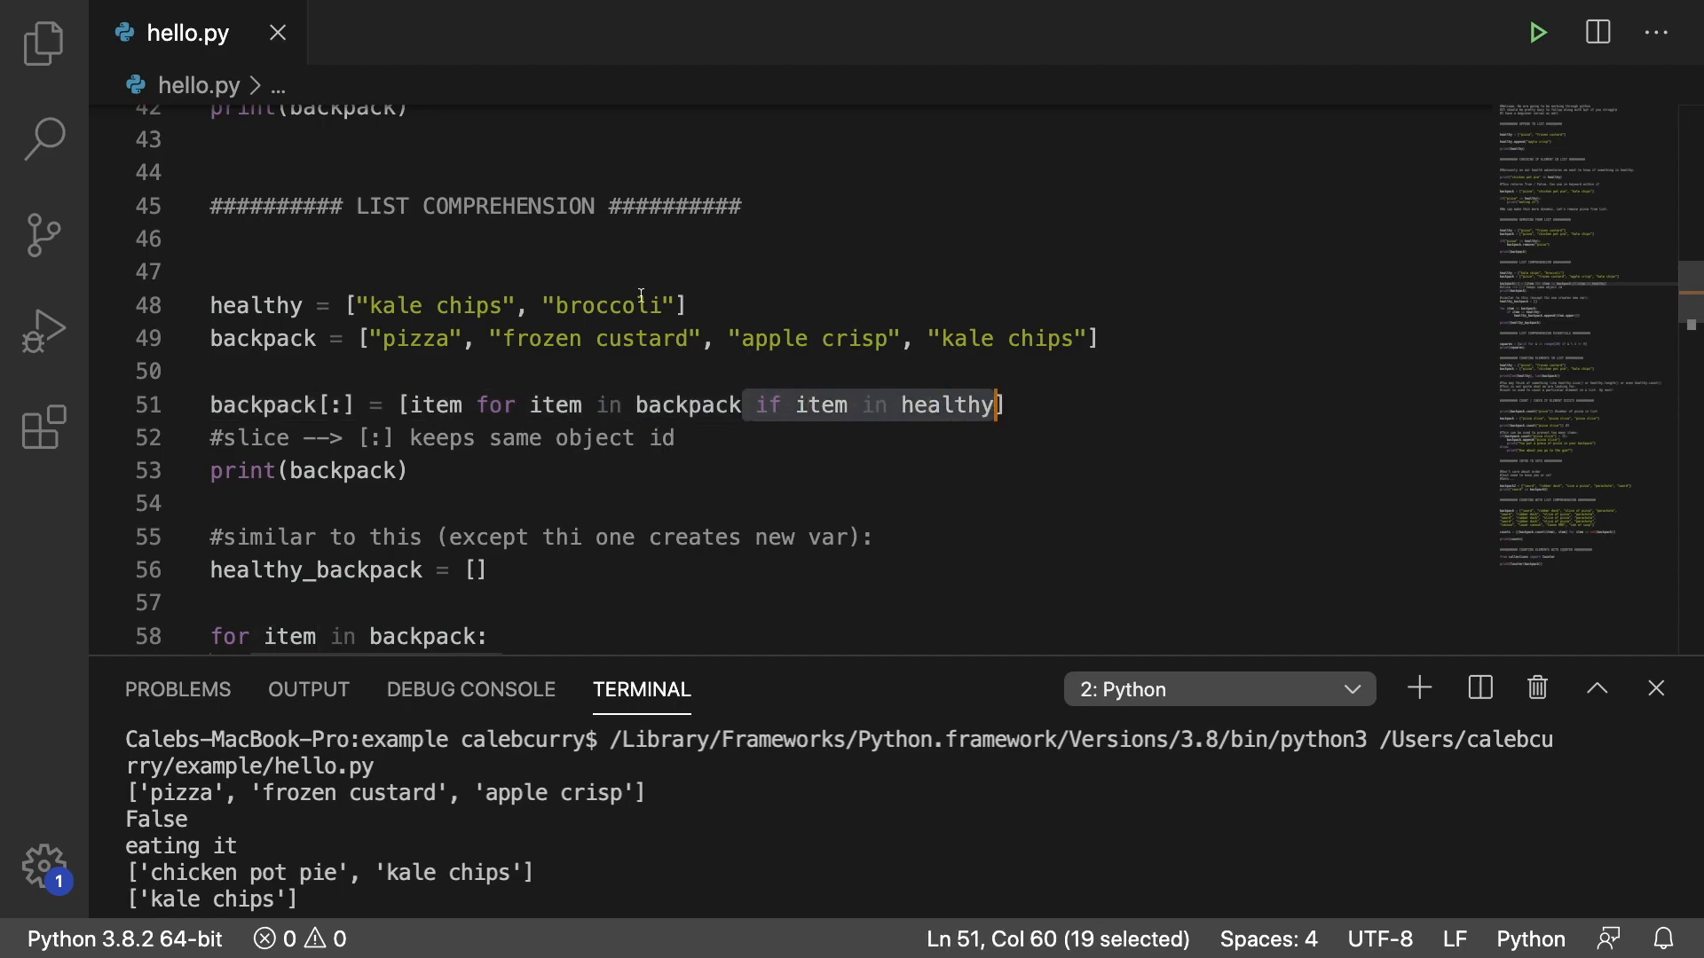
double_click(440, 405)
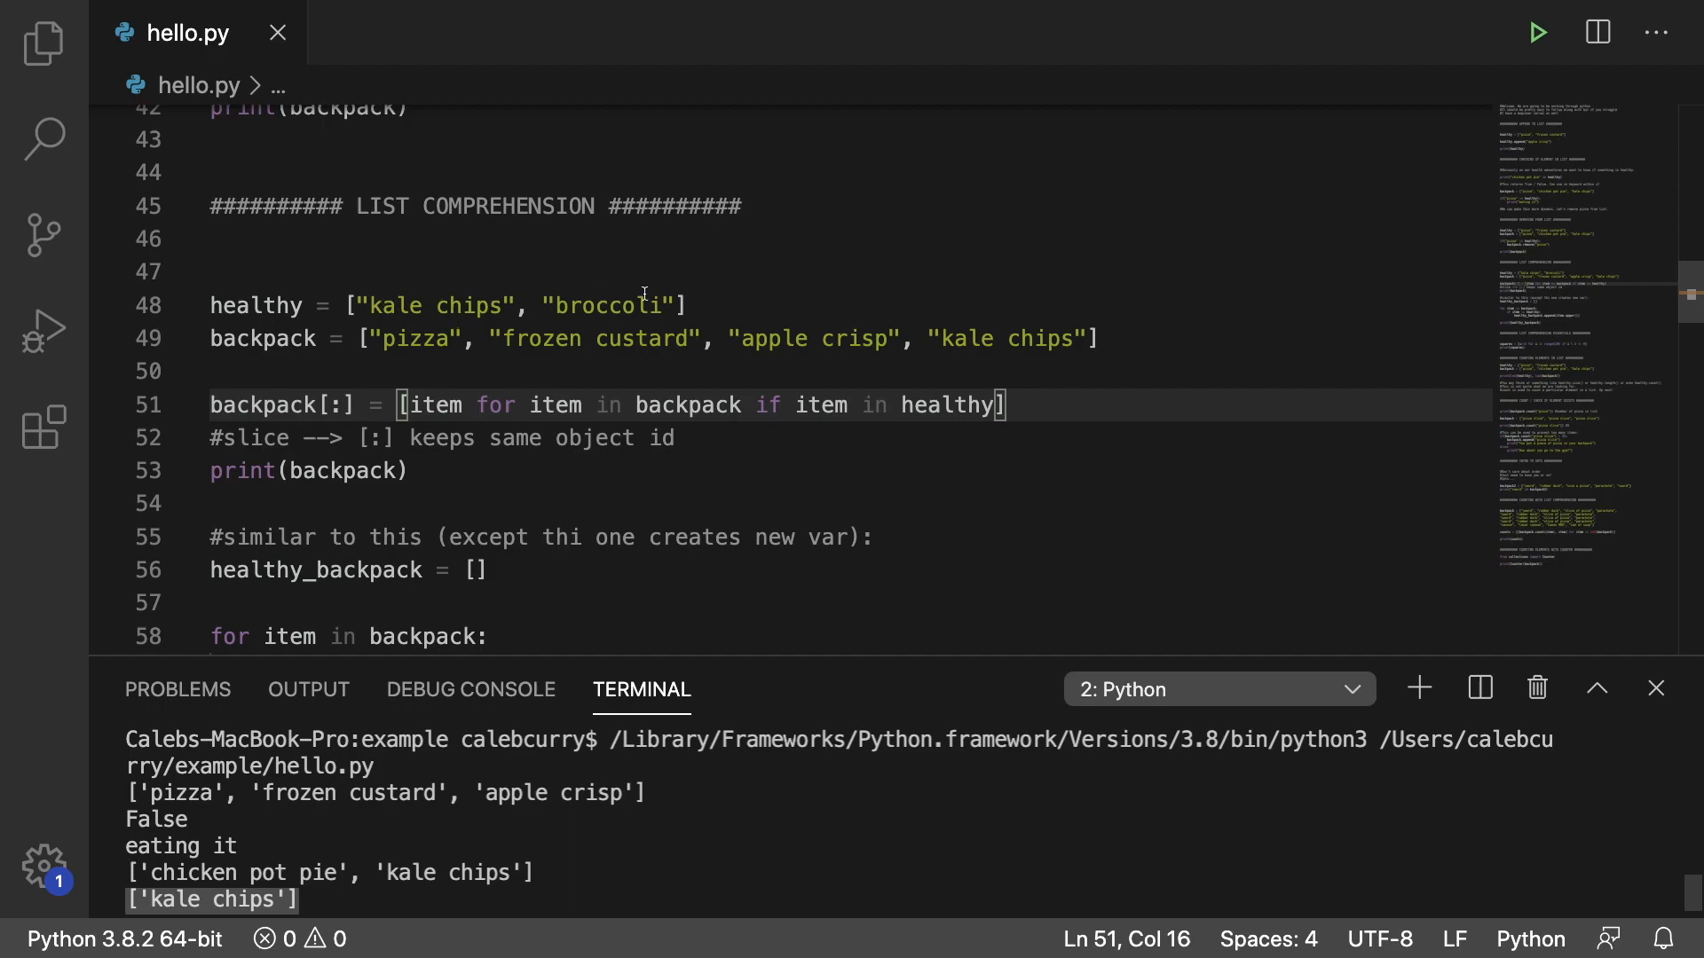
mouse_move(649, 466)
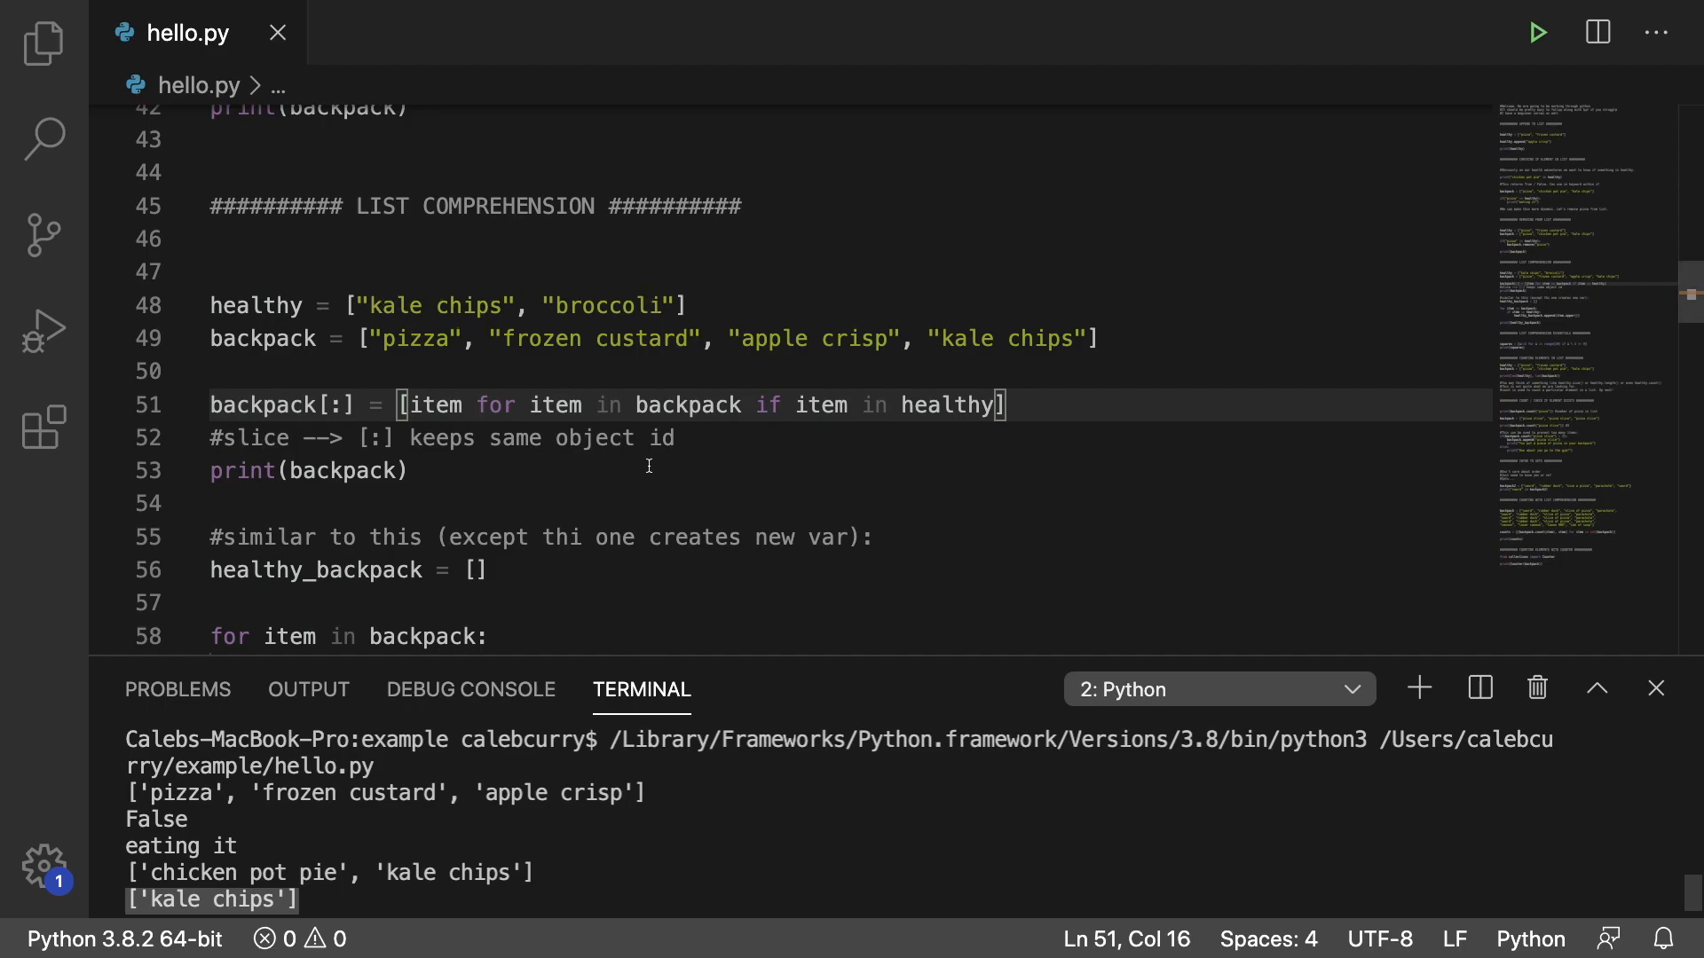
double_click(333, 405)
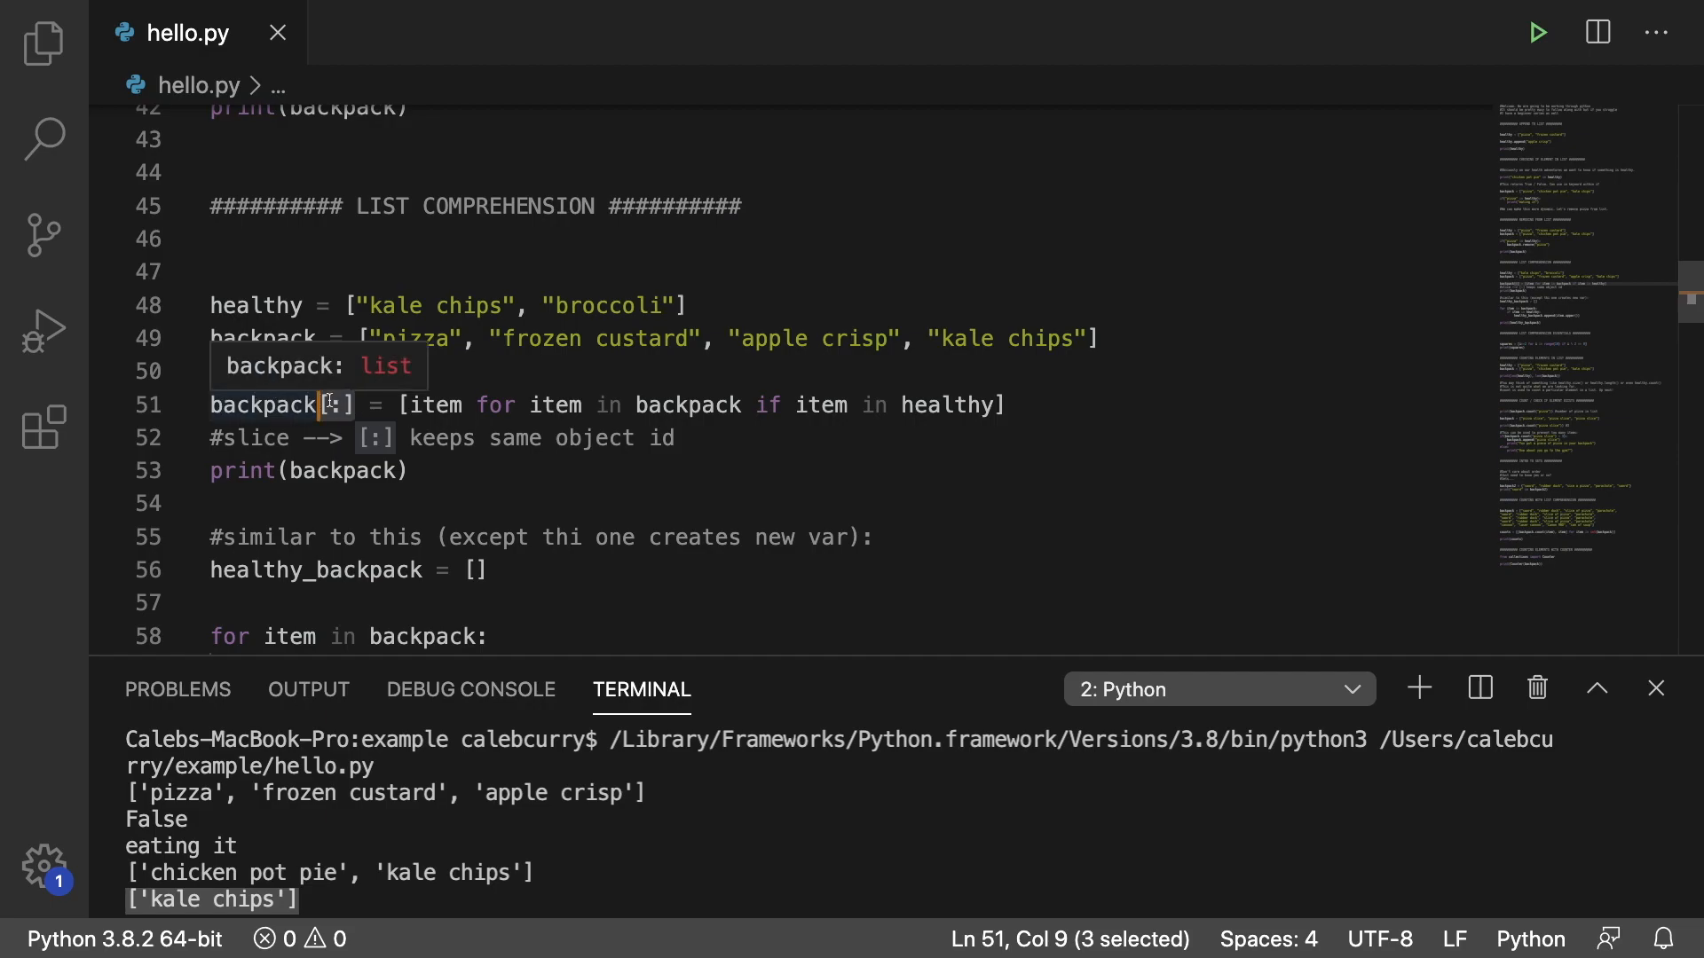
mouse_move(332, 403)
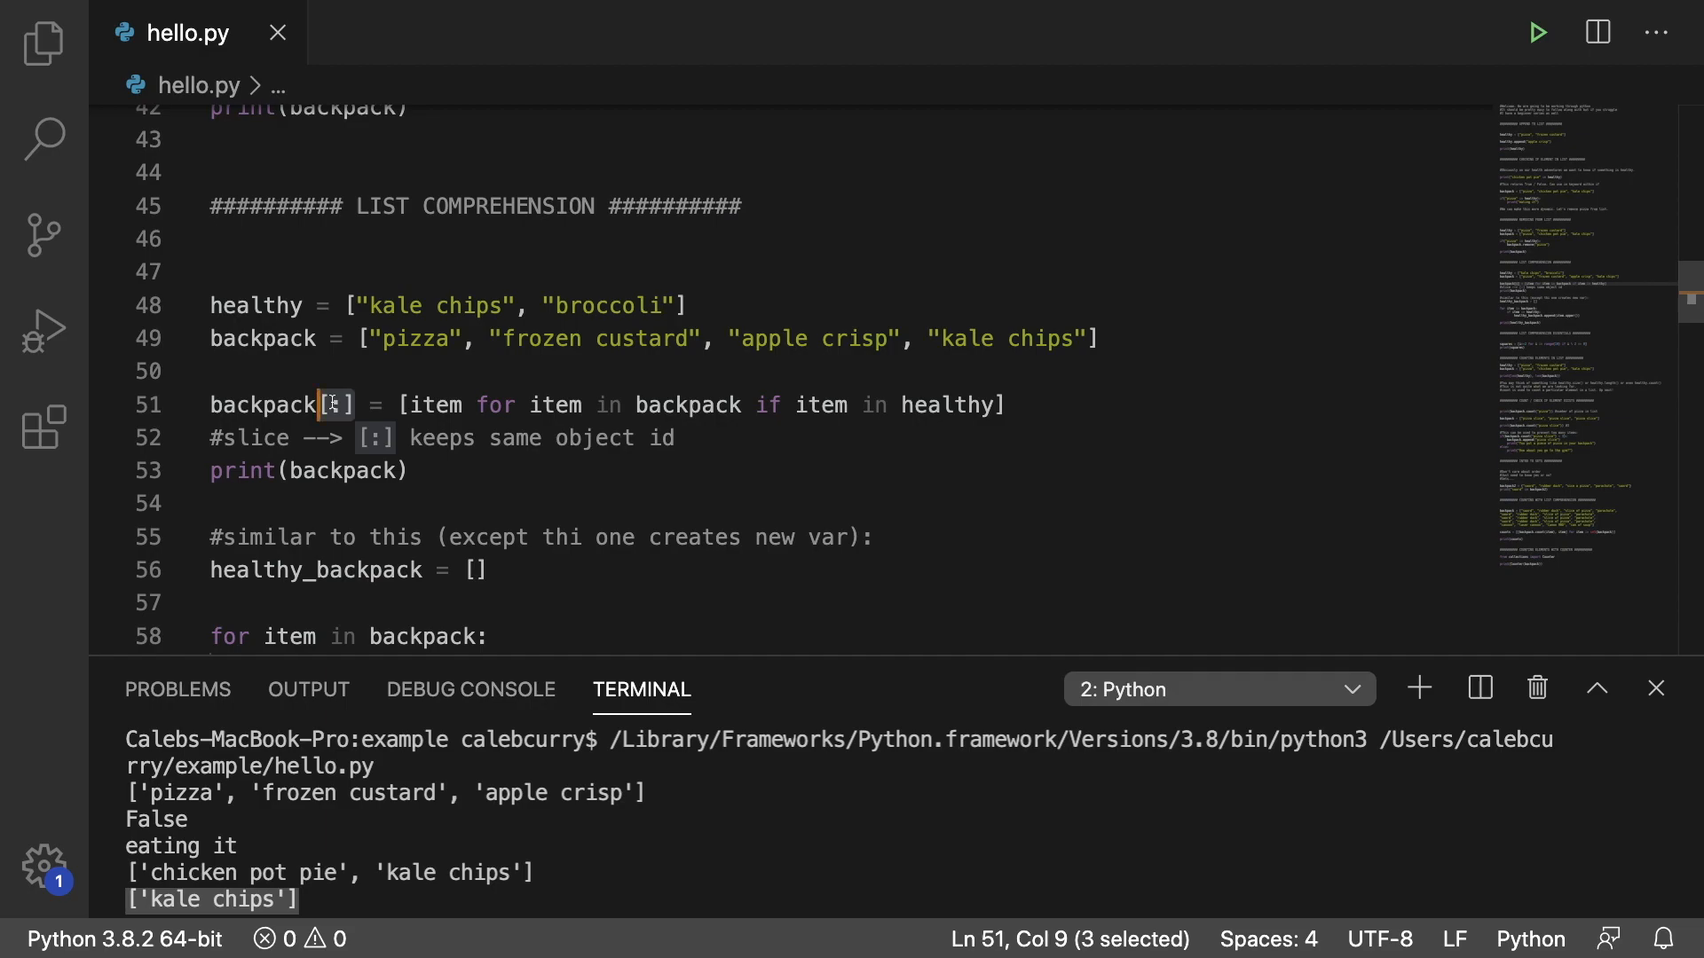
mouse_move(714, 427)
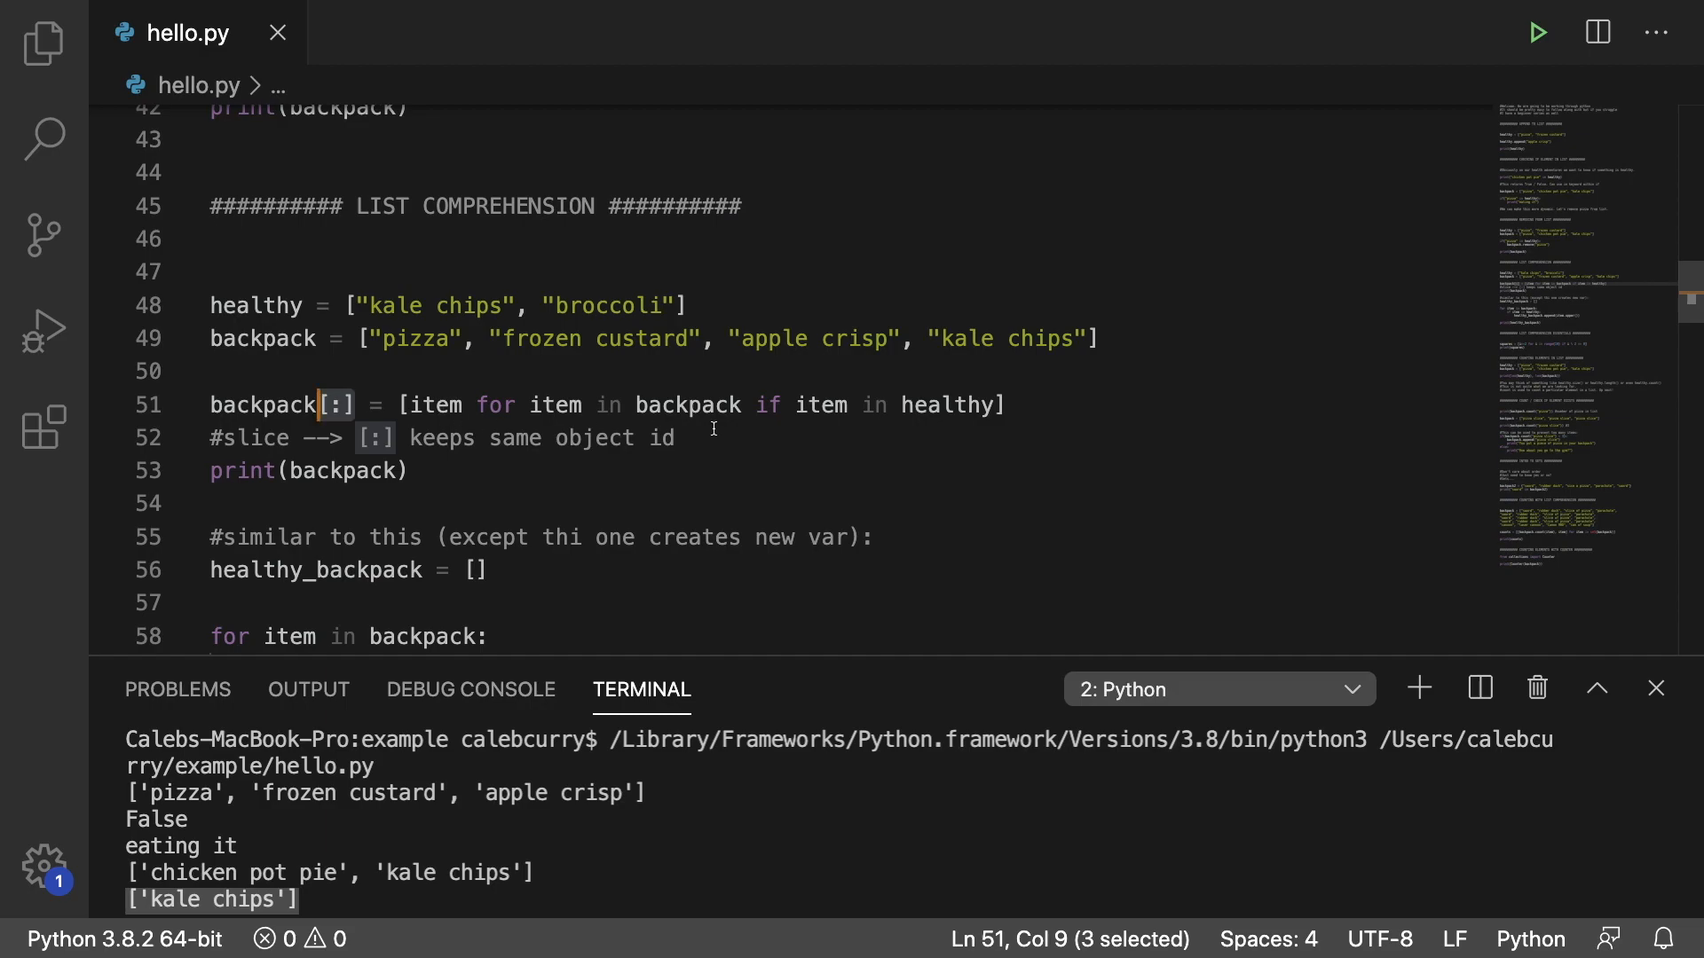
Highlight the [:] slice and the contents of the backpack list.
click(680, 438)
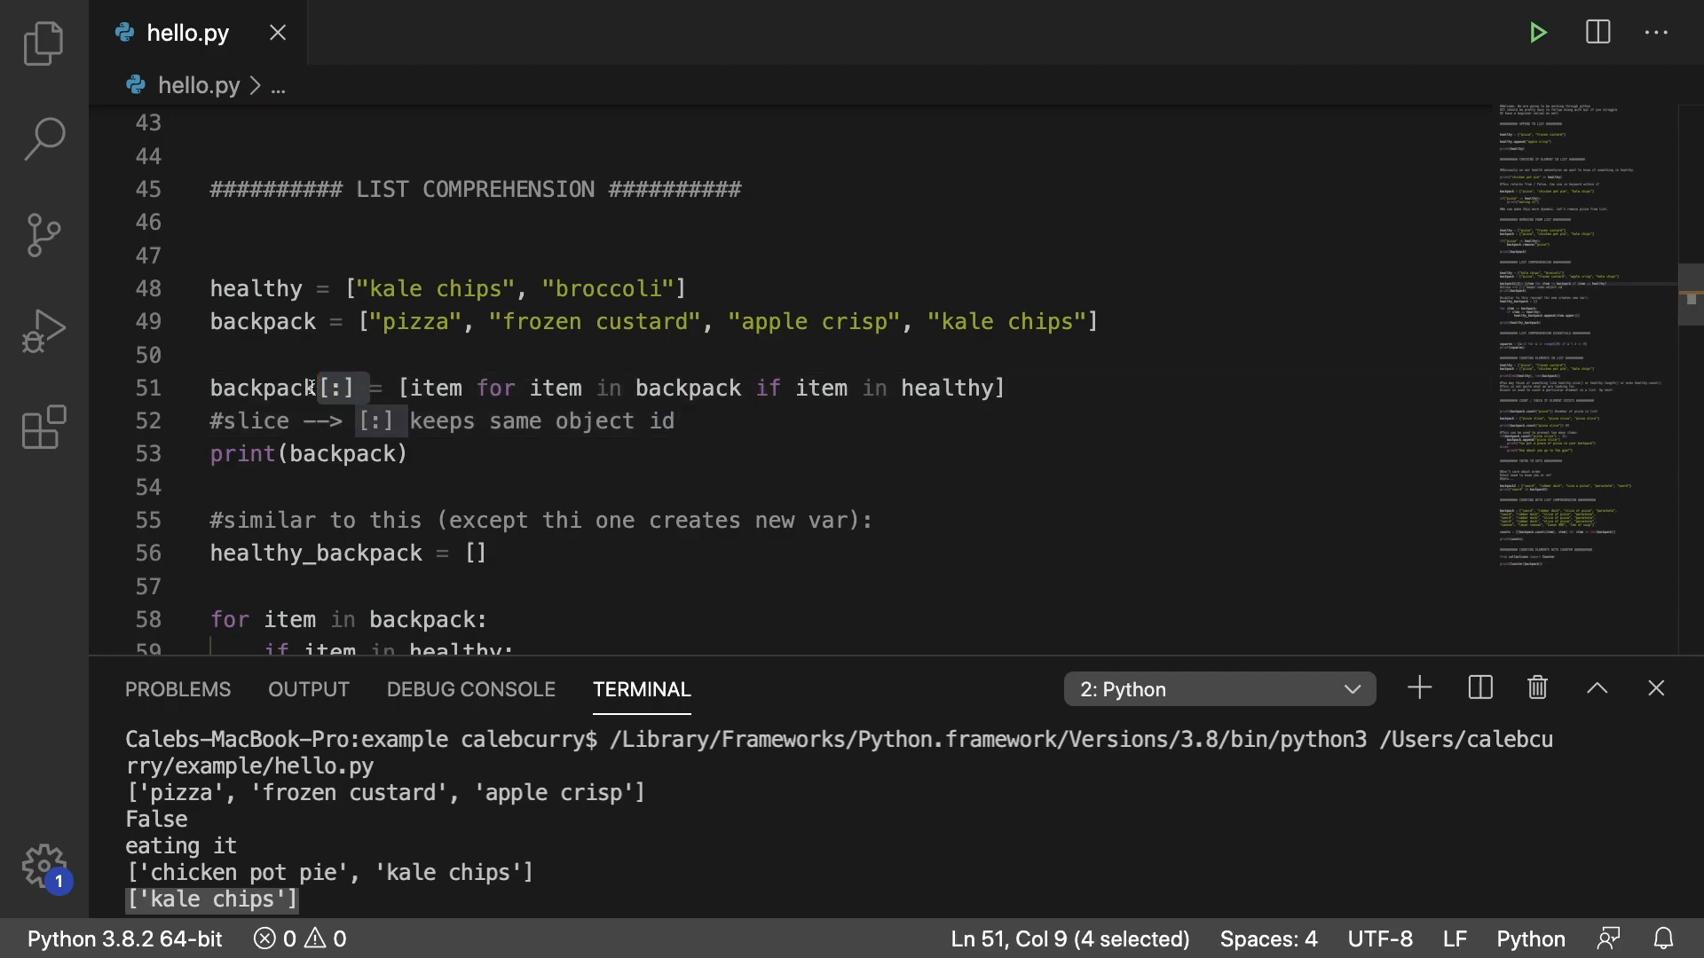
mouse_move(809, 453)
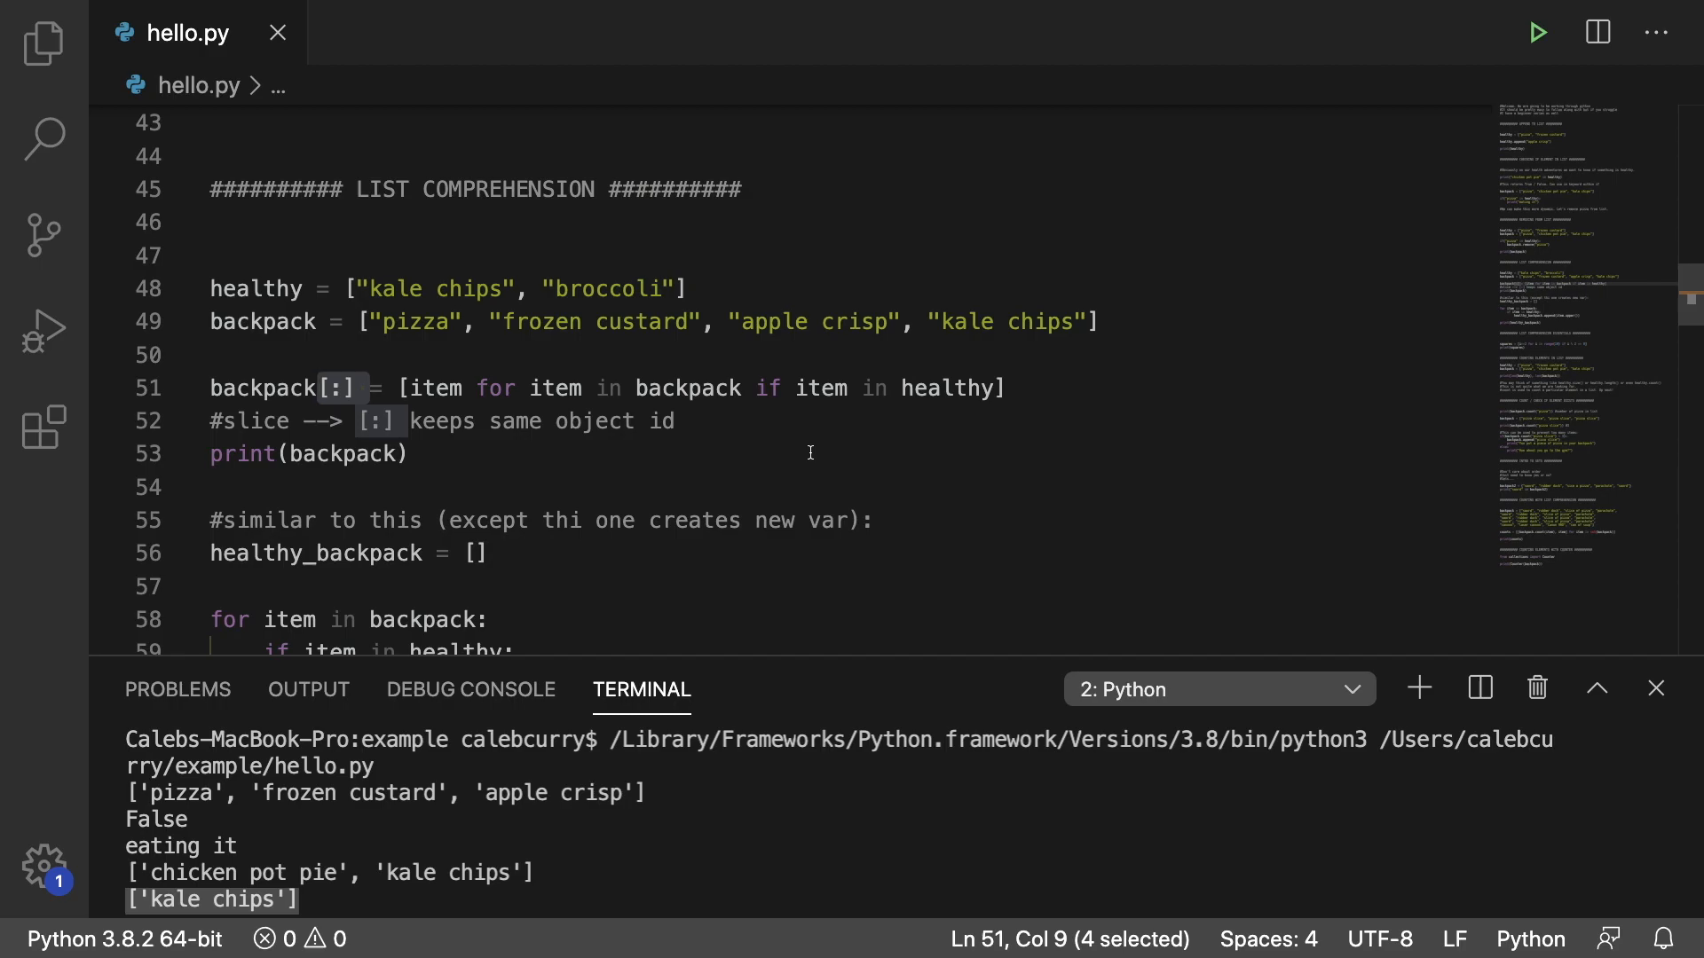
mouse_move(830, 430)
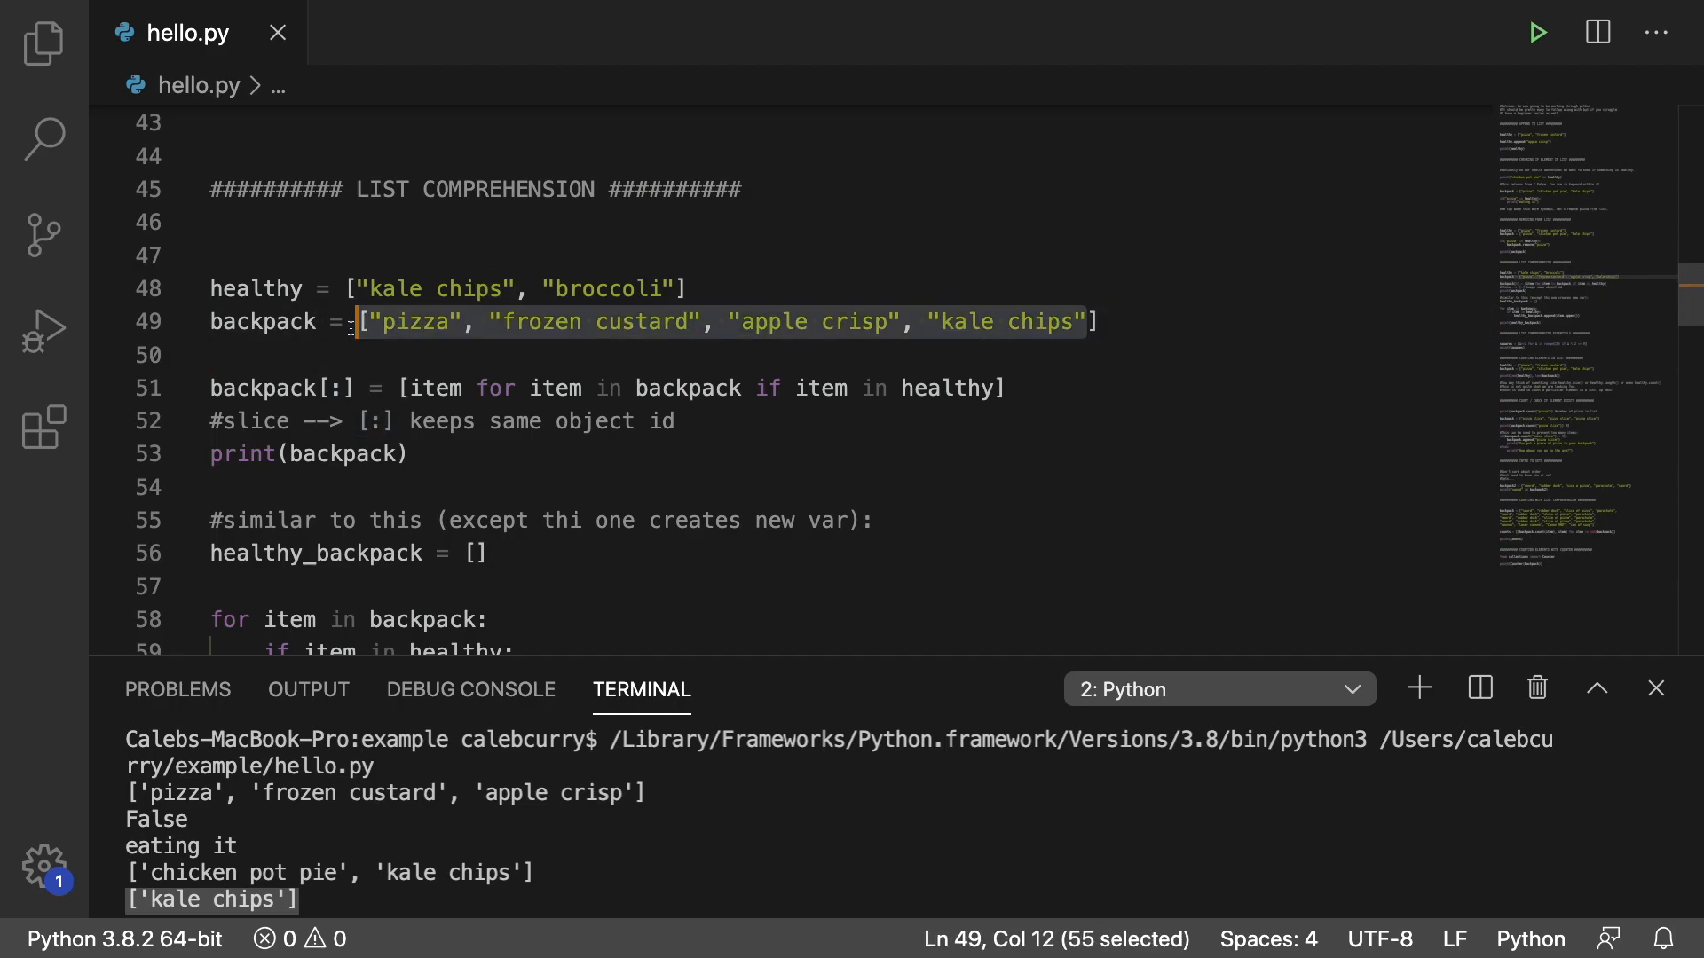
click(760, 452)
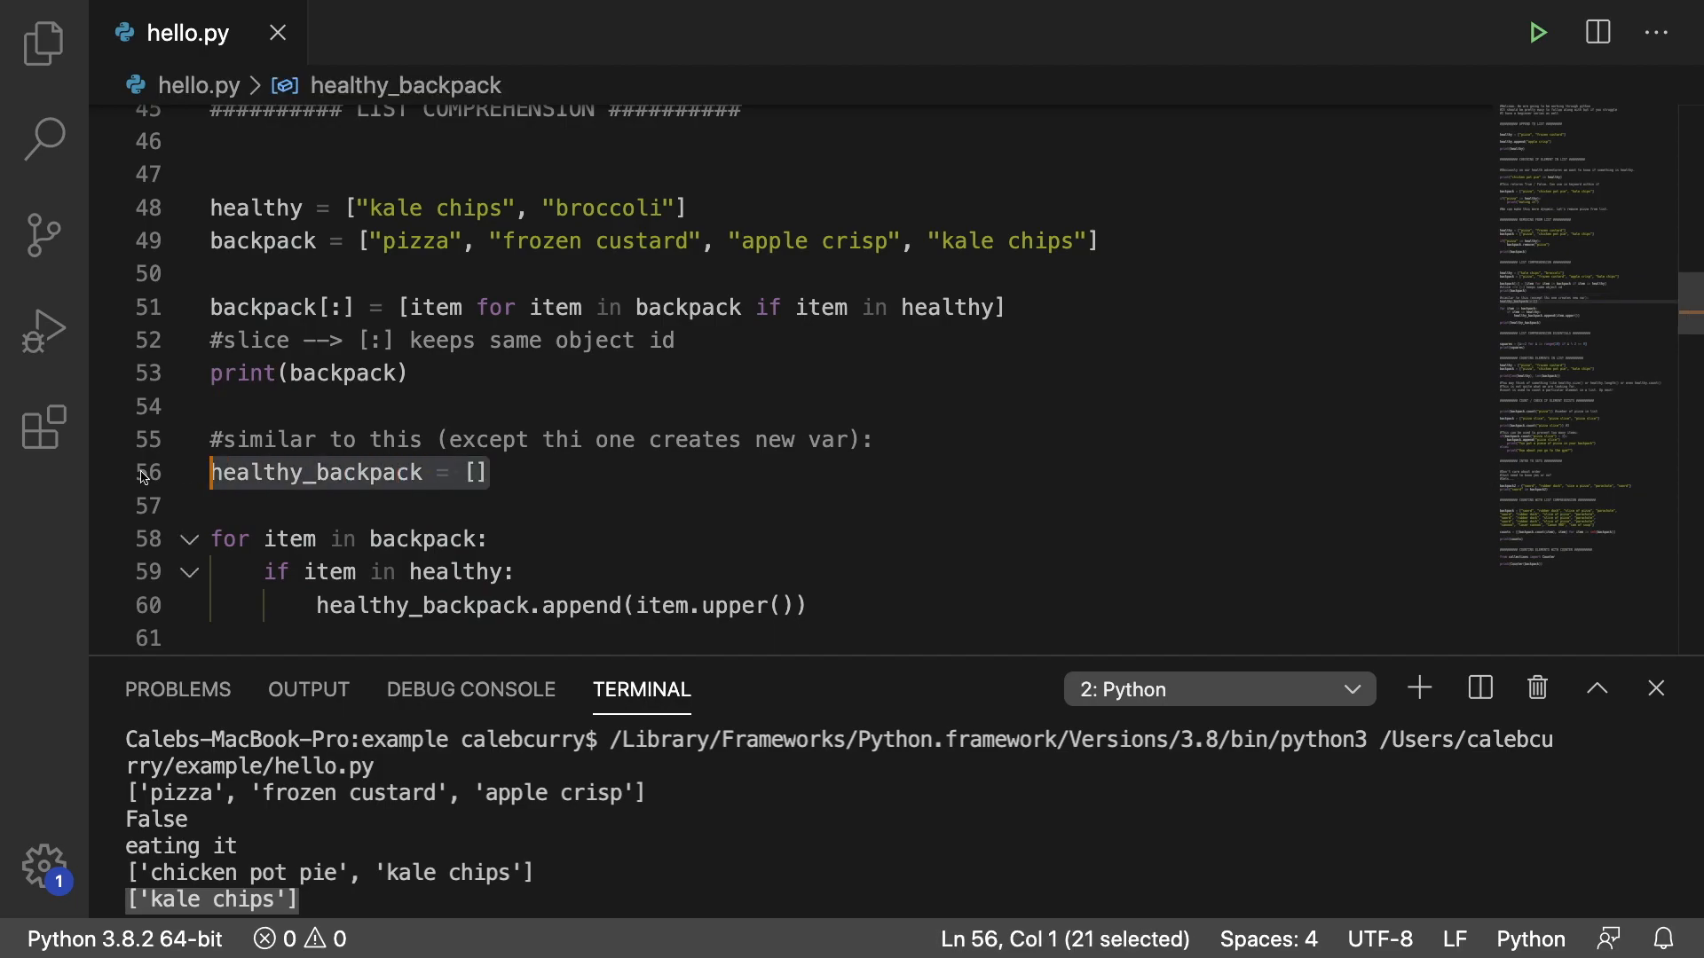
Highlight the empty healthy_backpack list line before rerunning hello.py.
scroll(up, 3)
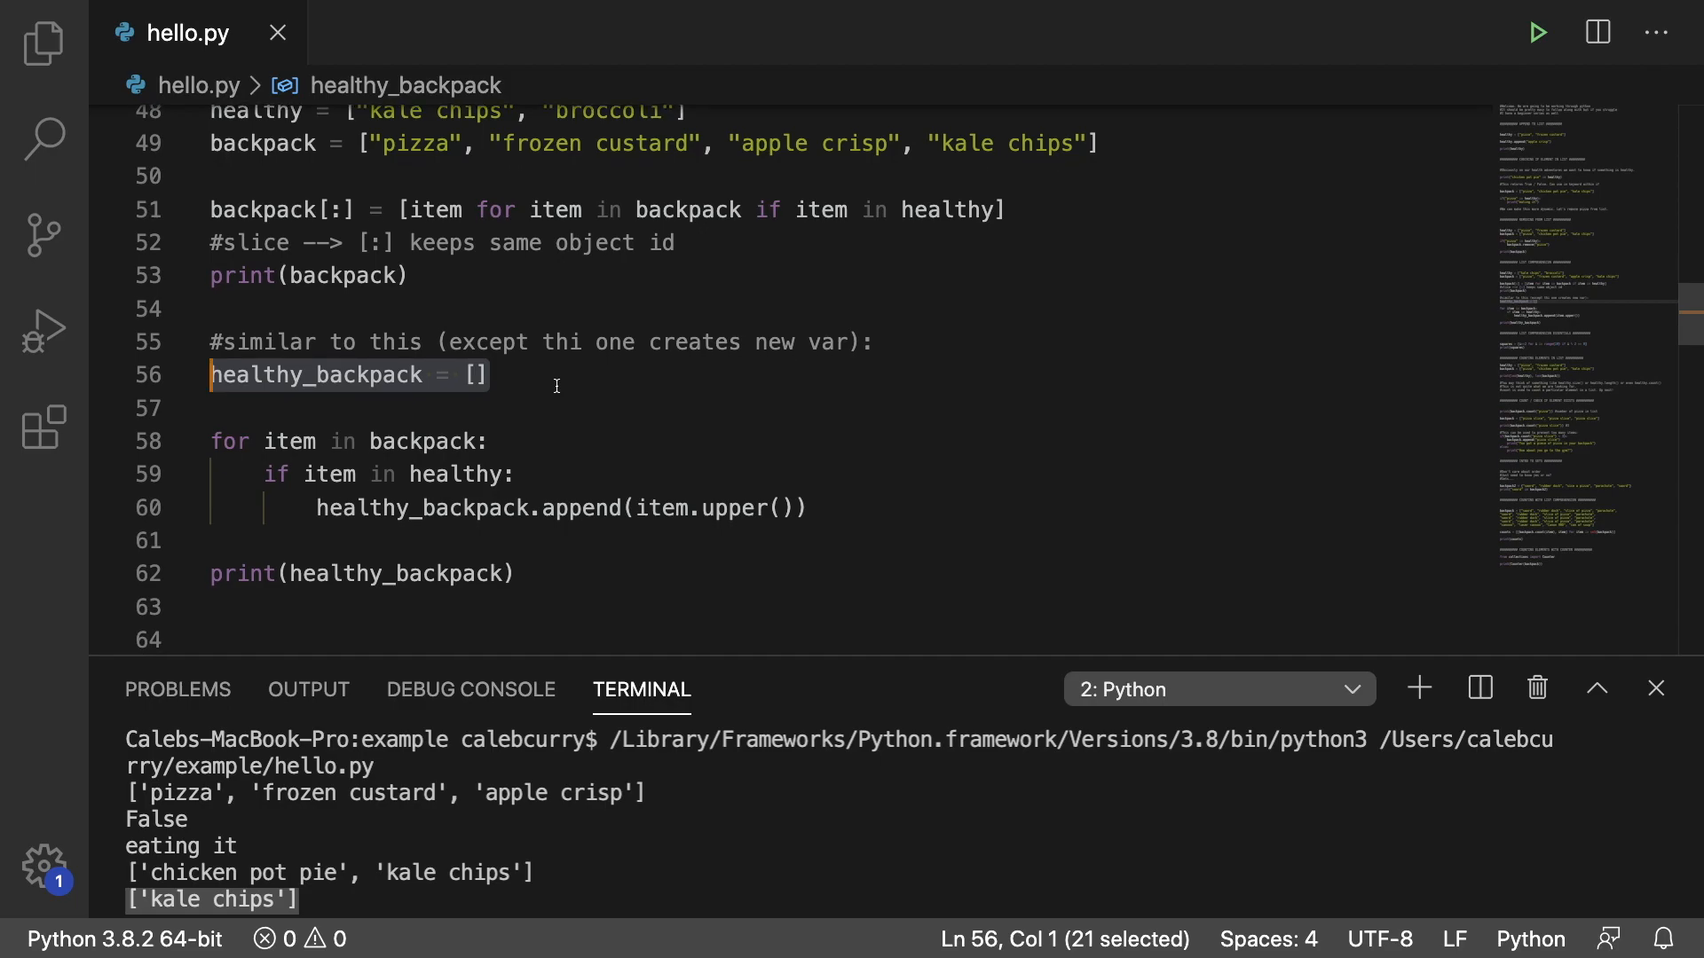
click(229, 442)
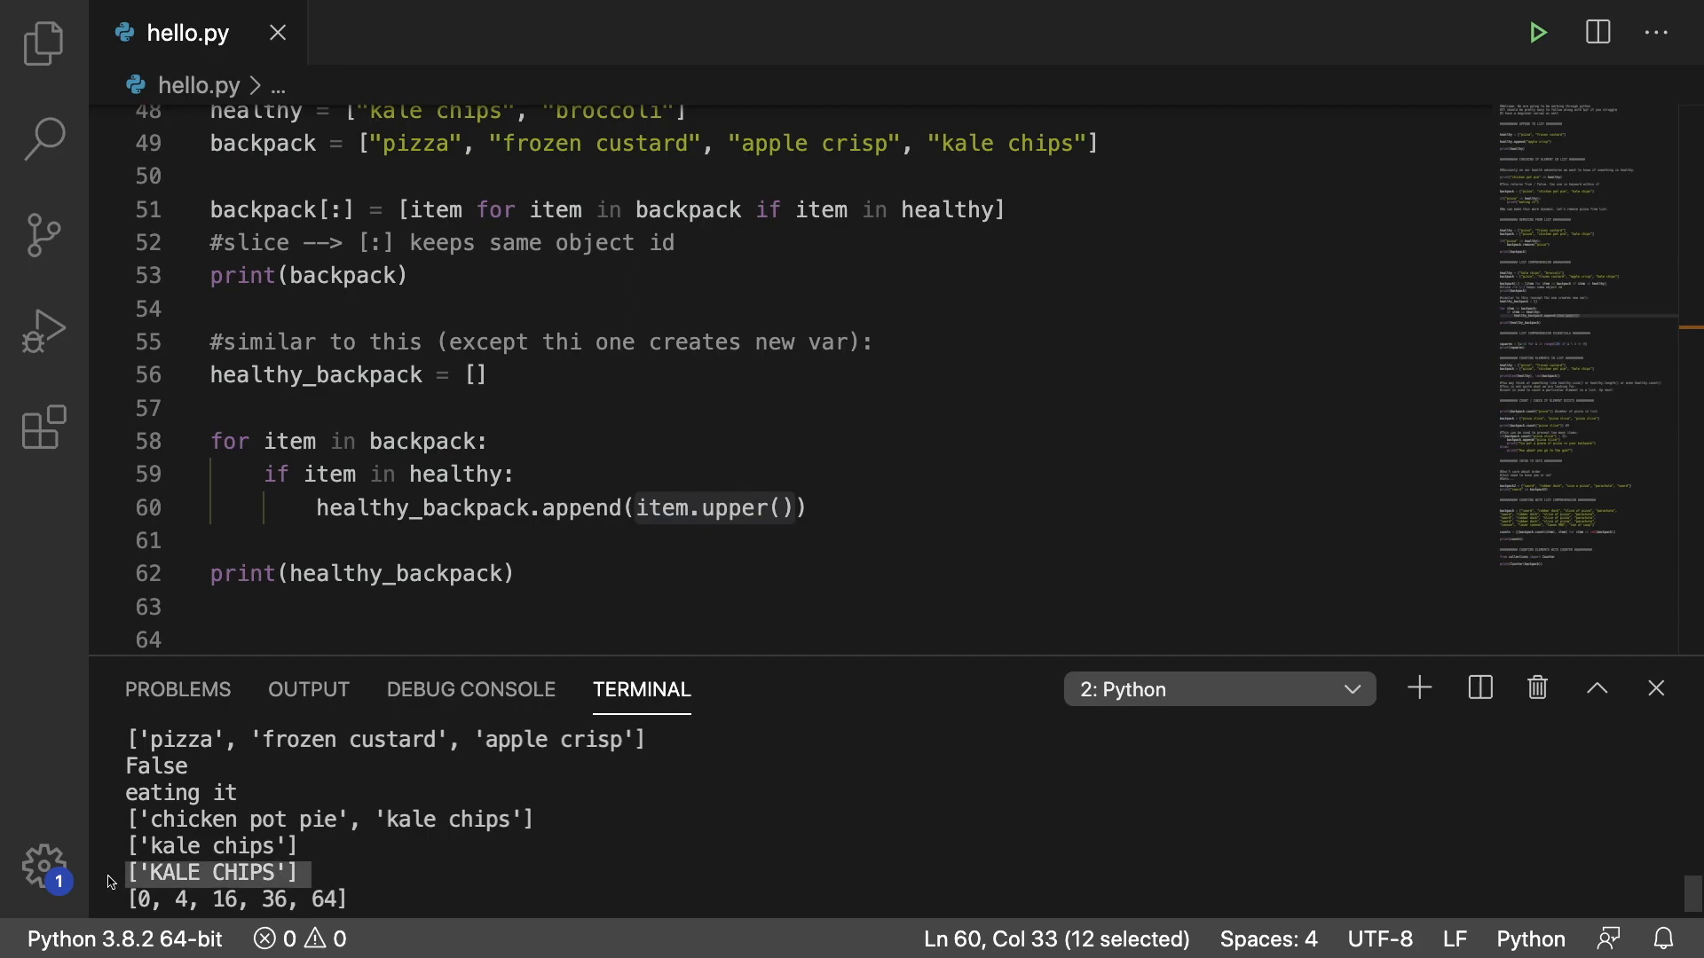
Scroll to the LIST COMPREHENSION ESSENTIALS squares example and the COUNTING ELEMENTS IN LIST section.
scroll(down, 3)
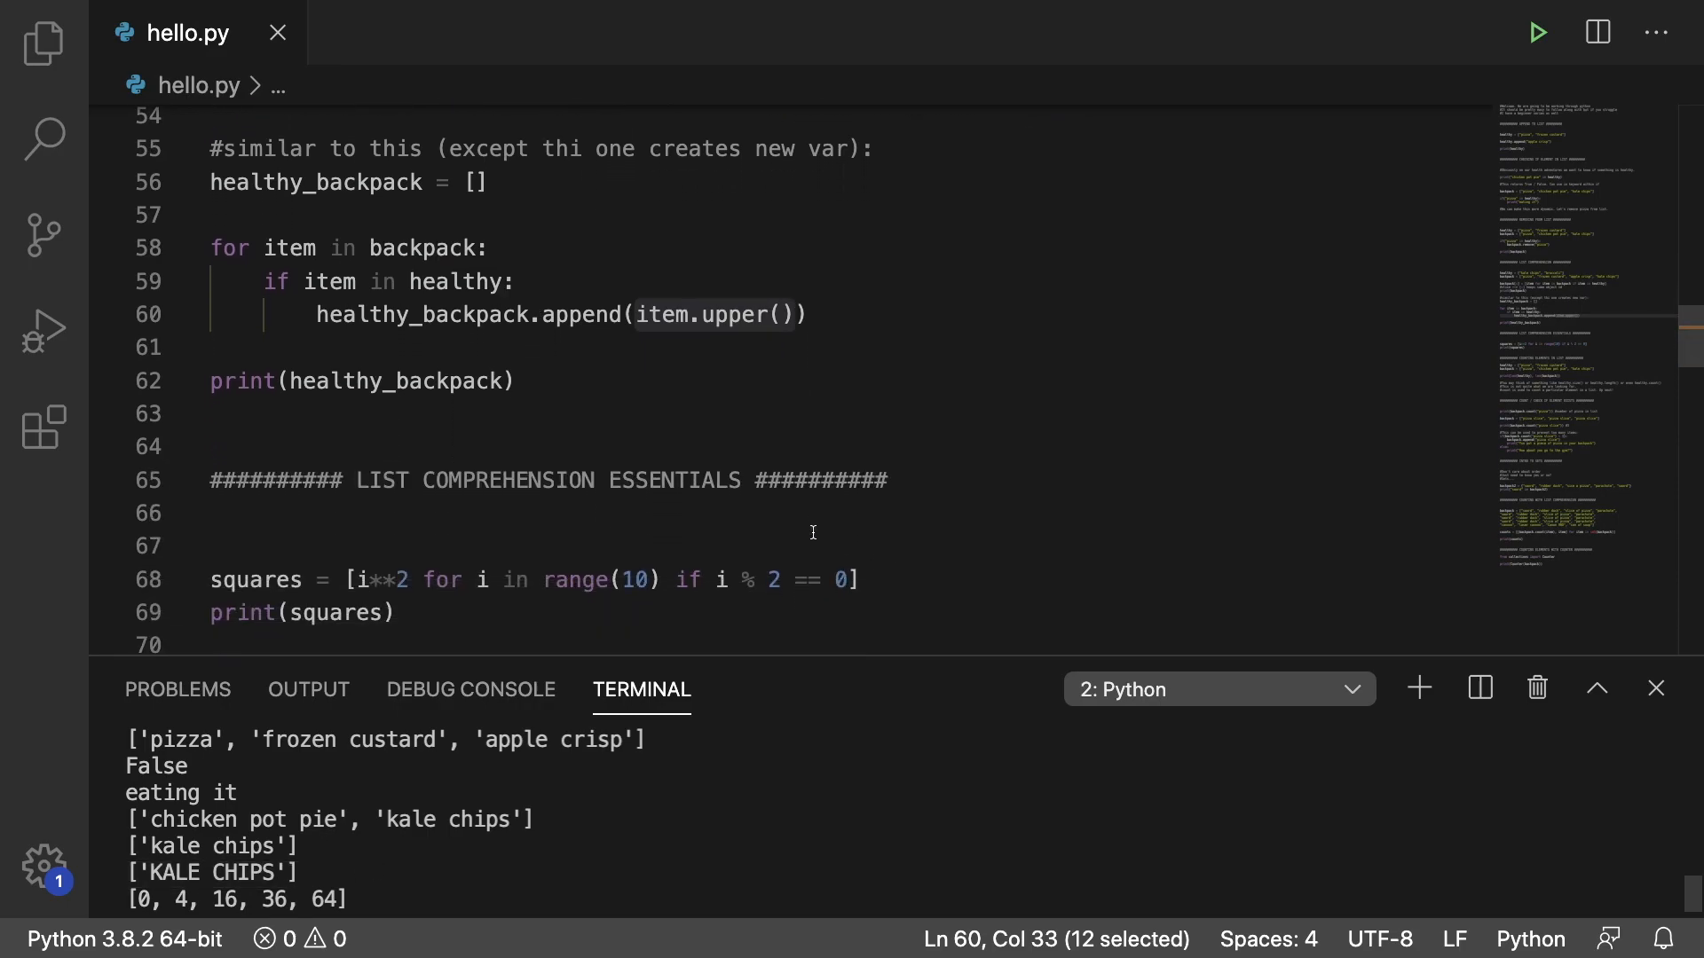
scroll(down, 3)
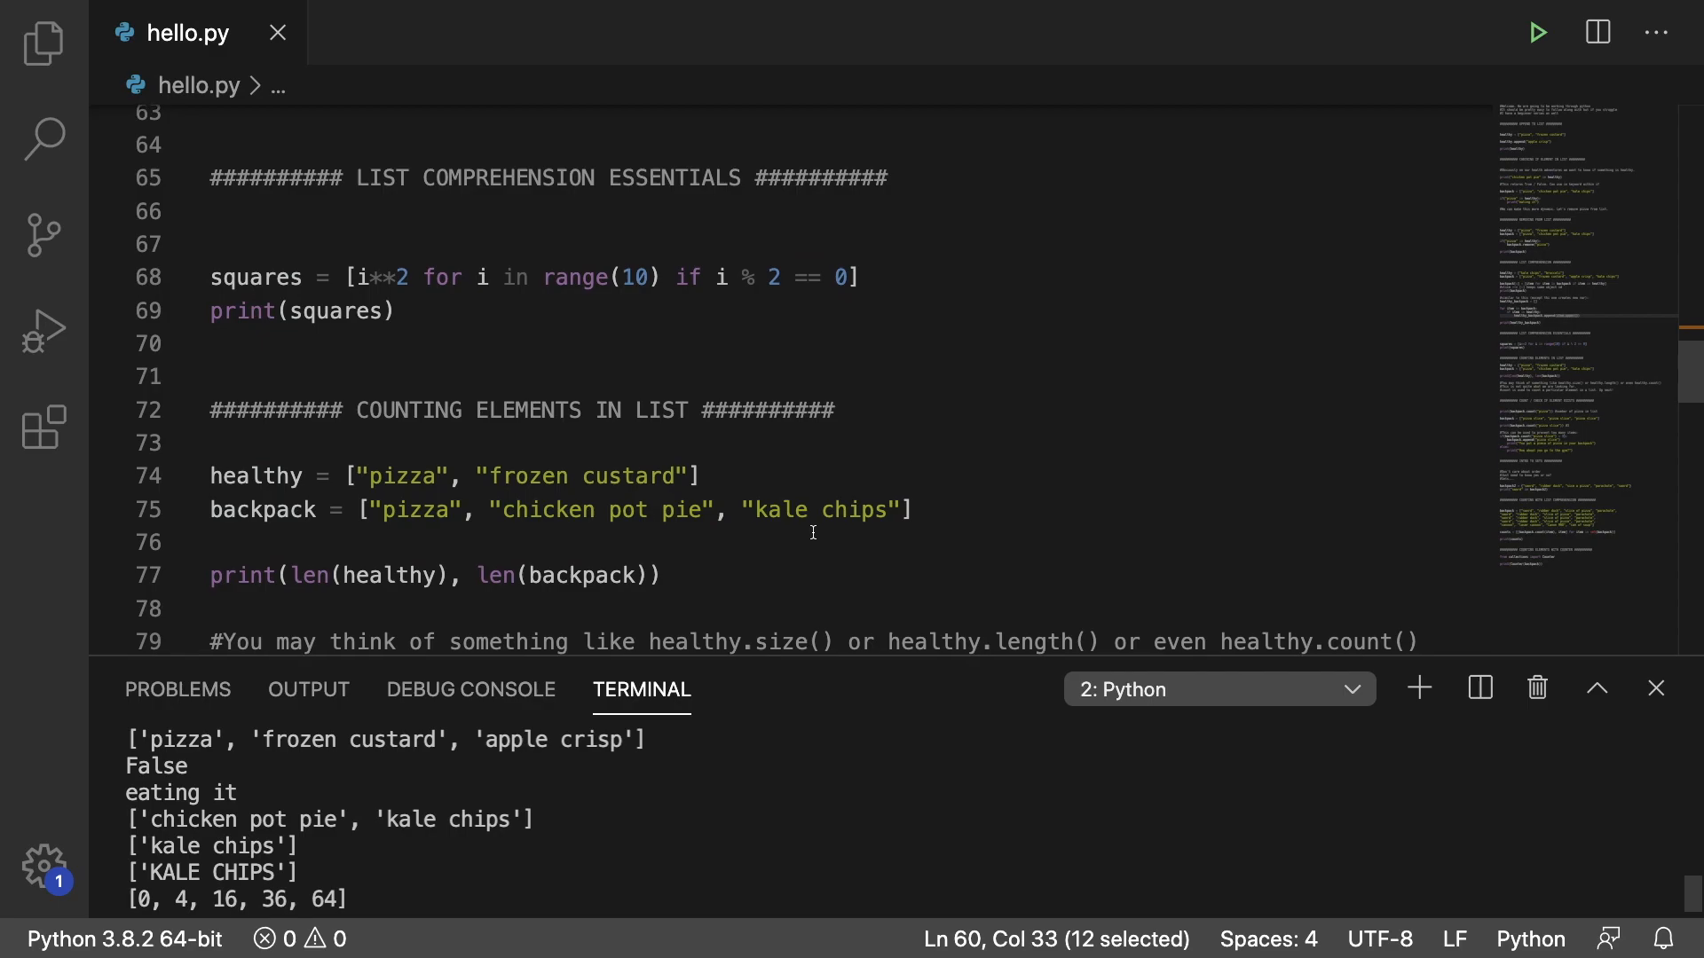
mouse_move(529, 330)
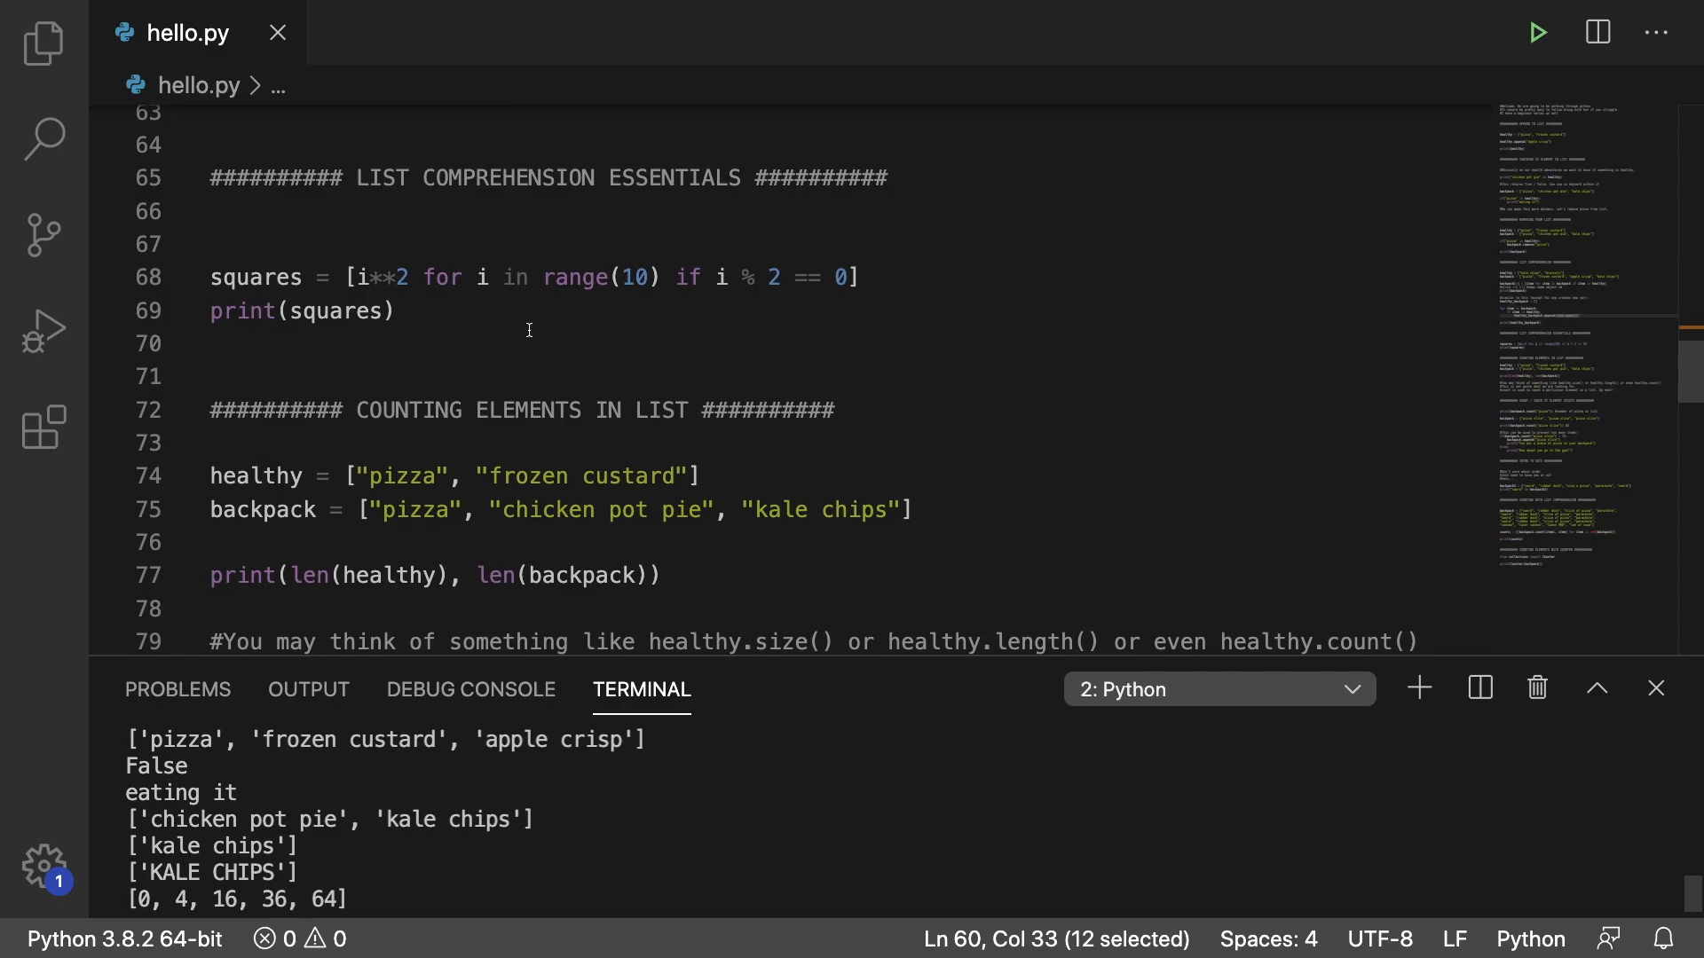
mouse_move(587, 330)
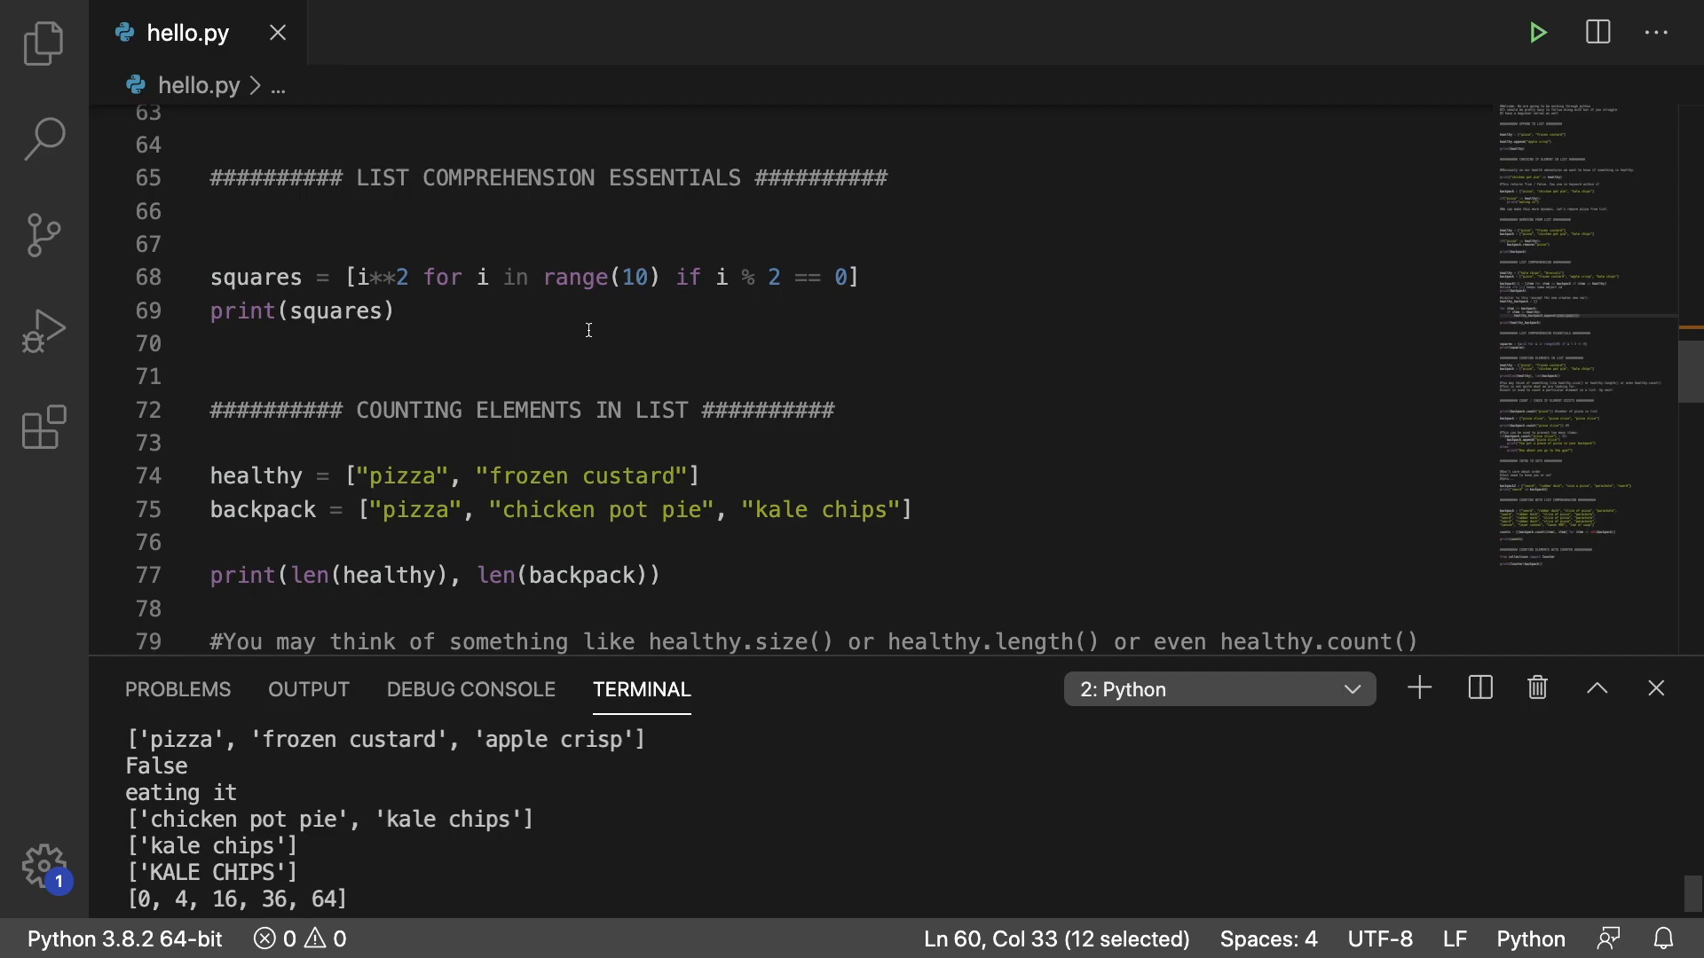
mouse_move(593, 336)
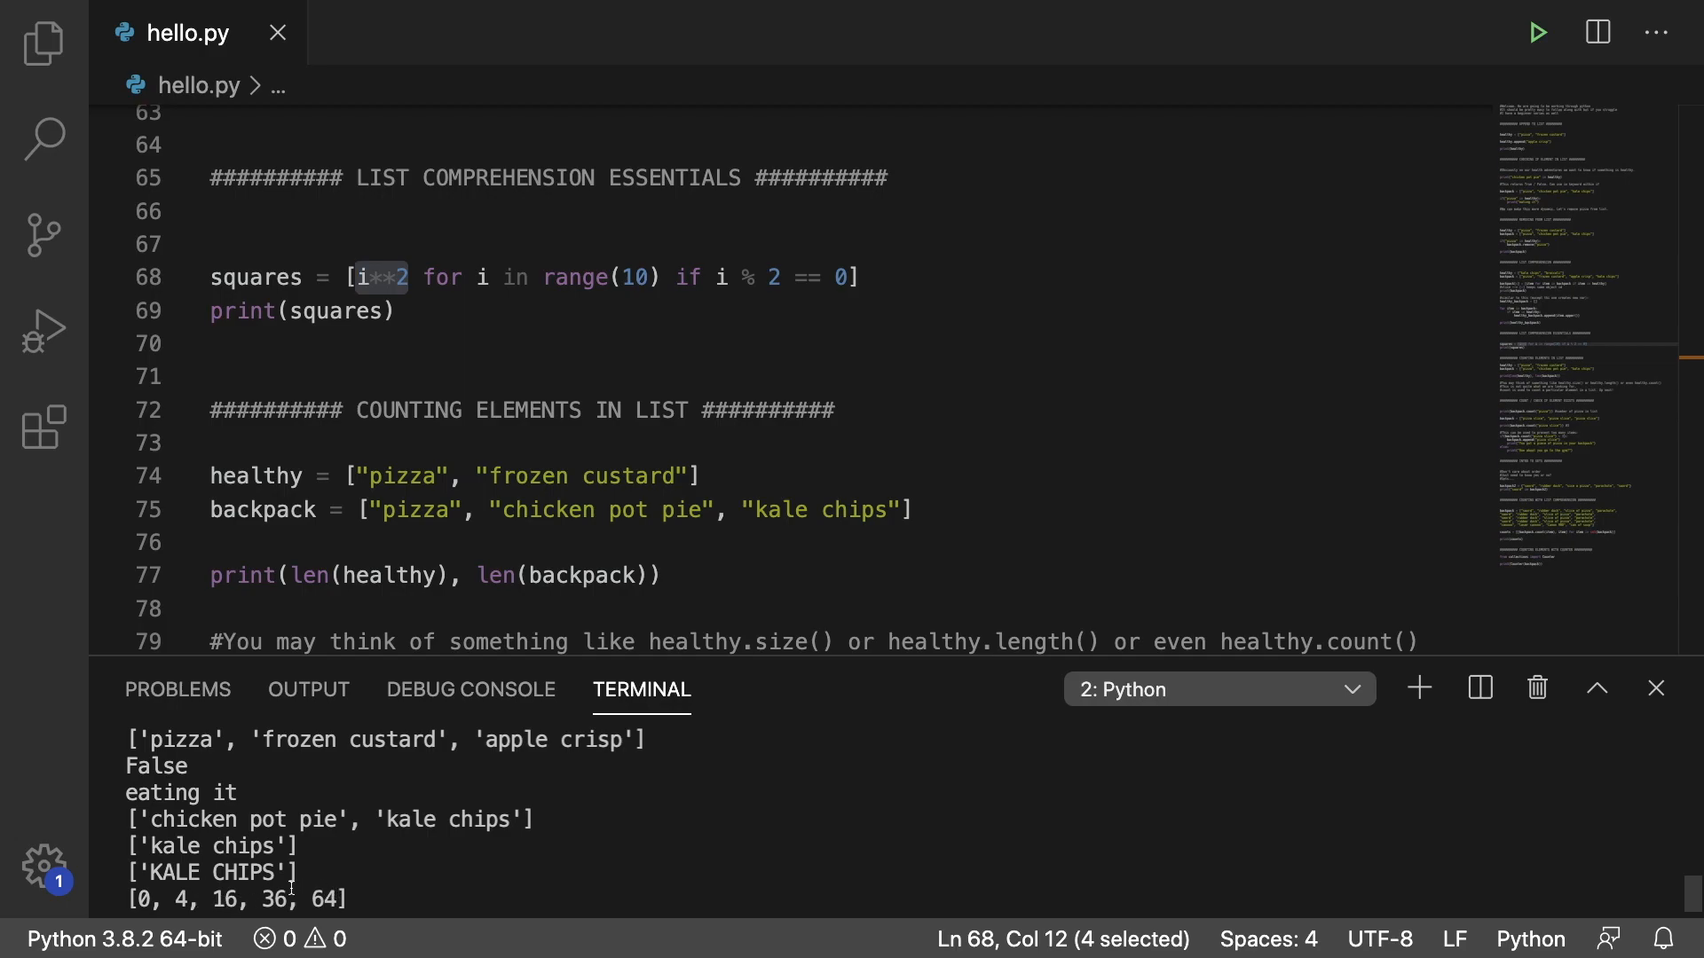
mouse_move(385, 896)
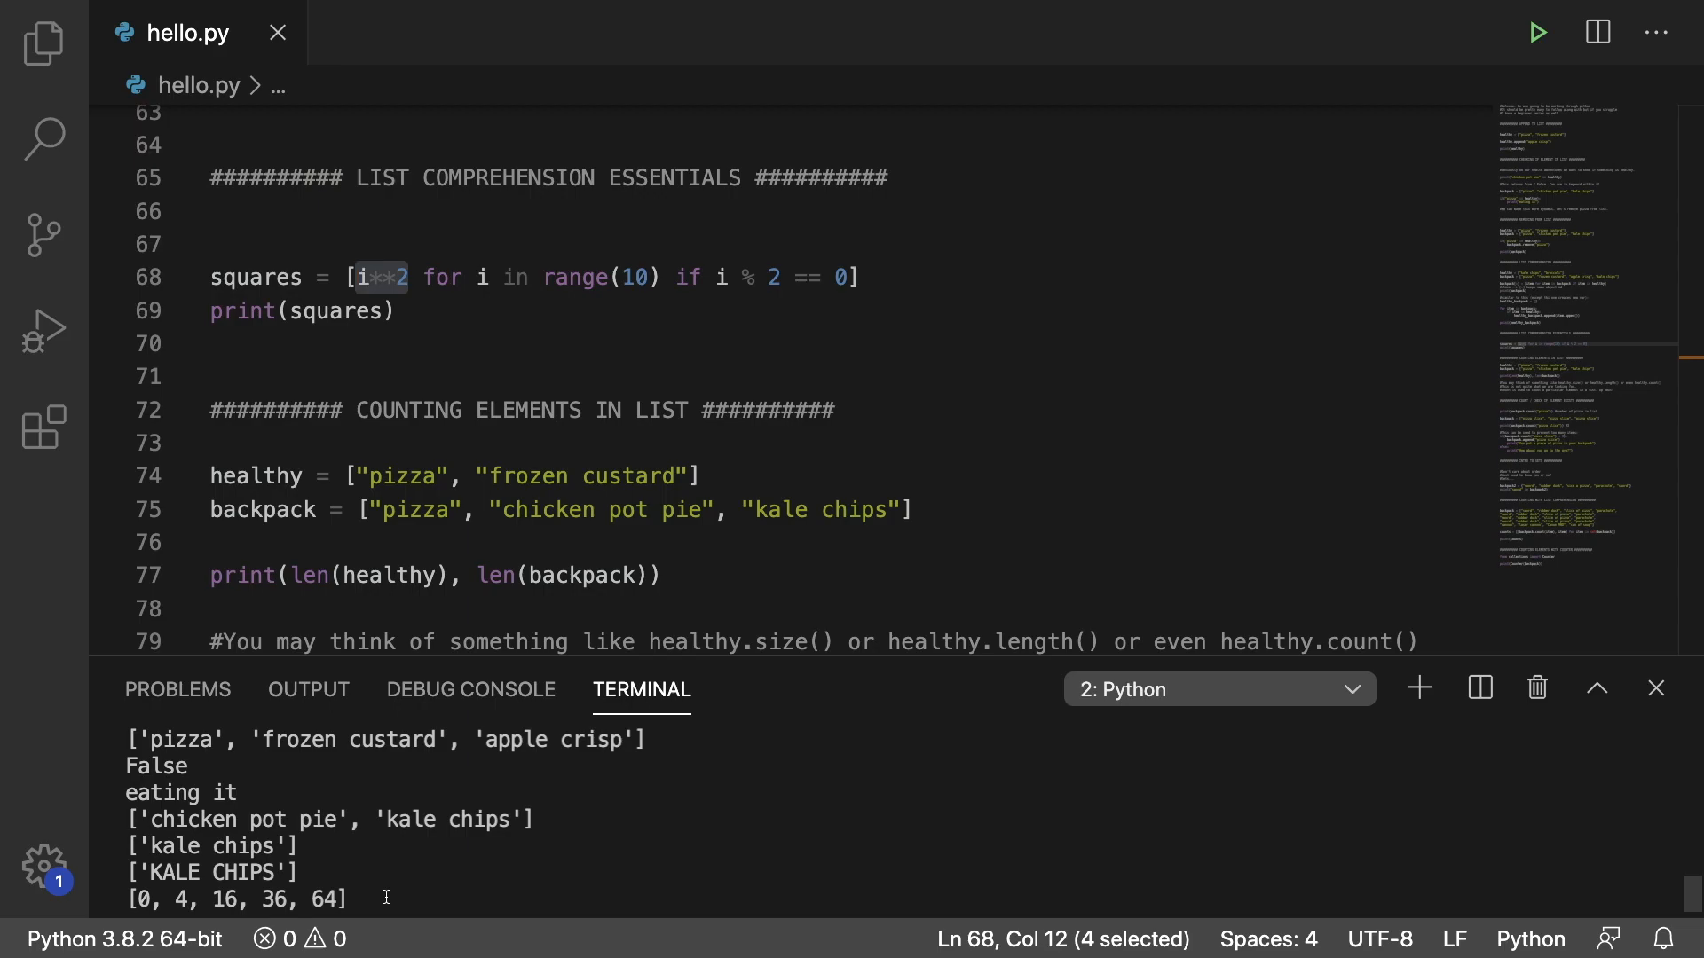
click(469, 343)
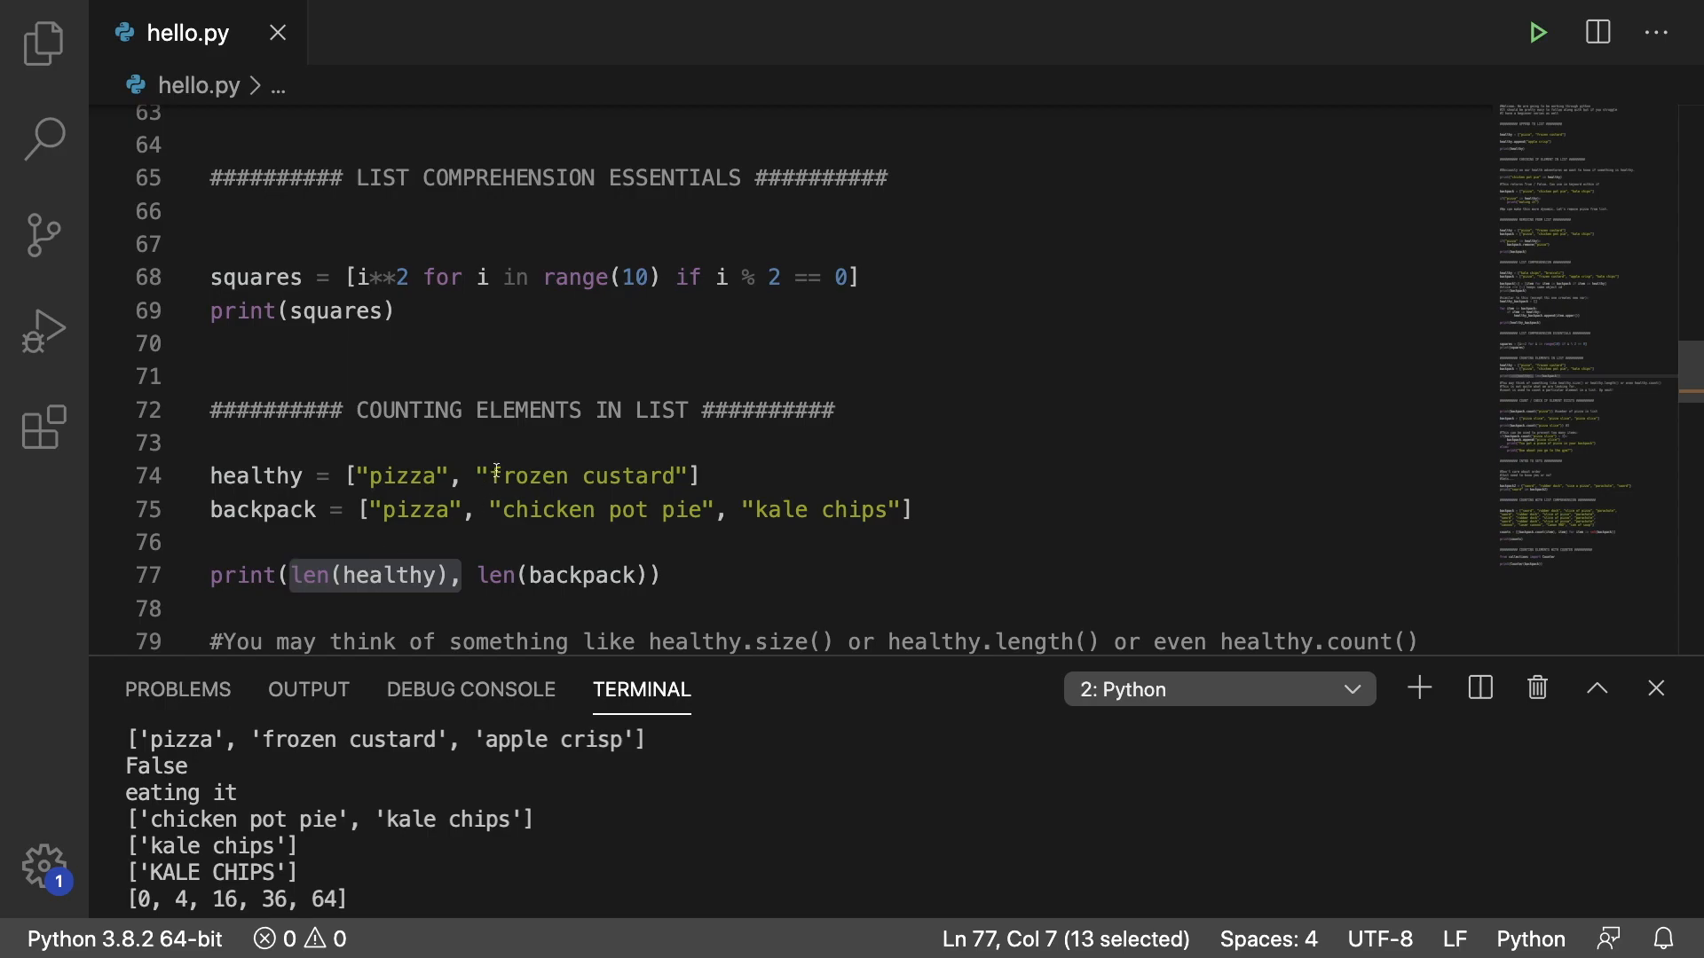
mouse_move(301, 483)
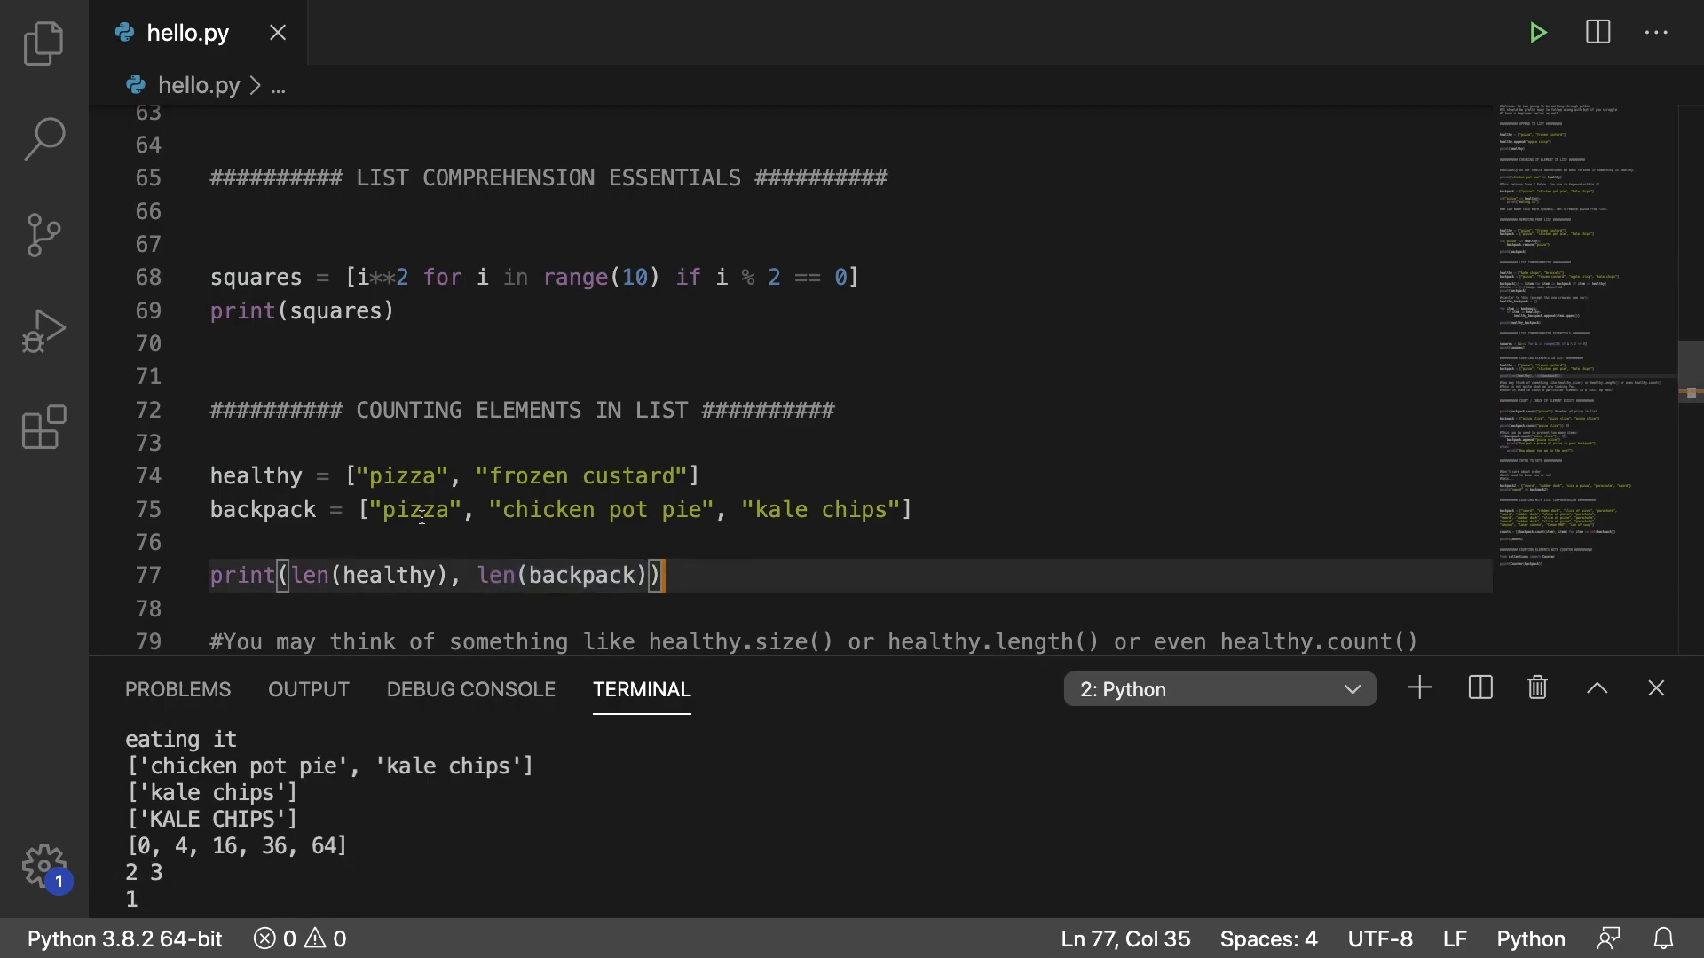
mouse_move(799, 595)
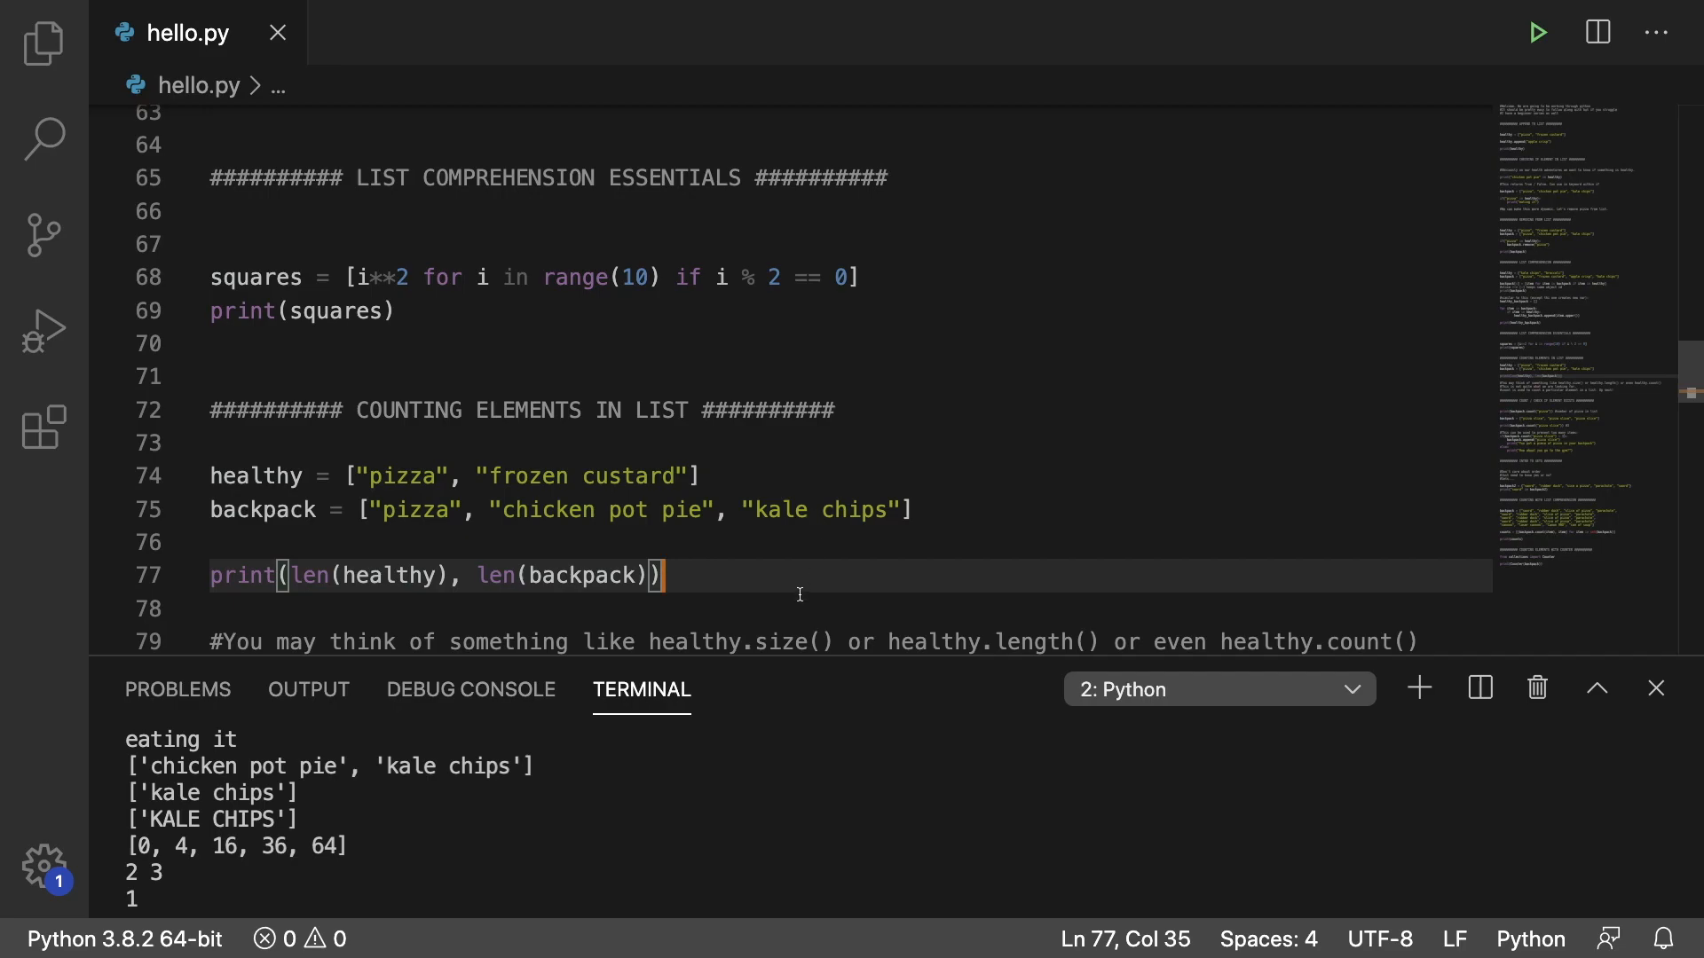
scroll(down, 3)
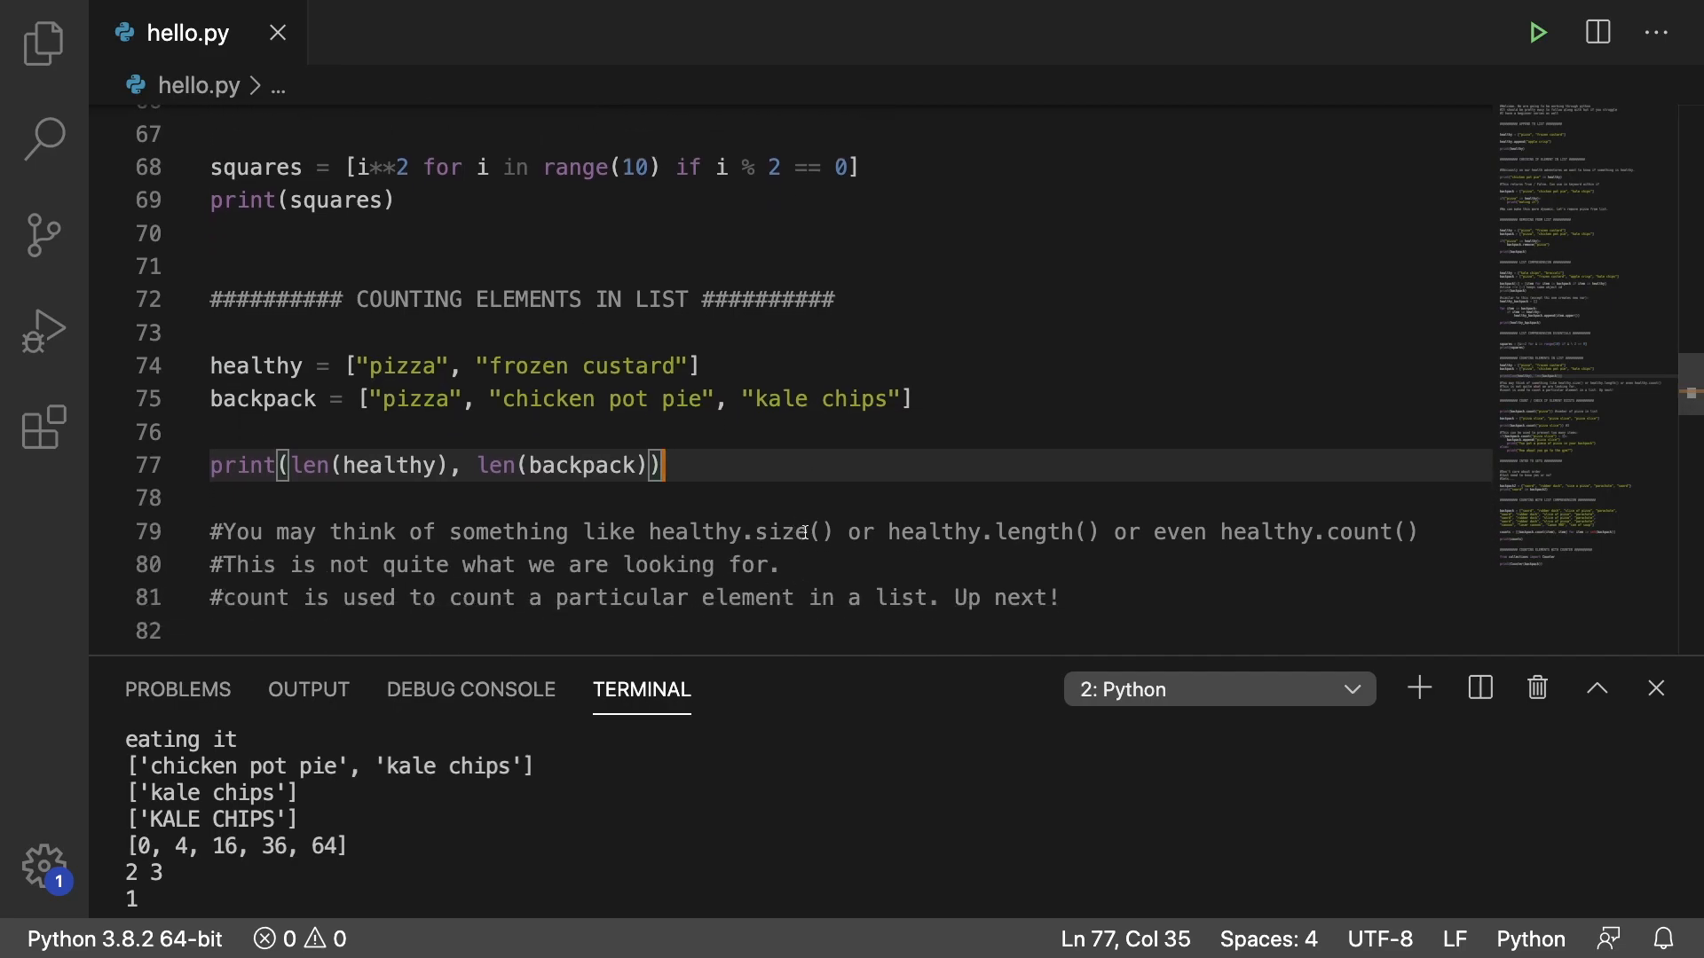
mouse_move(1182, 531)
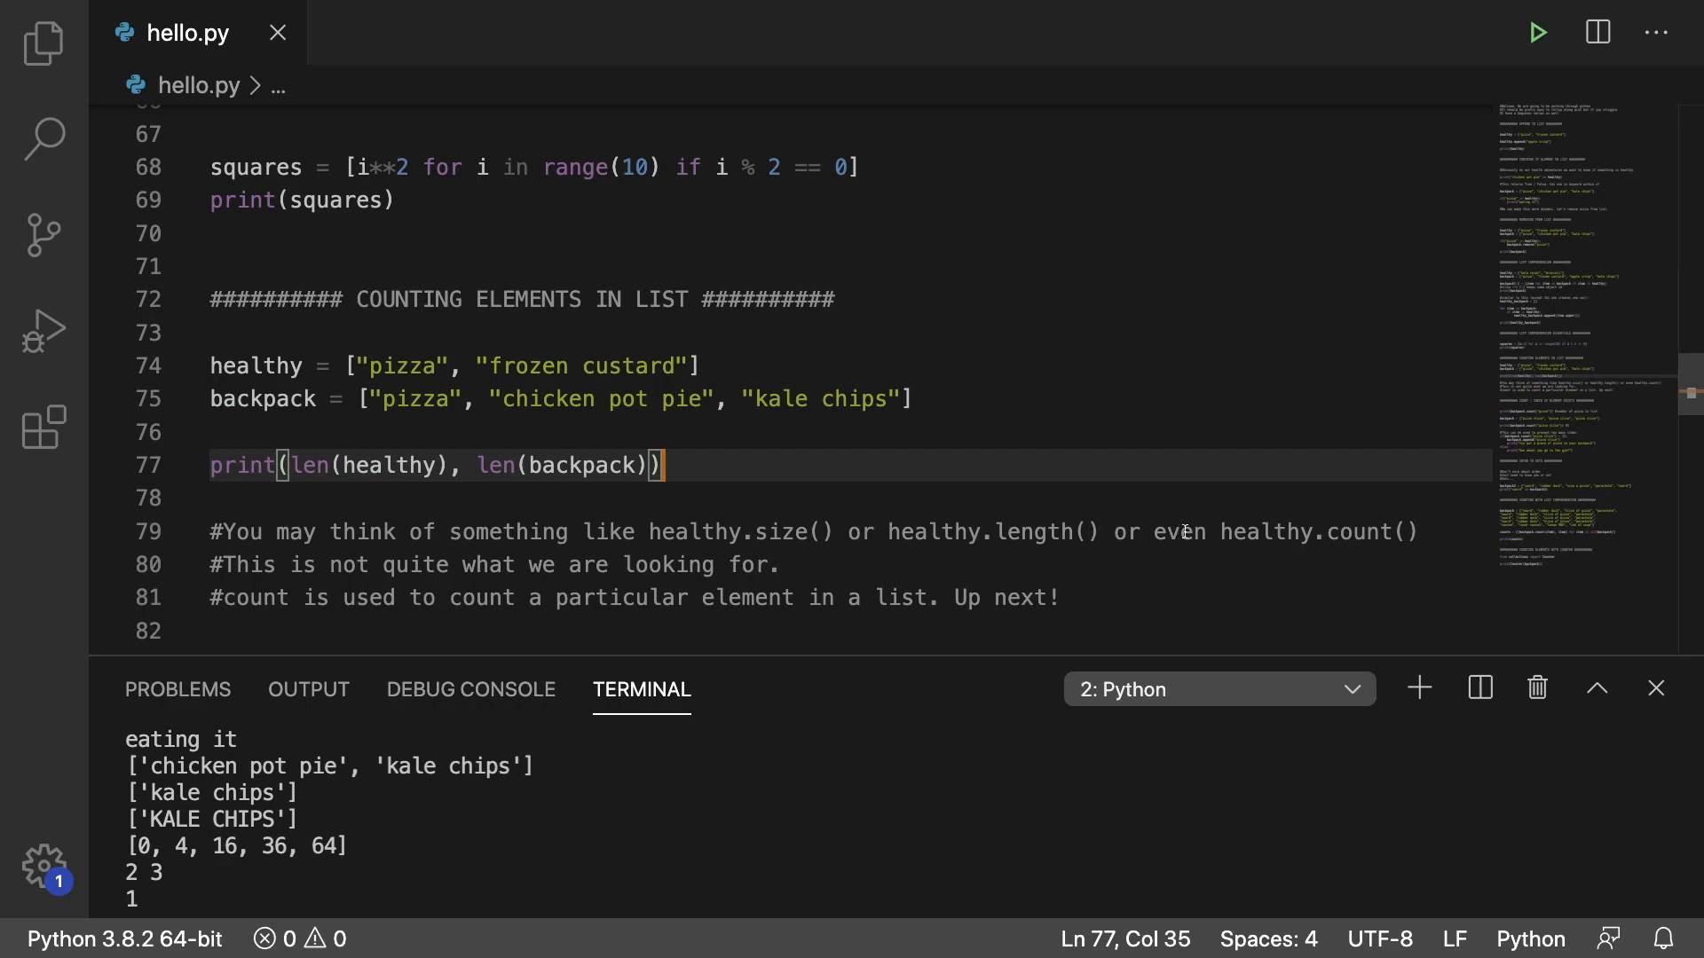
mouse_move(1377, 579)
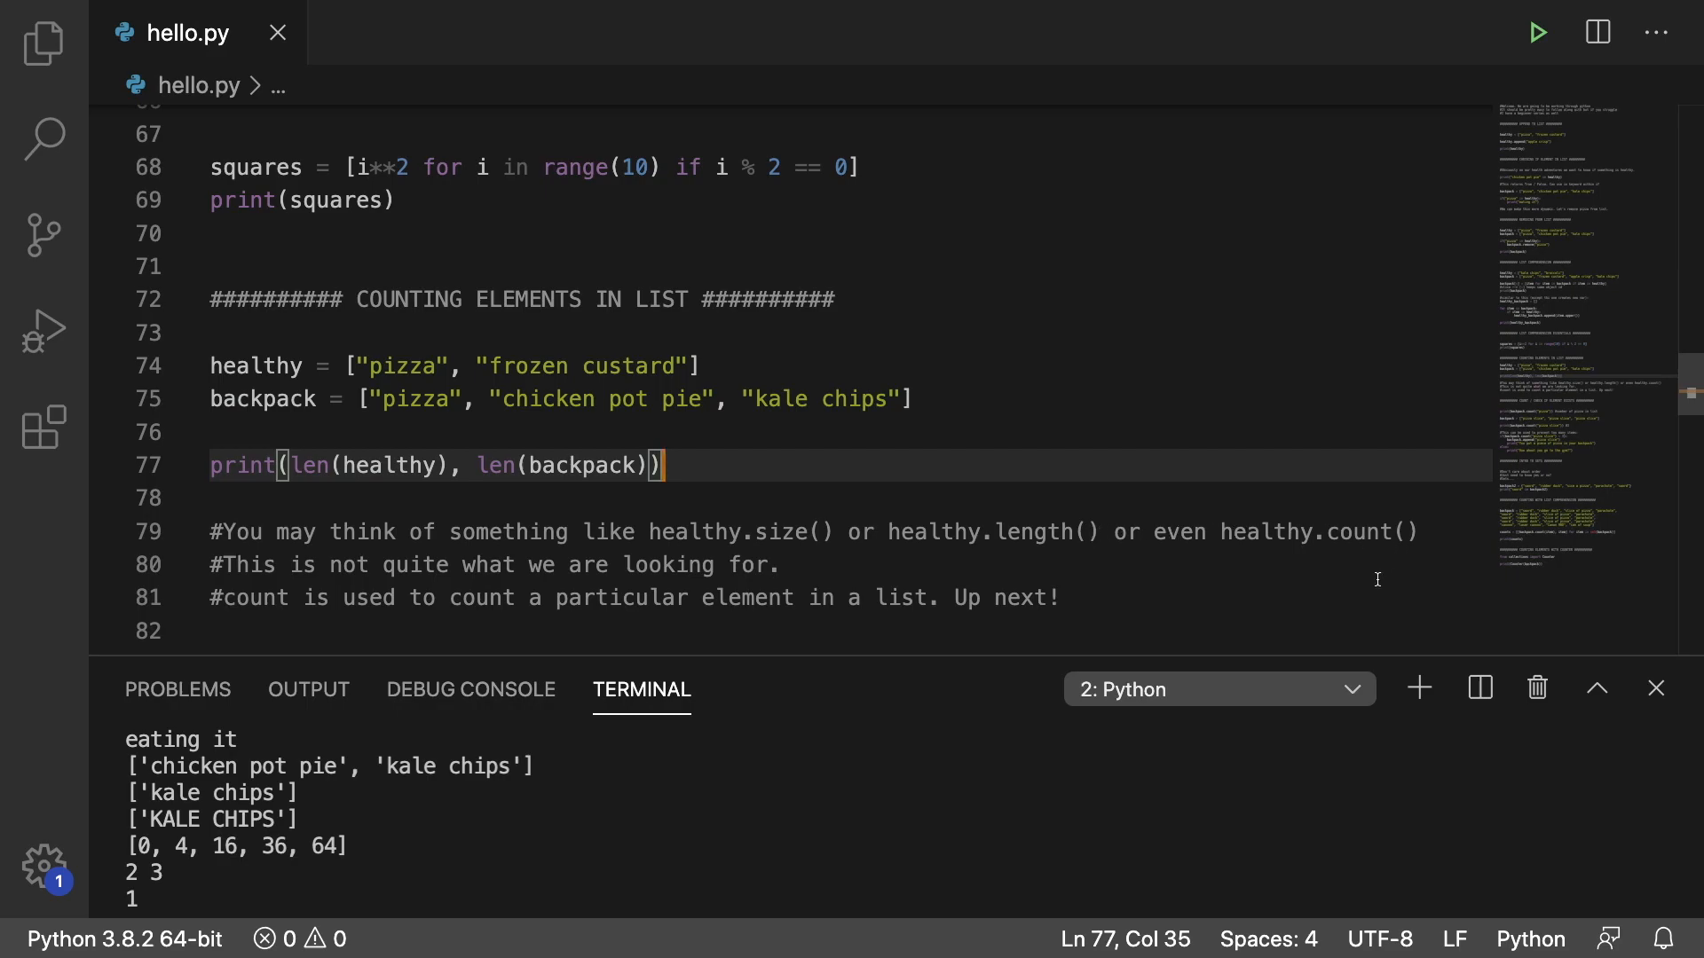
click(1413, 533)
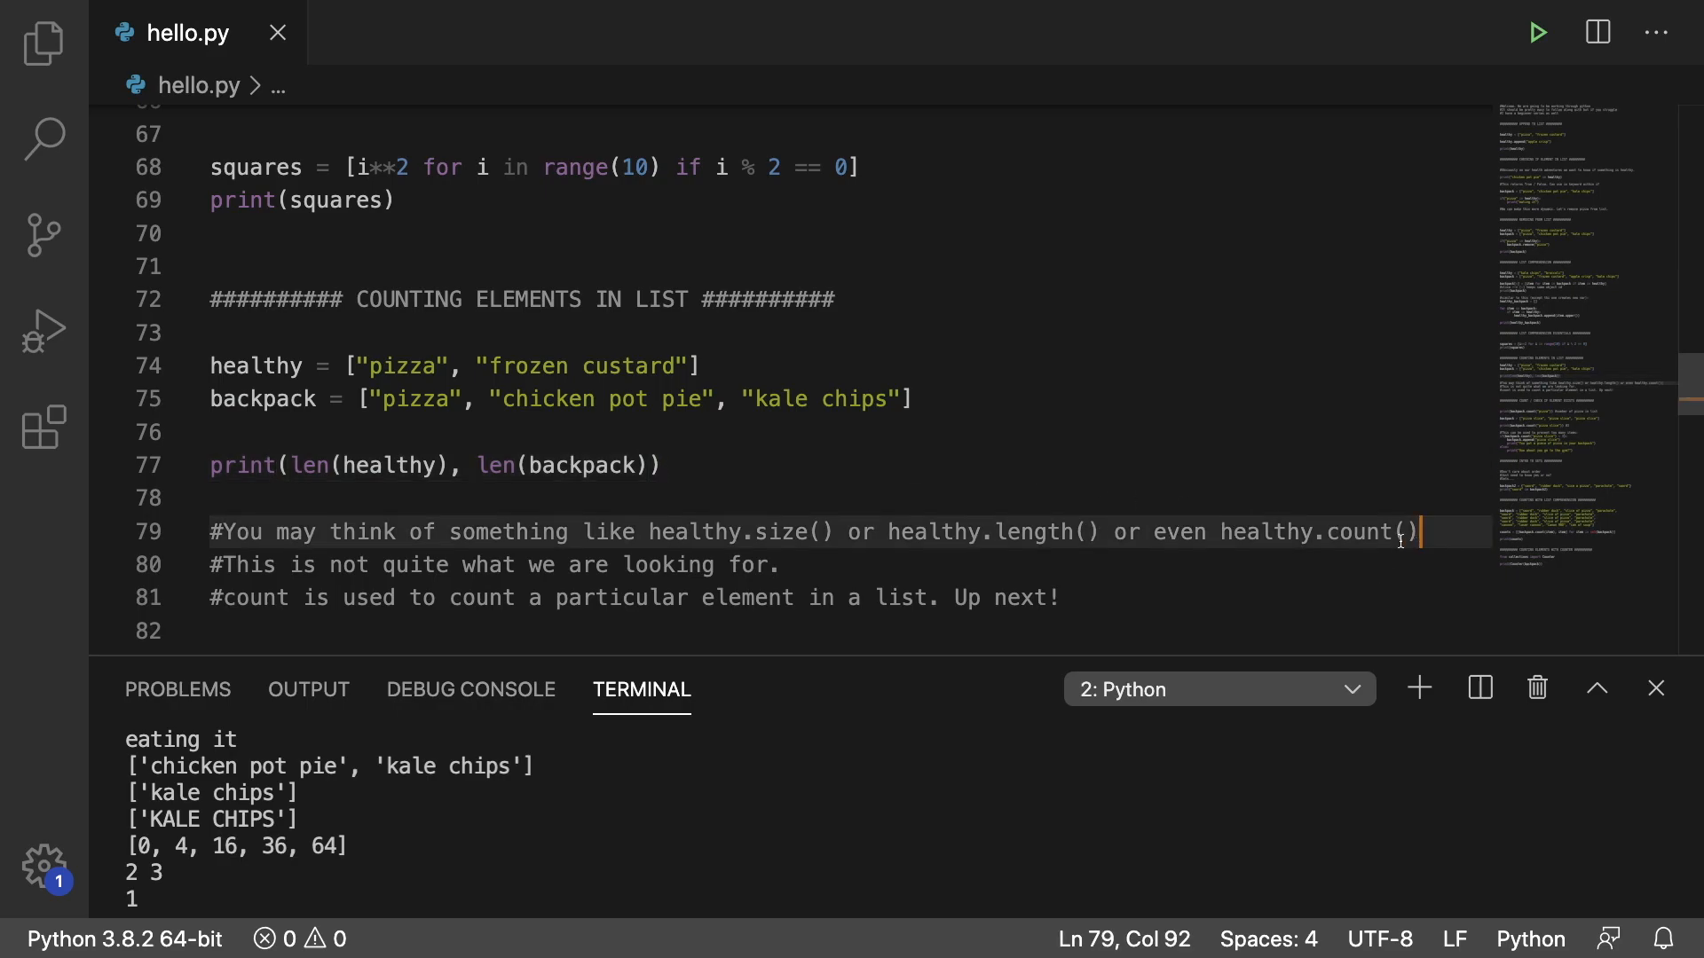
Highlight the backpack.count('pizza') call on line 87 in the COUNT / CHECK IF ELEMENT EXISTS section.
scroll(down, 3)
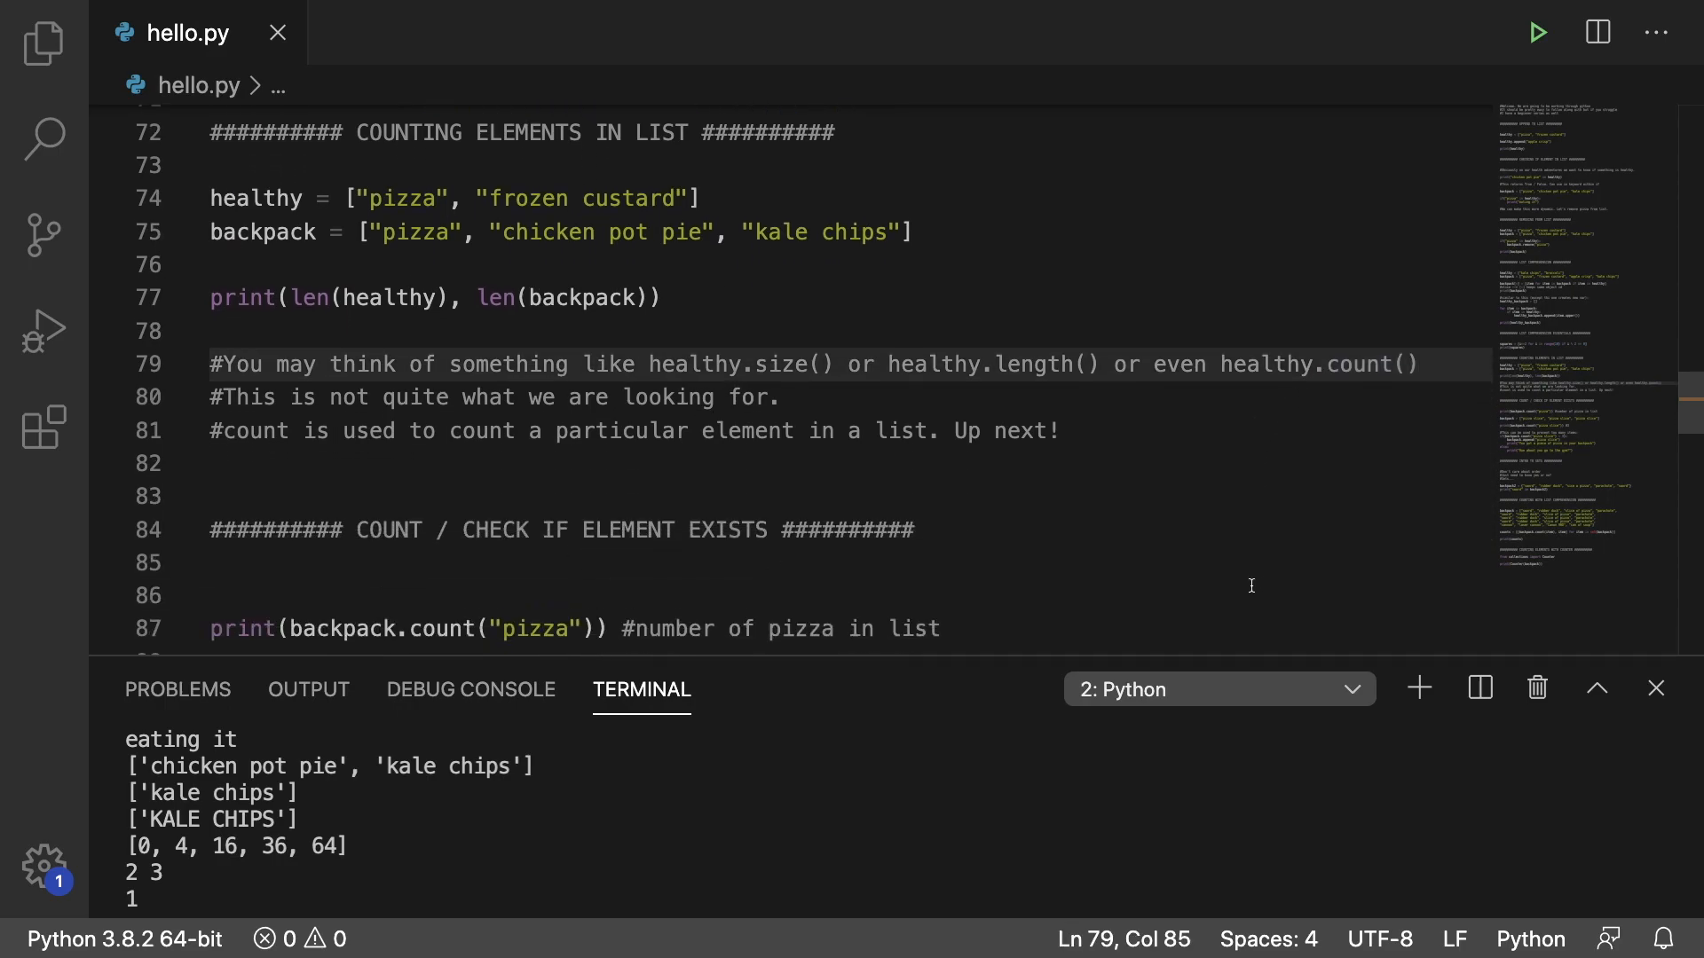
scroll(down, 3)
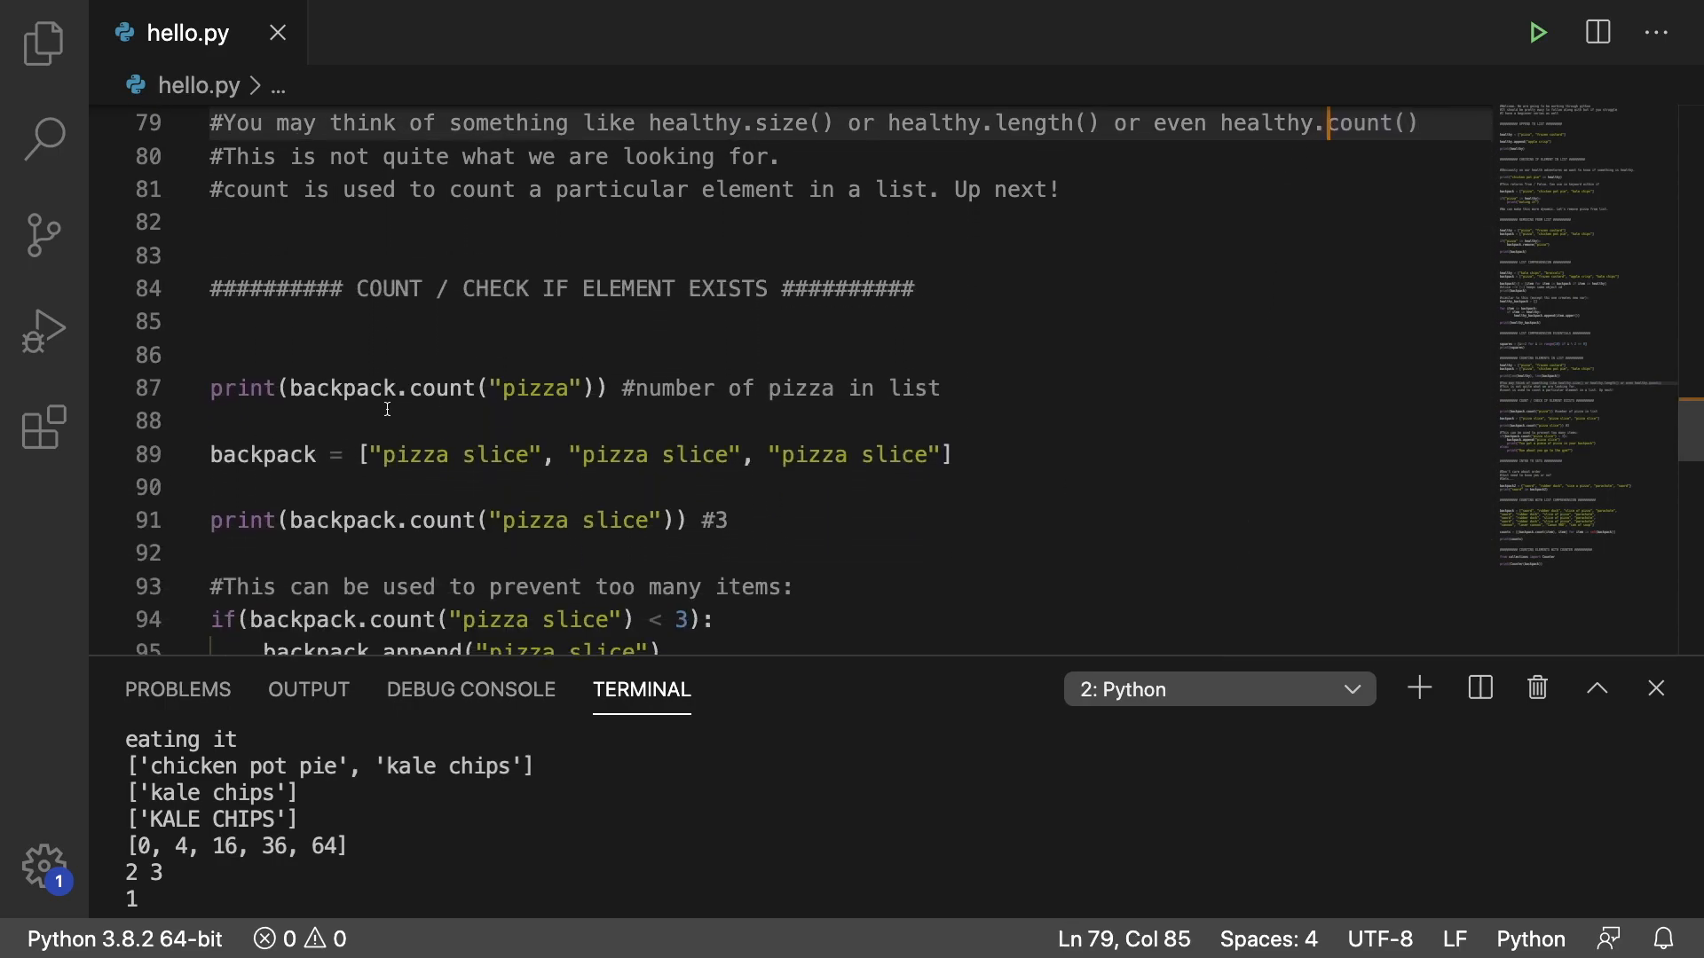
double_click(536, 323)
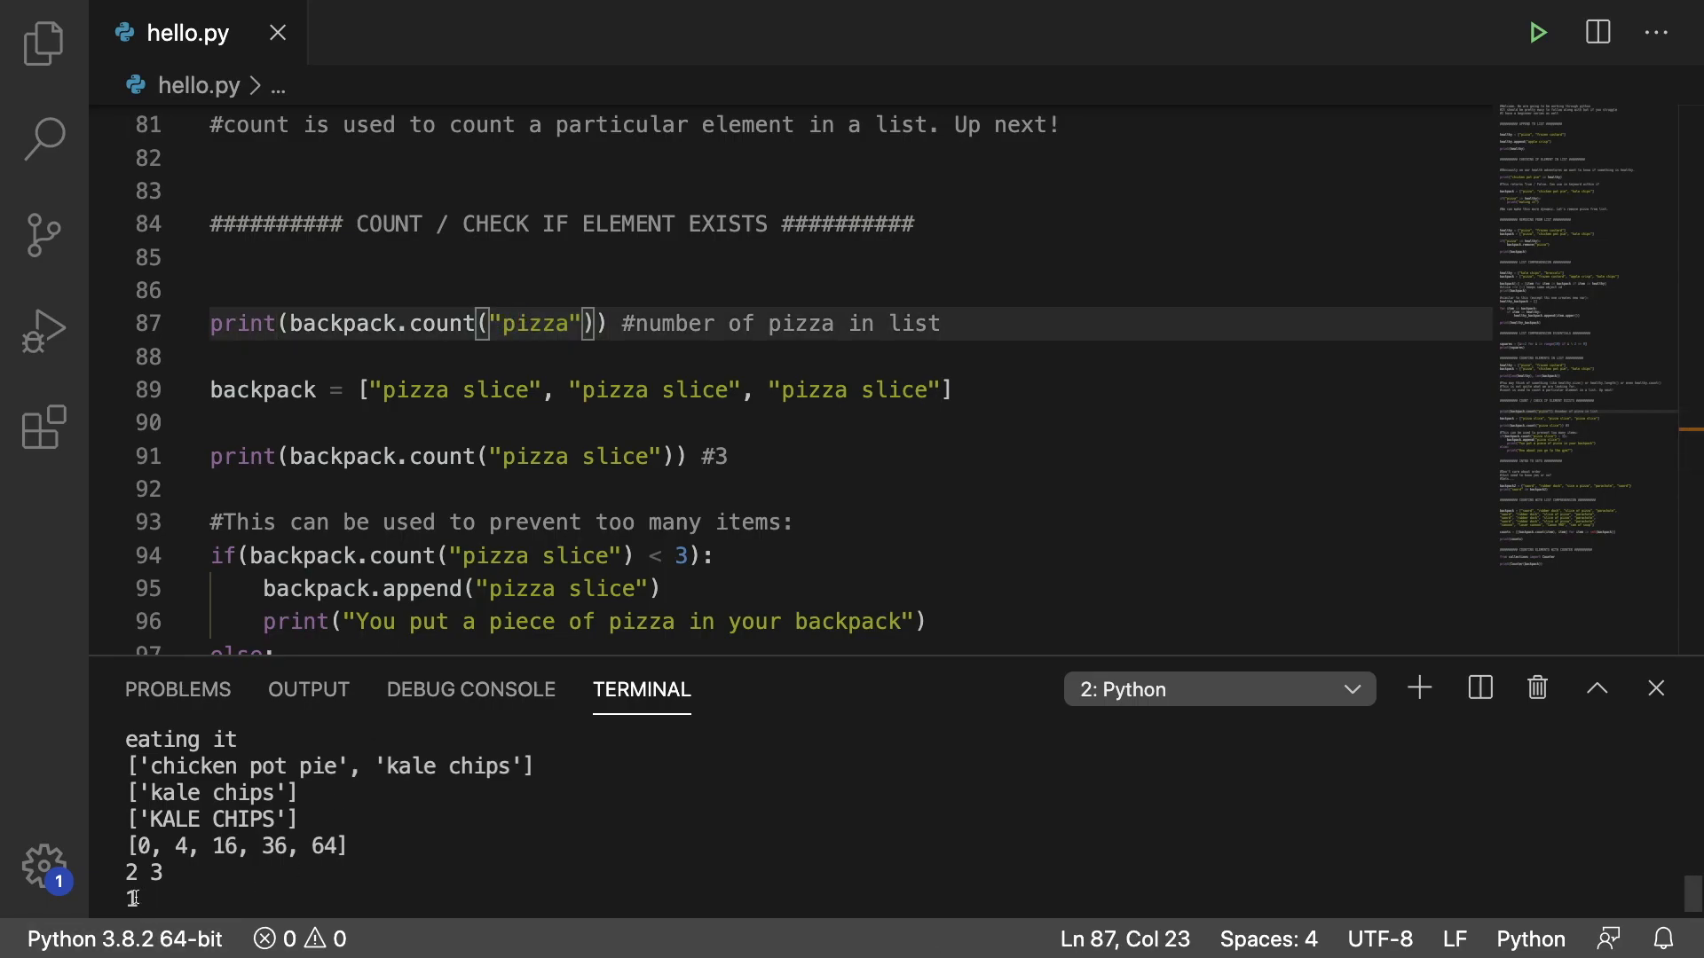
scroll(up, 3)
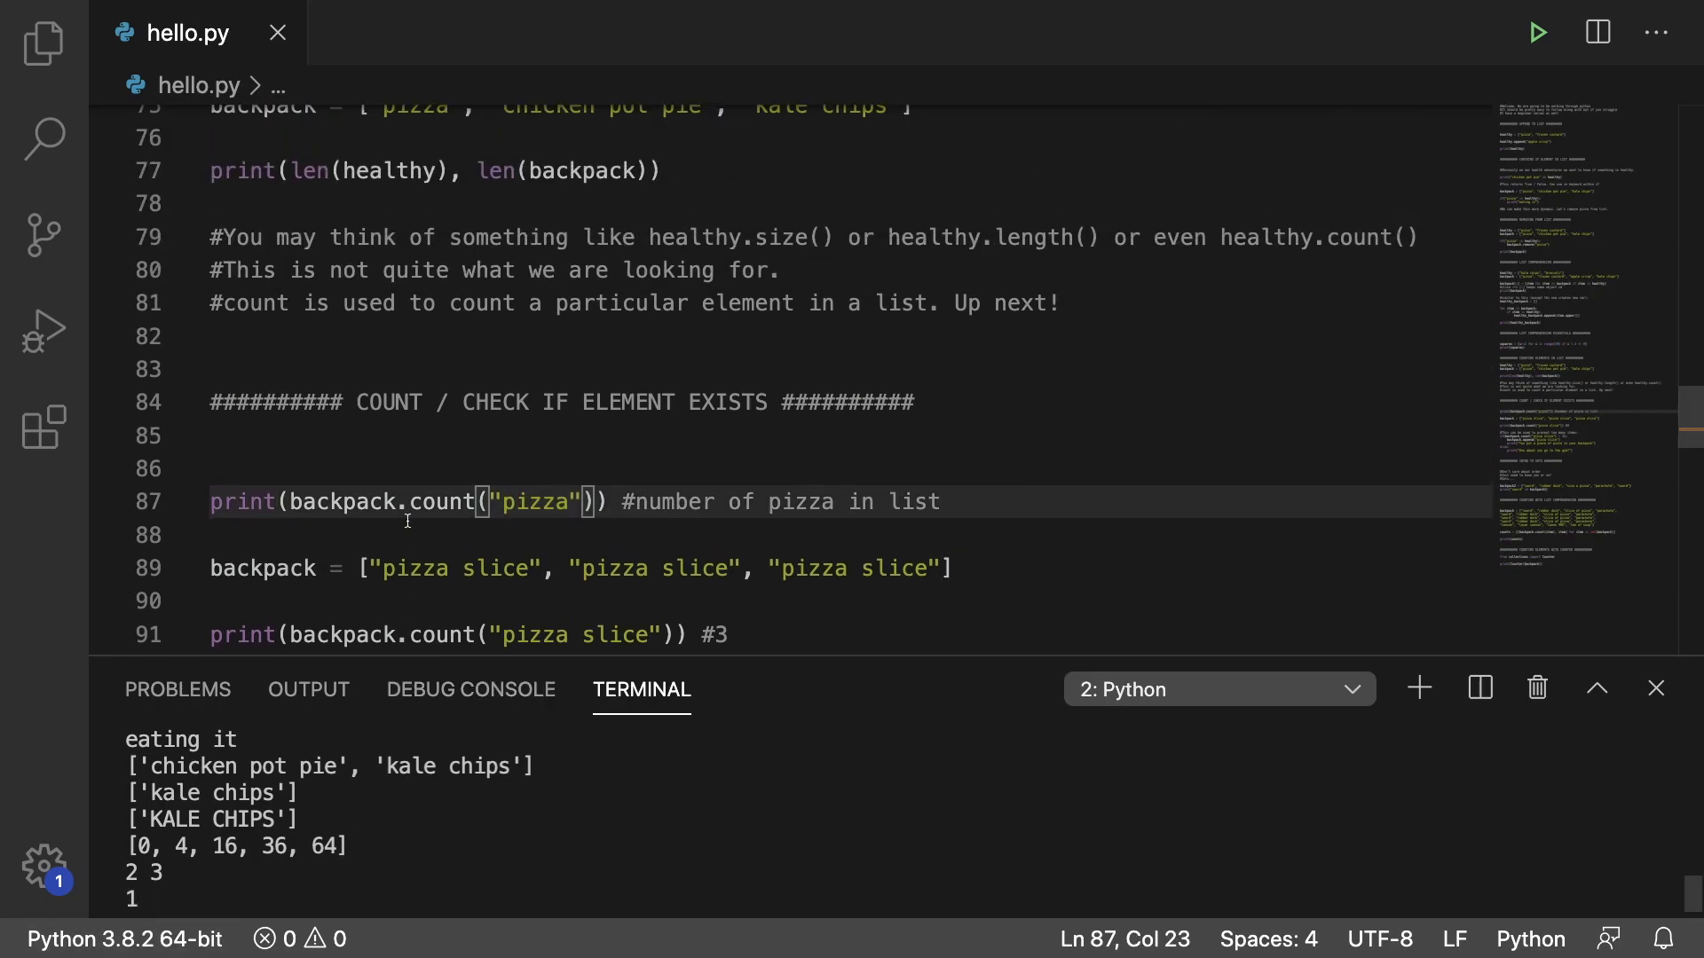
double_click(414, 165)
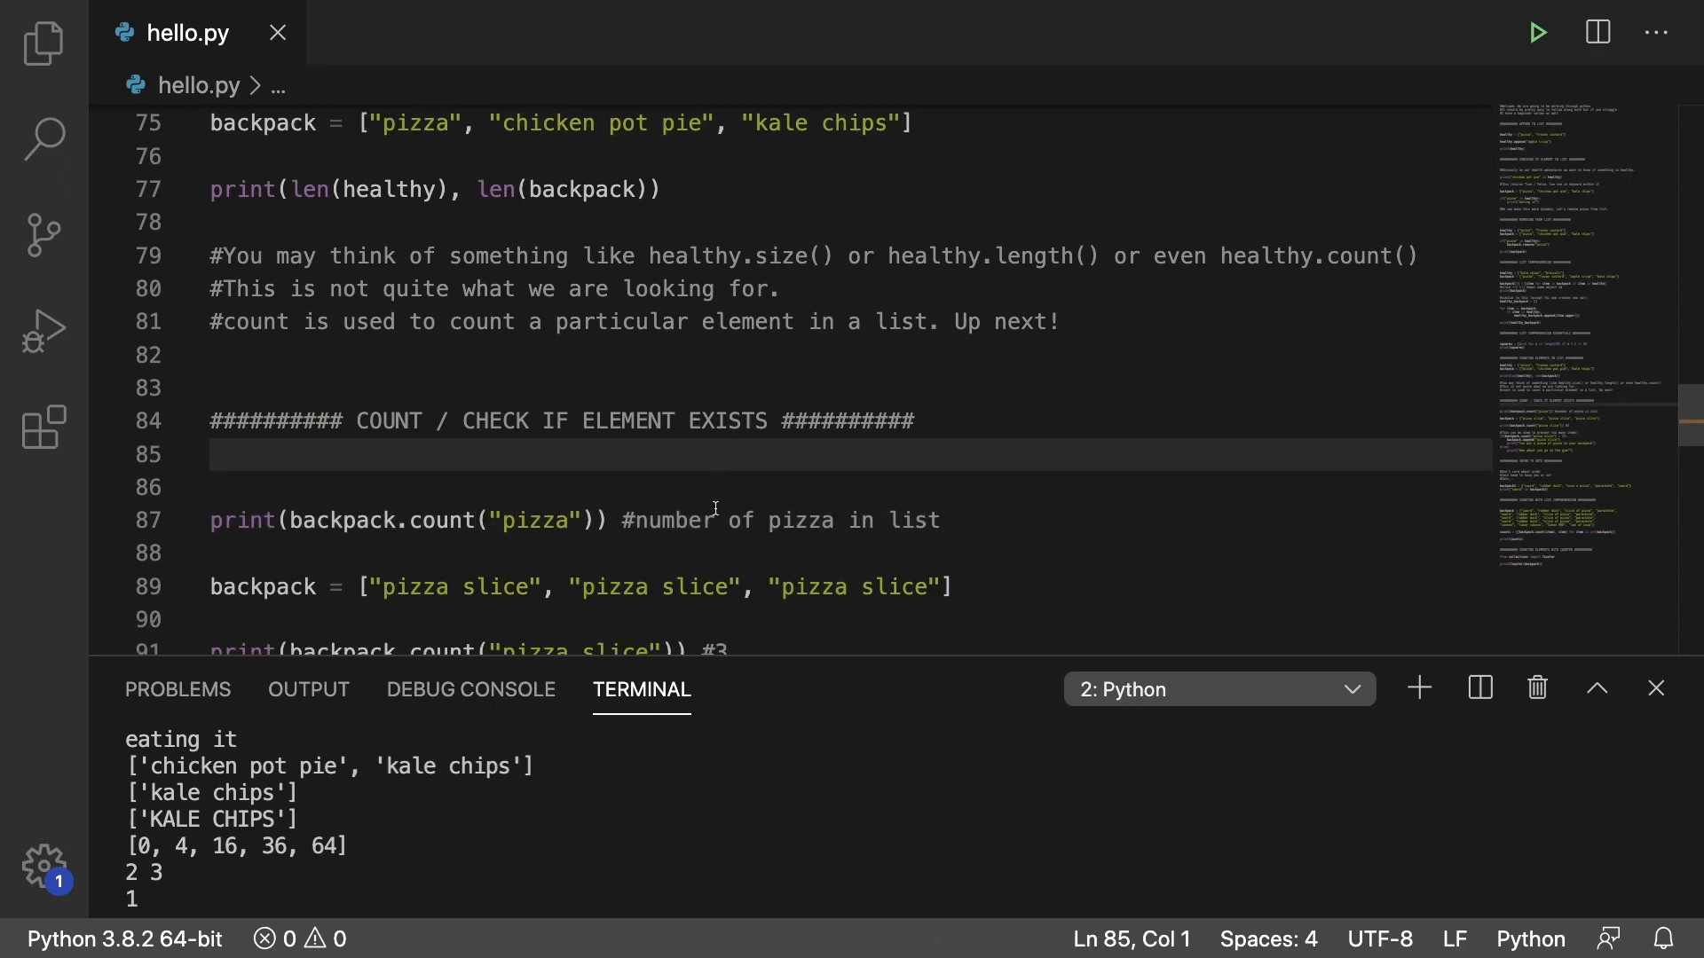
scroll(down, 3)
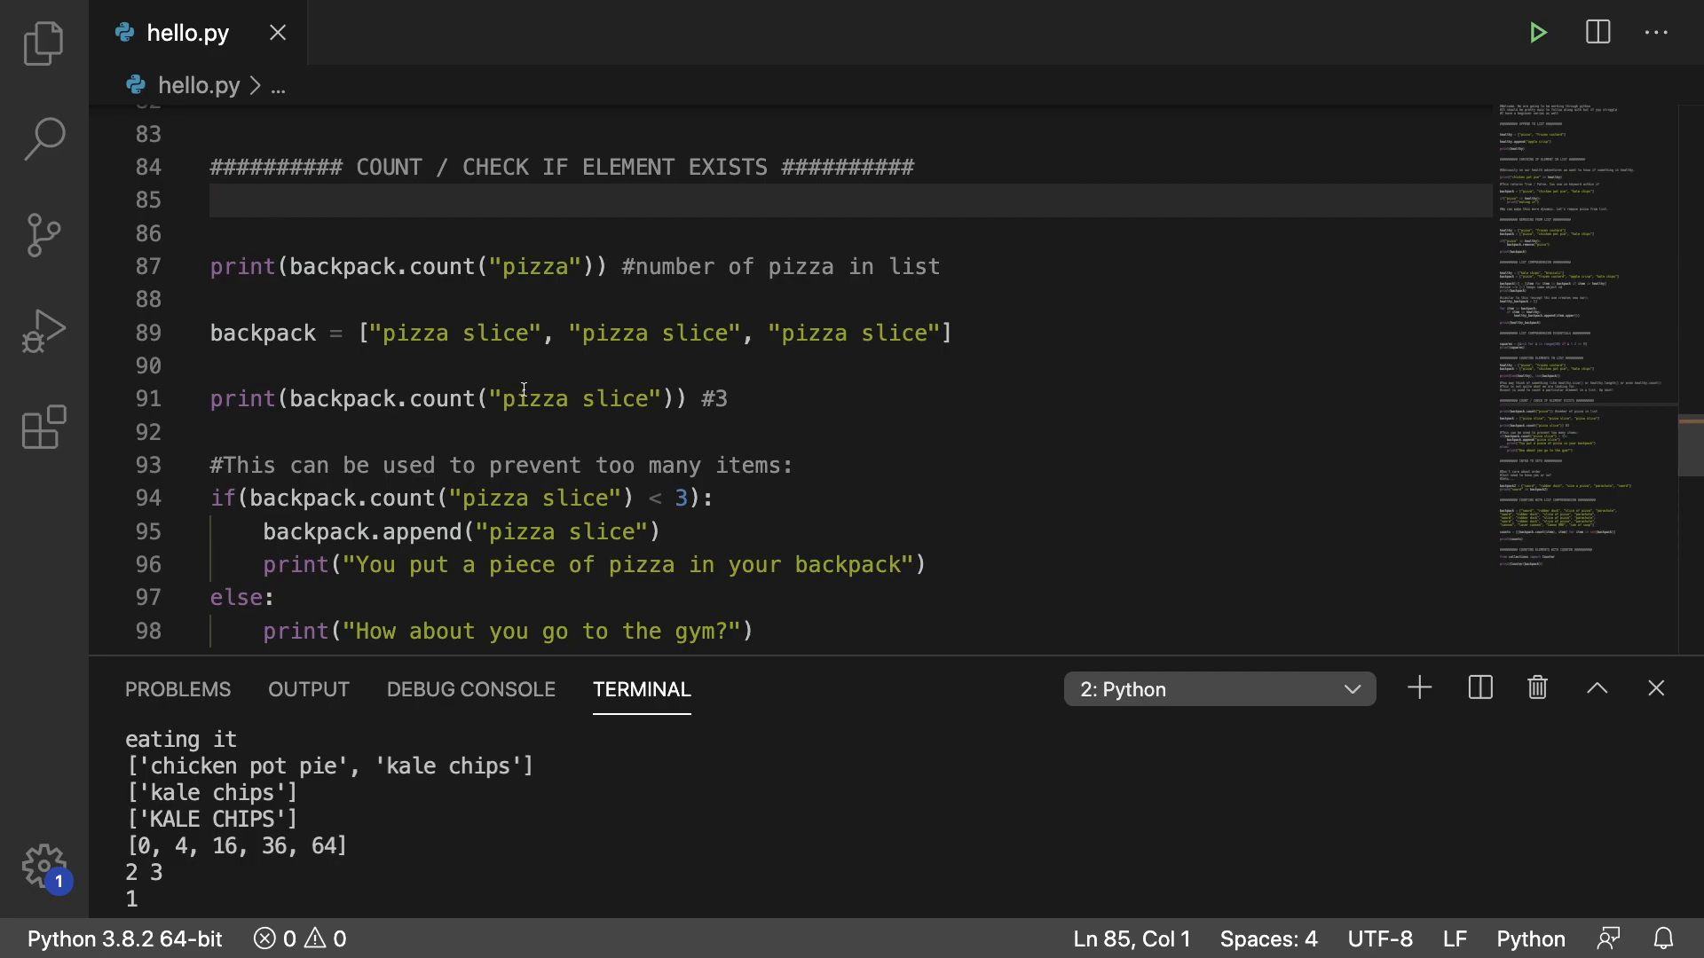
mouse_move(701, 397)
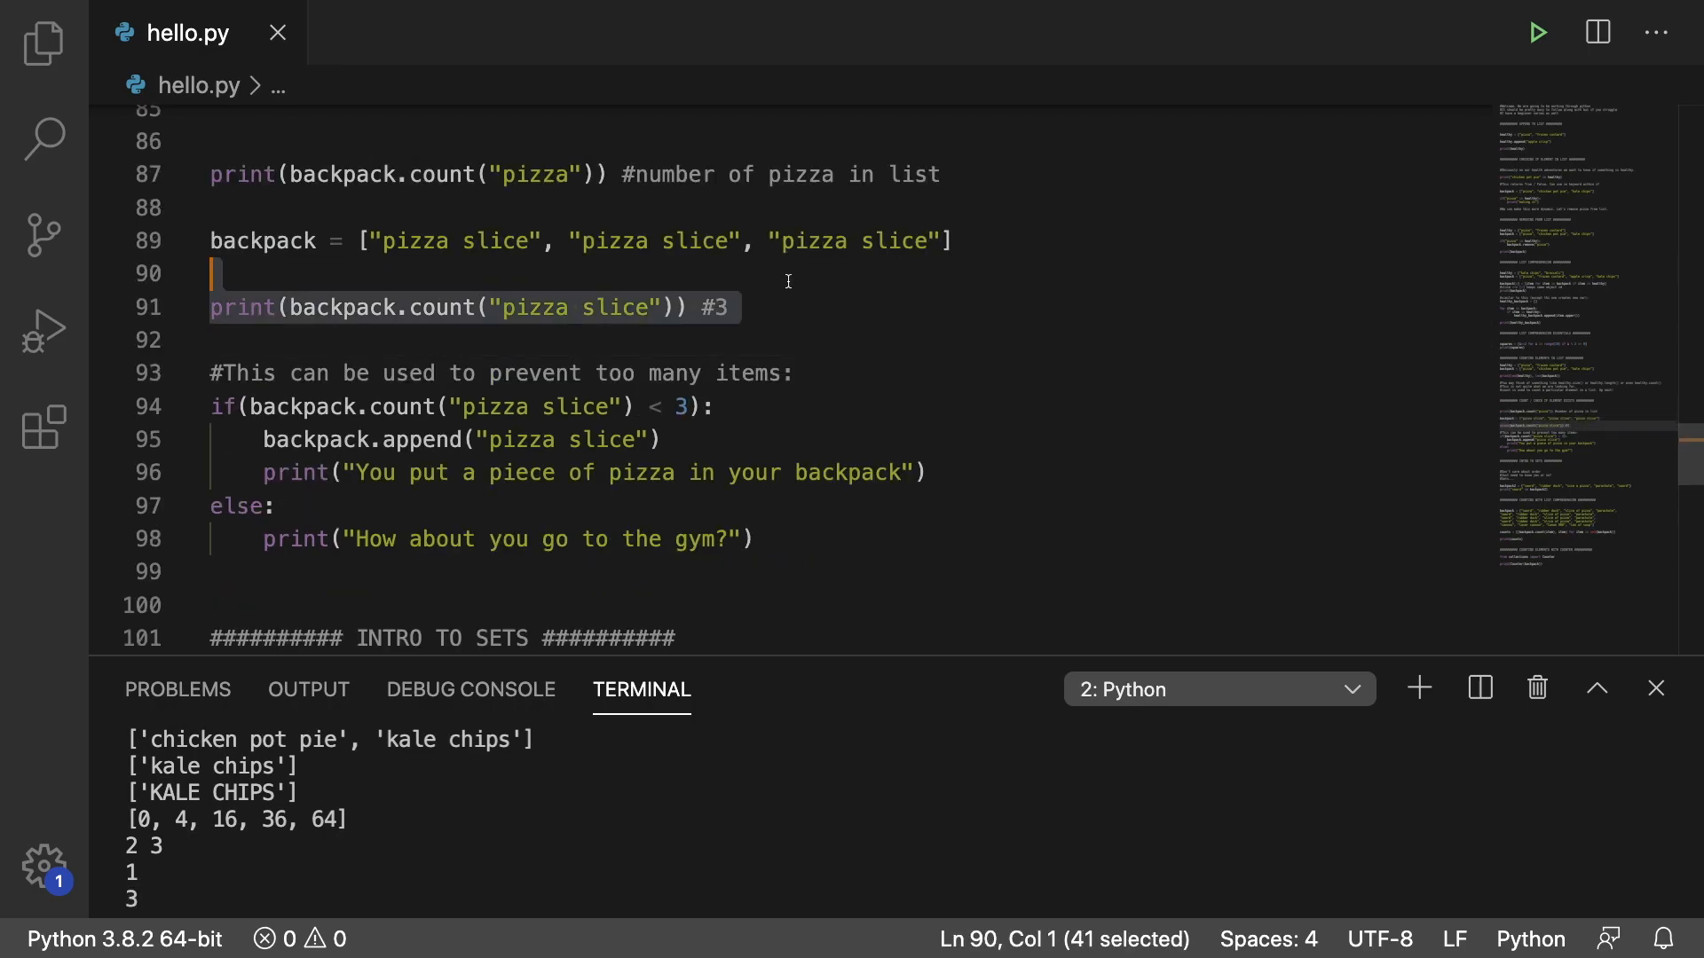
Point out the #3 expected result comment and the line that appends a pizza slice.
click(802, 322)
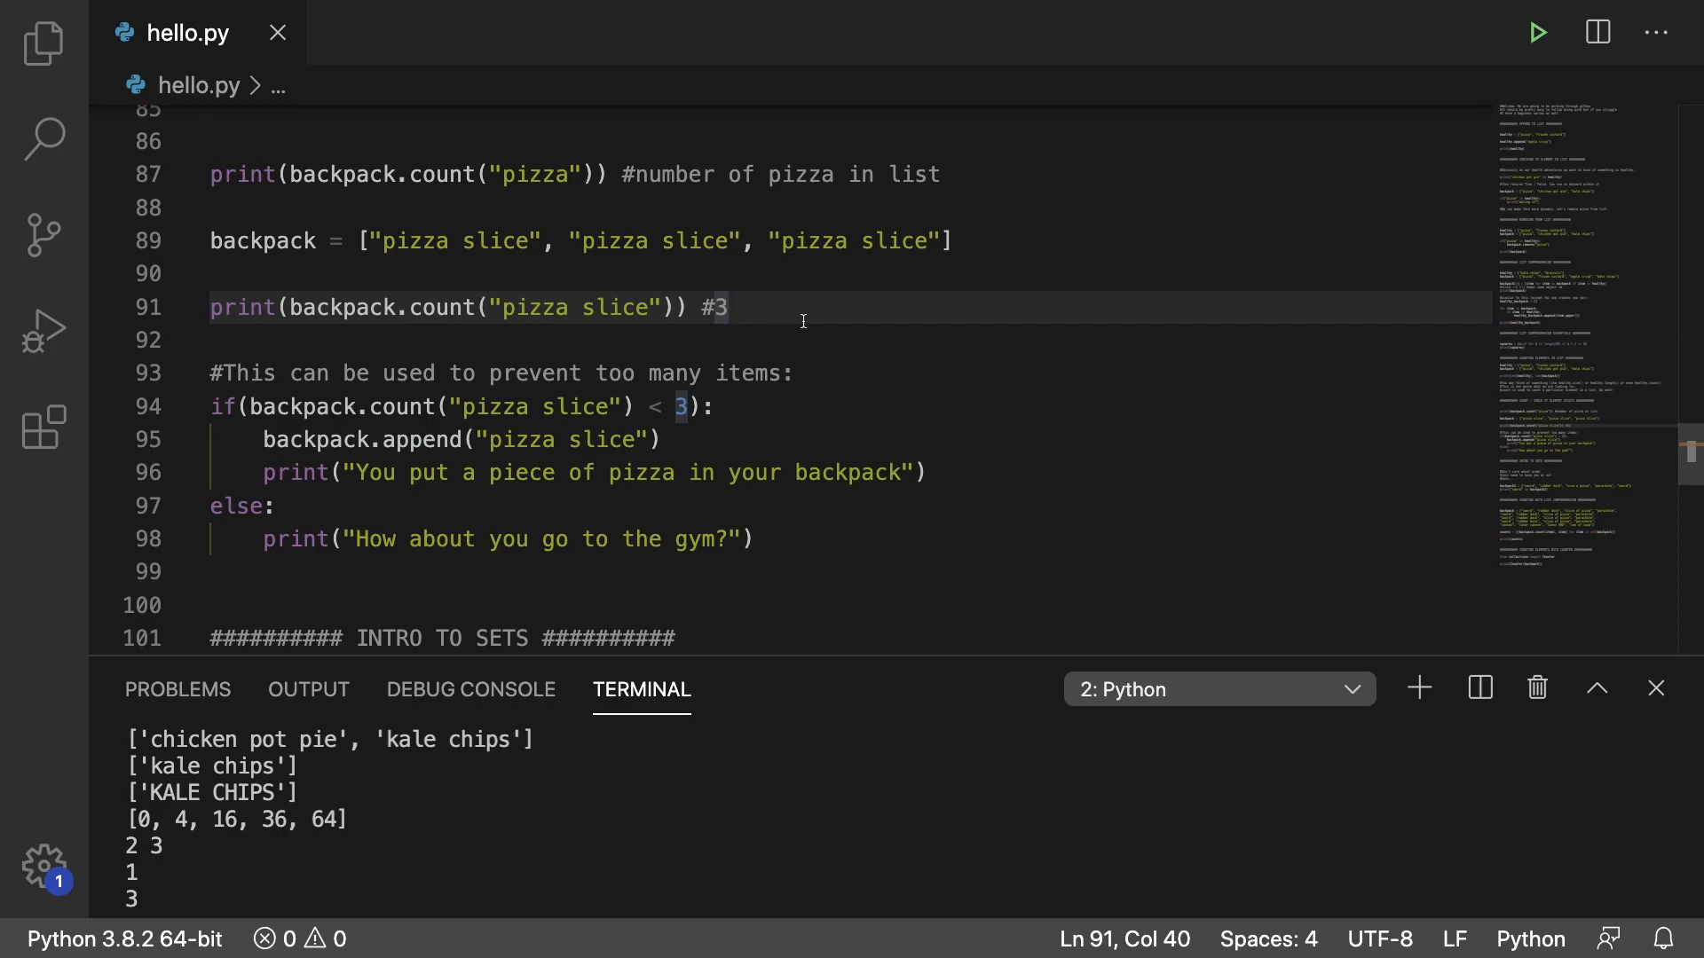
mouse_move(550, 423)
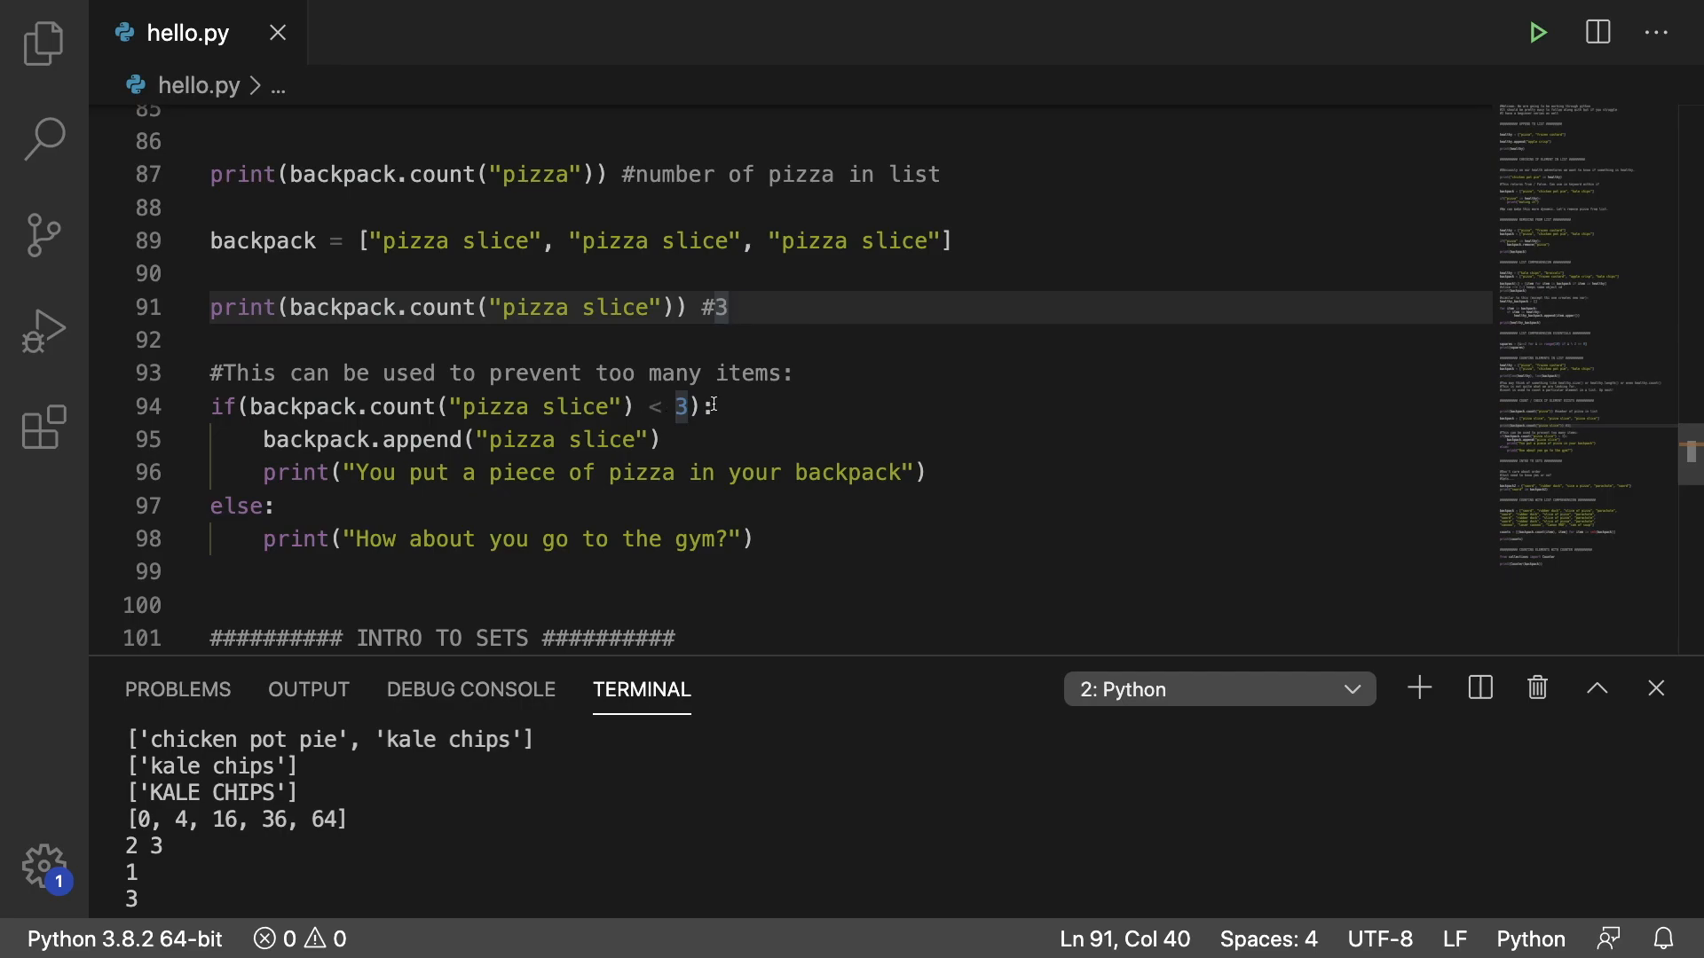
double_click(456, 438)
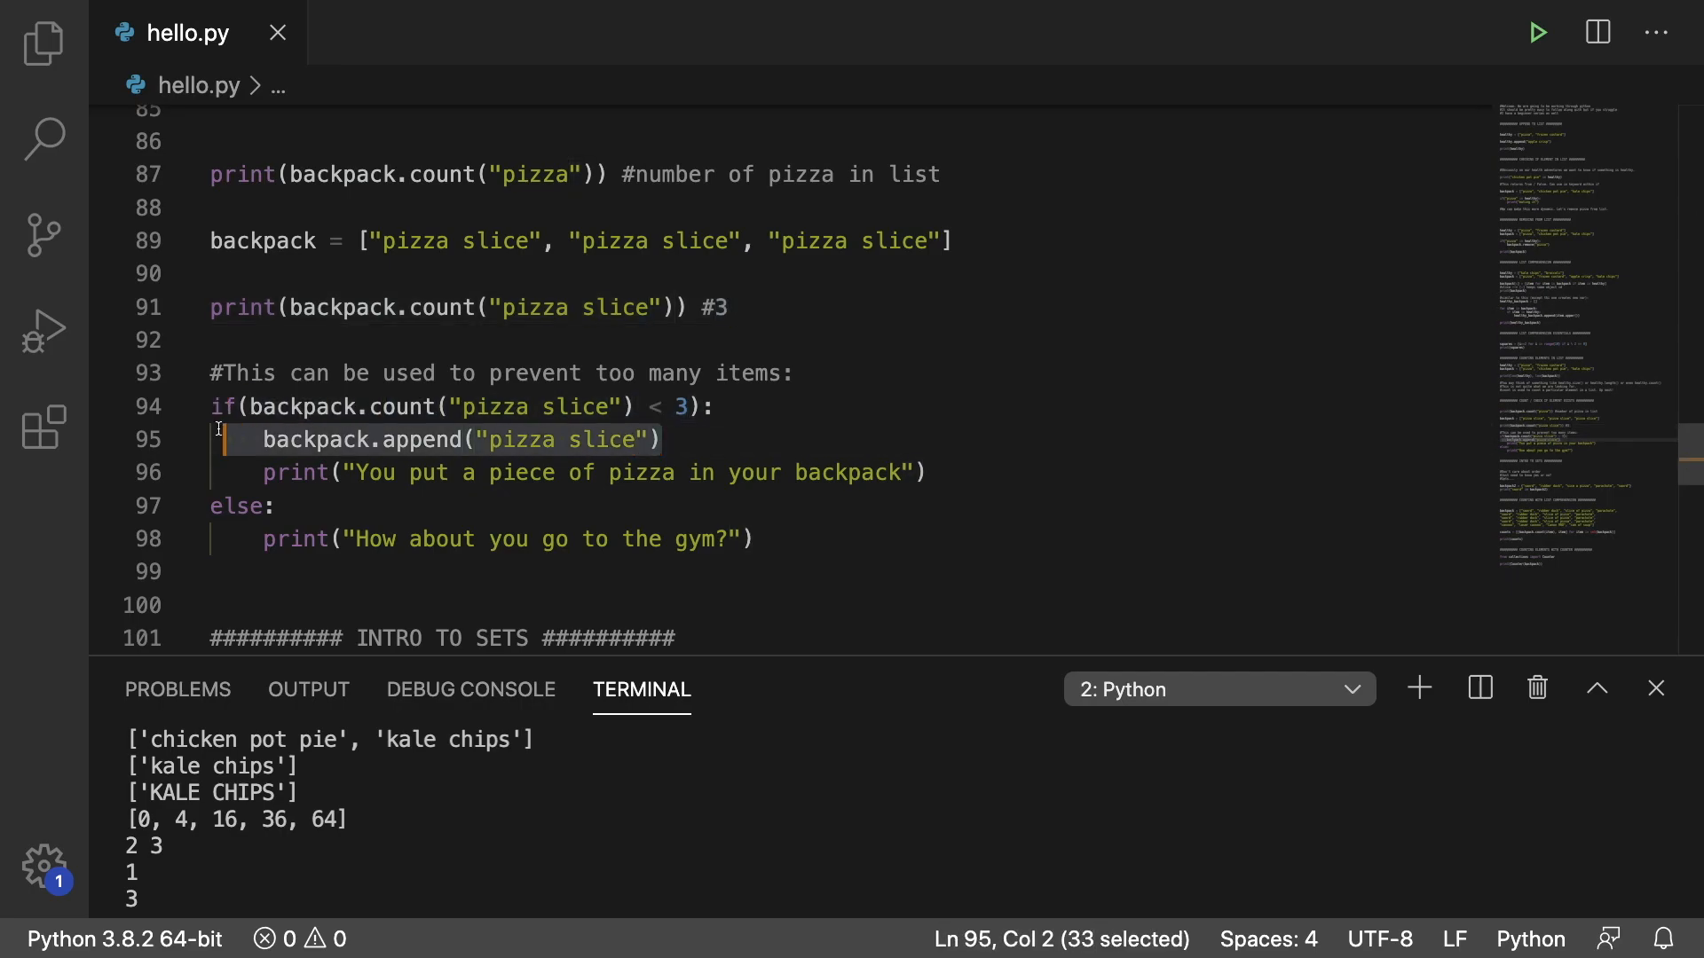
mouse_move(973, 465)
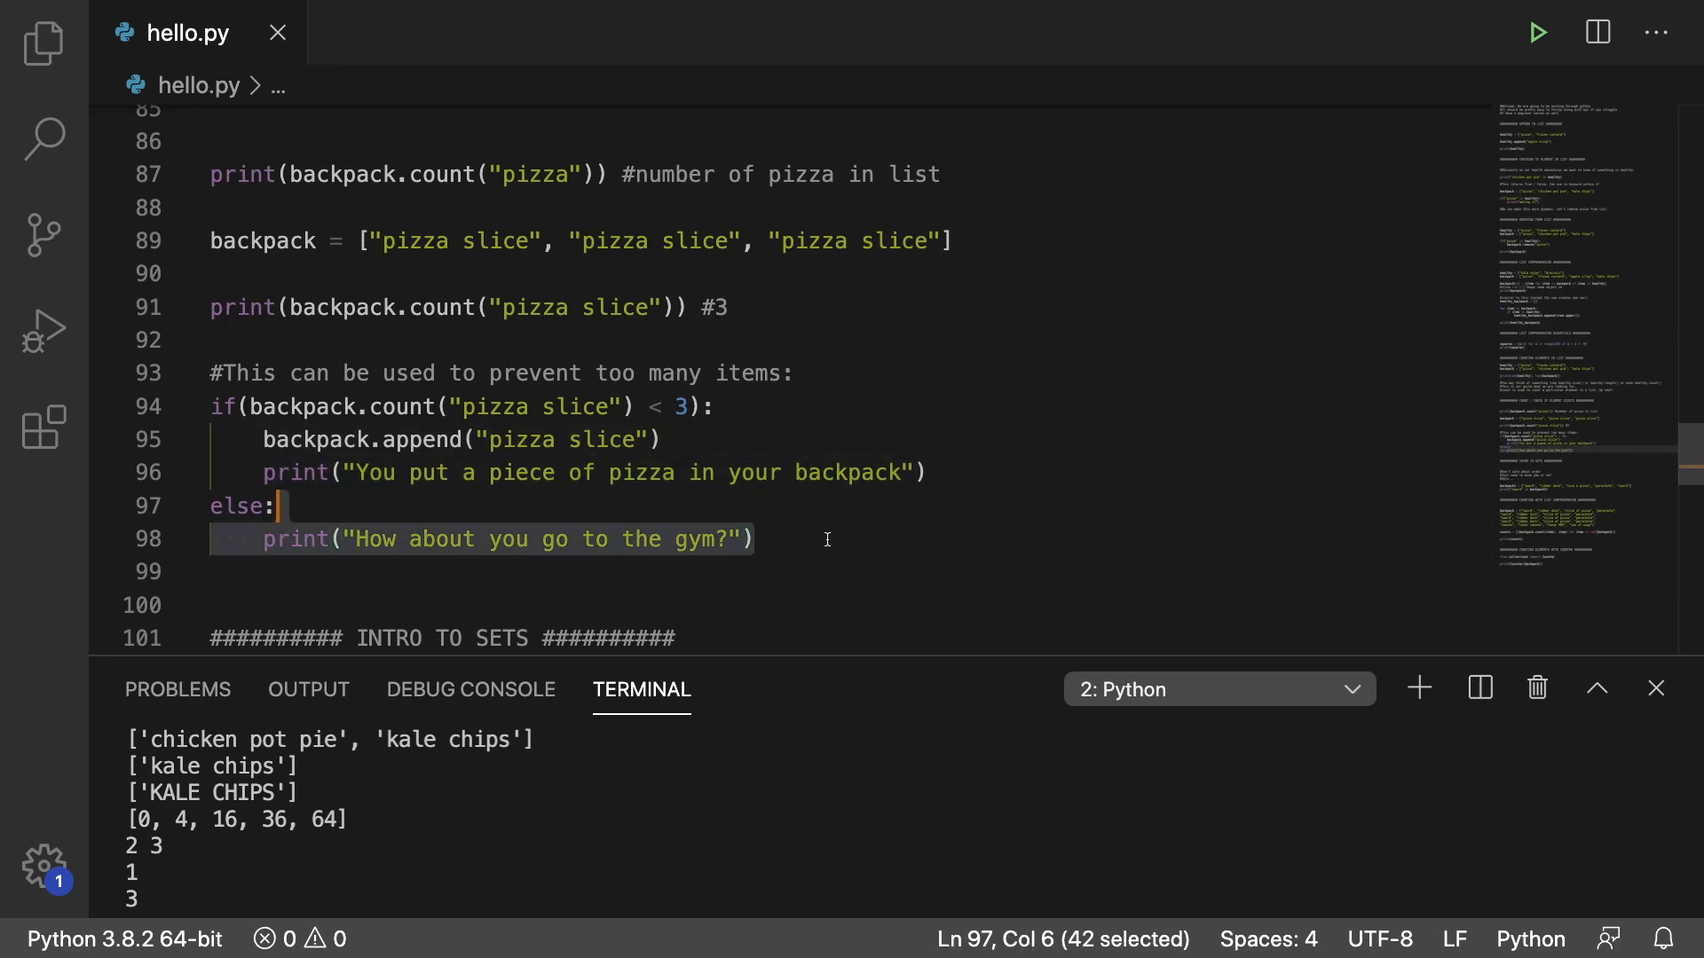
scroll(down, 3)
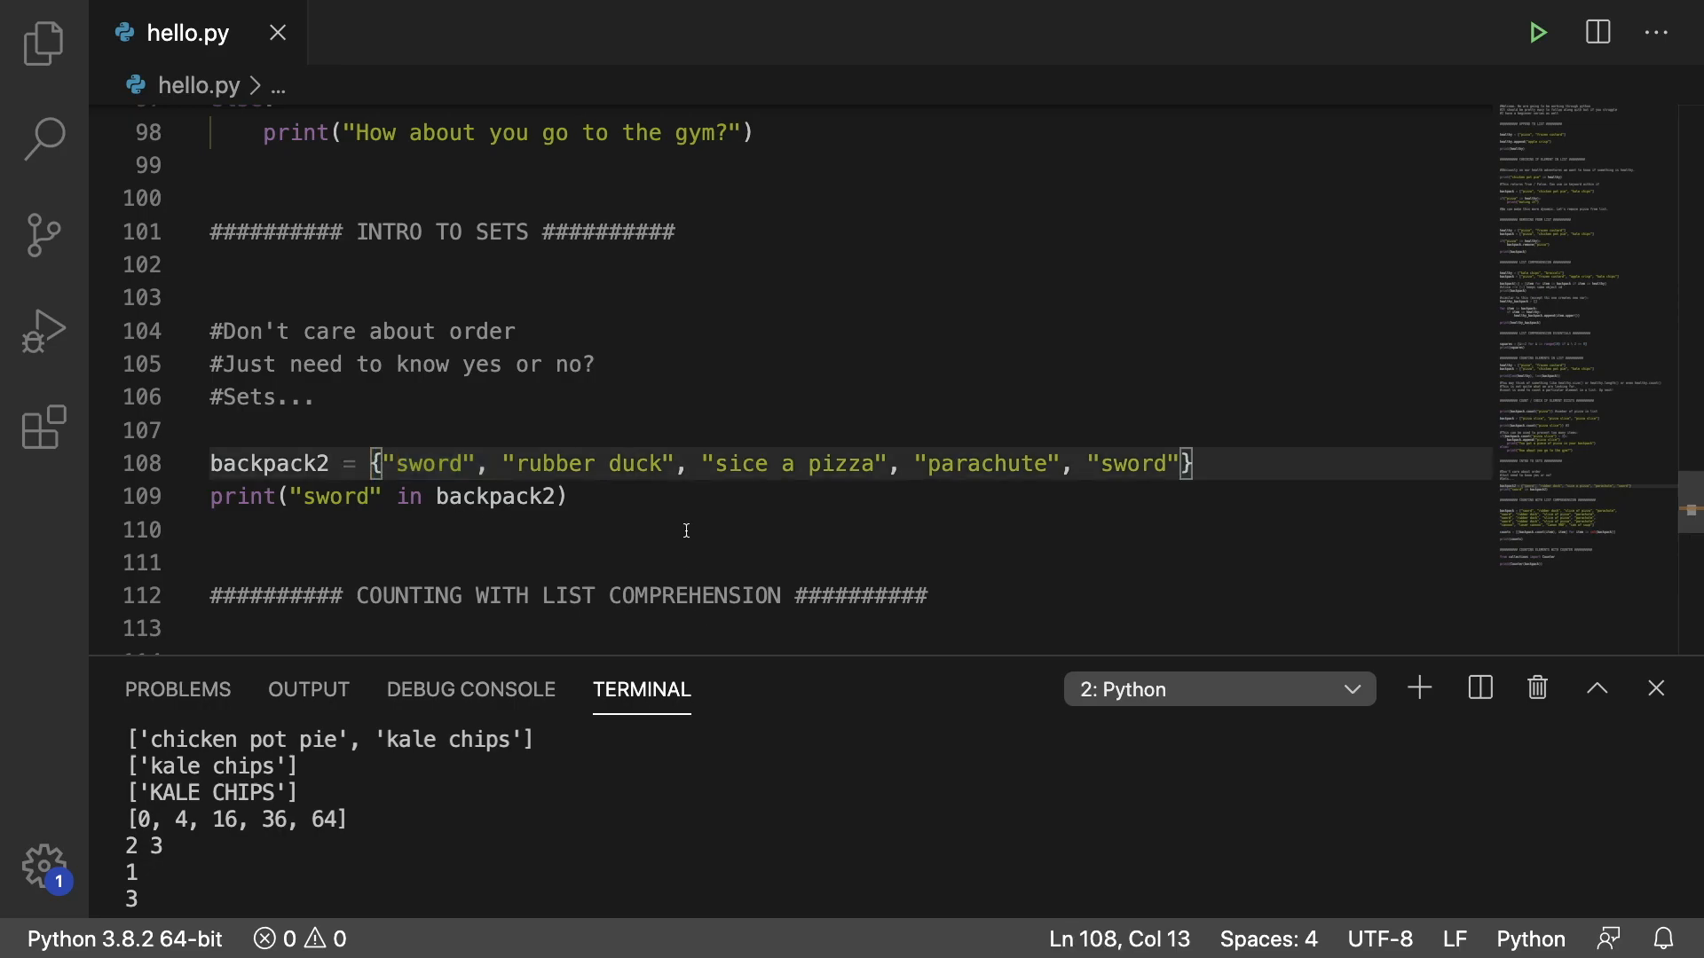
Highlight backpack.count(item) and item in the counts comprehension, then run hello.py to print the pairs and Counter.
scroll(down, 3)
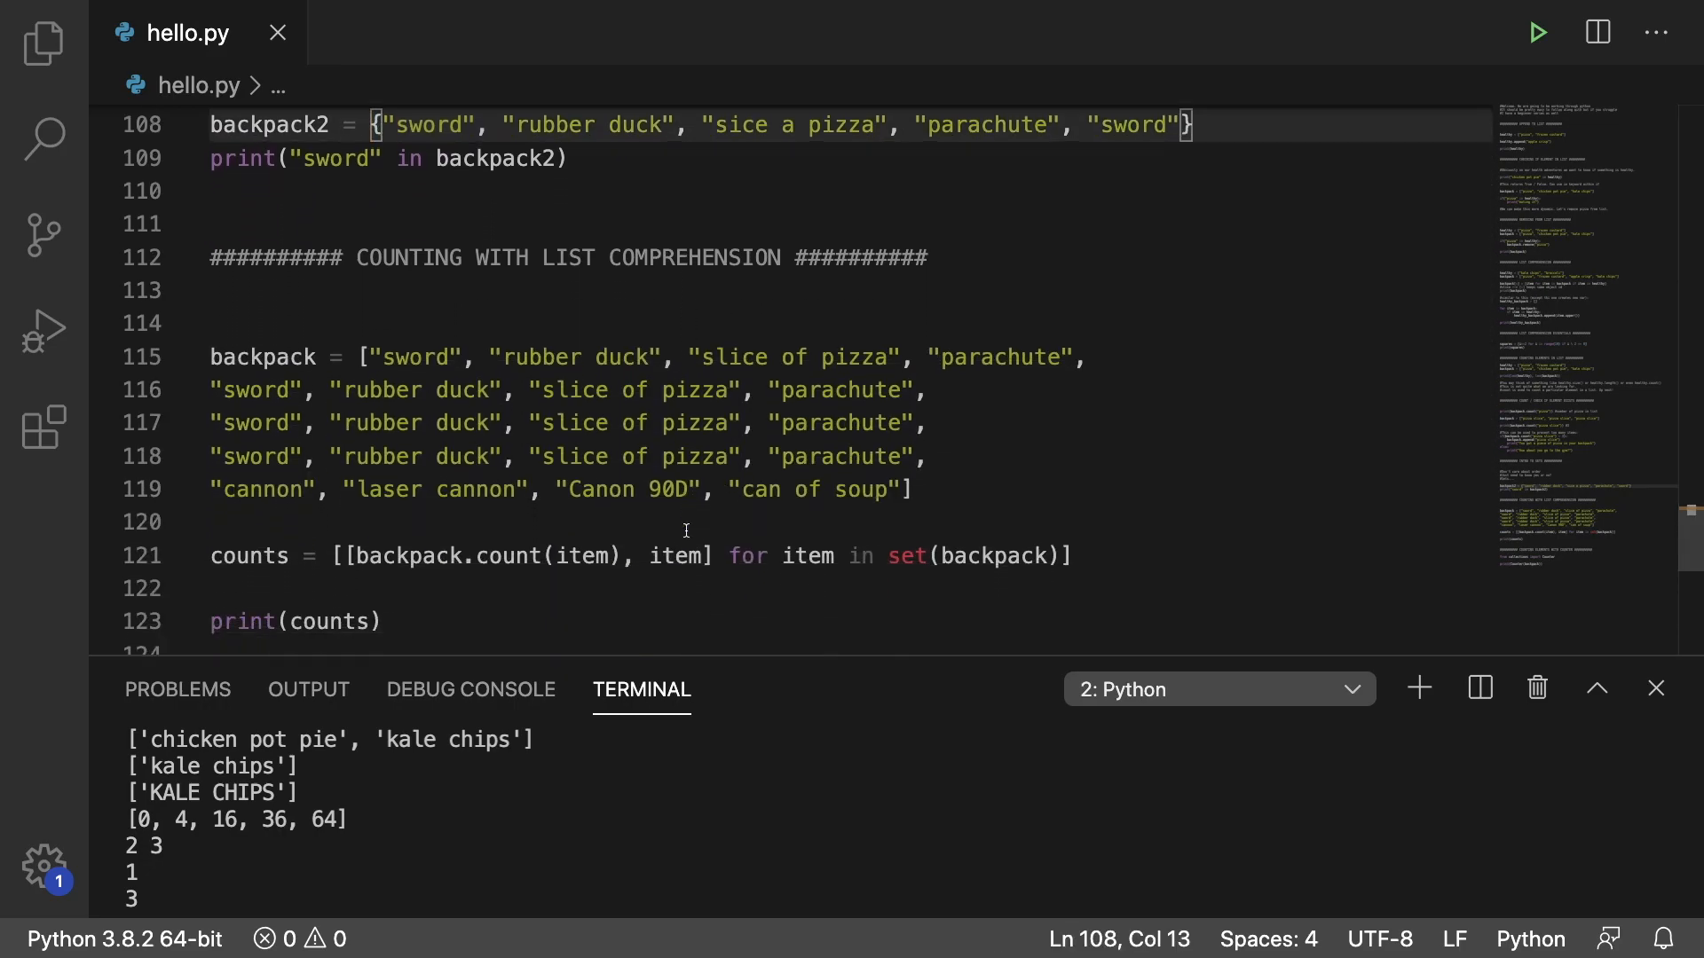
scroll(down, 3)
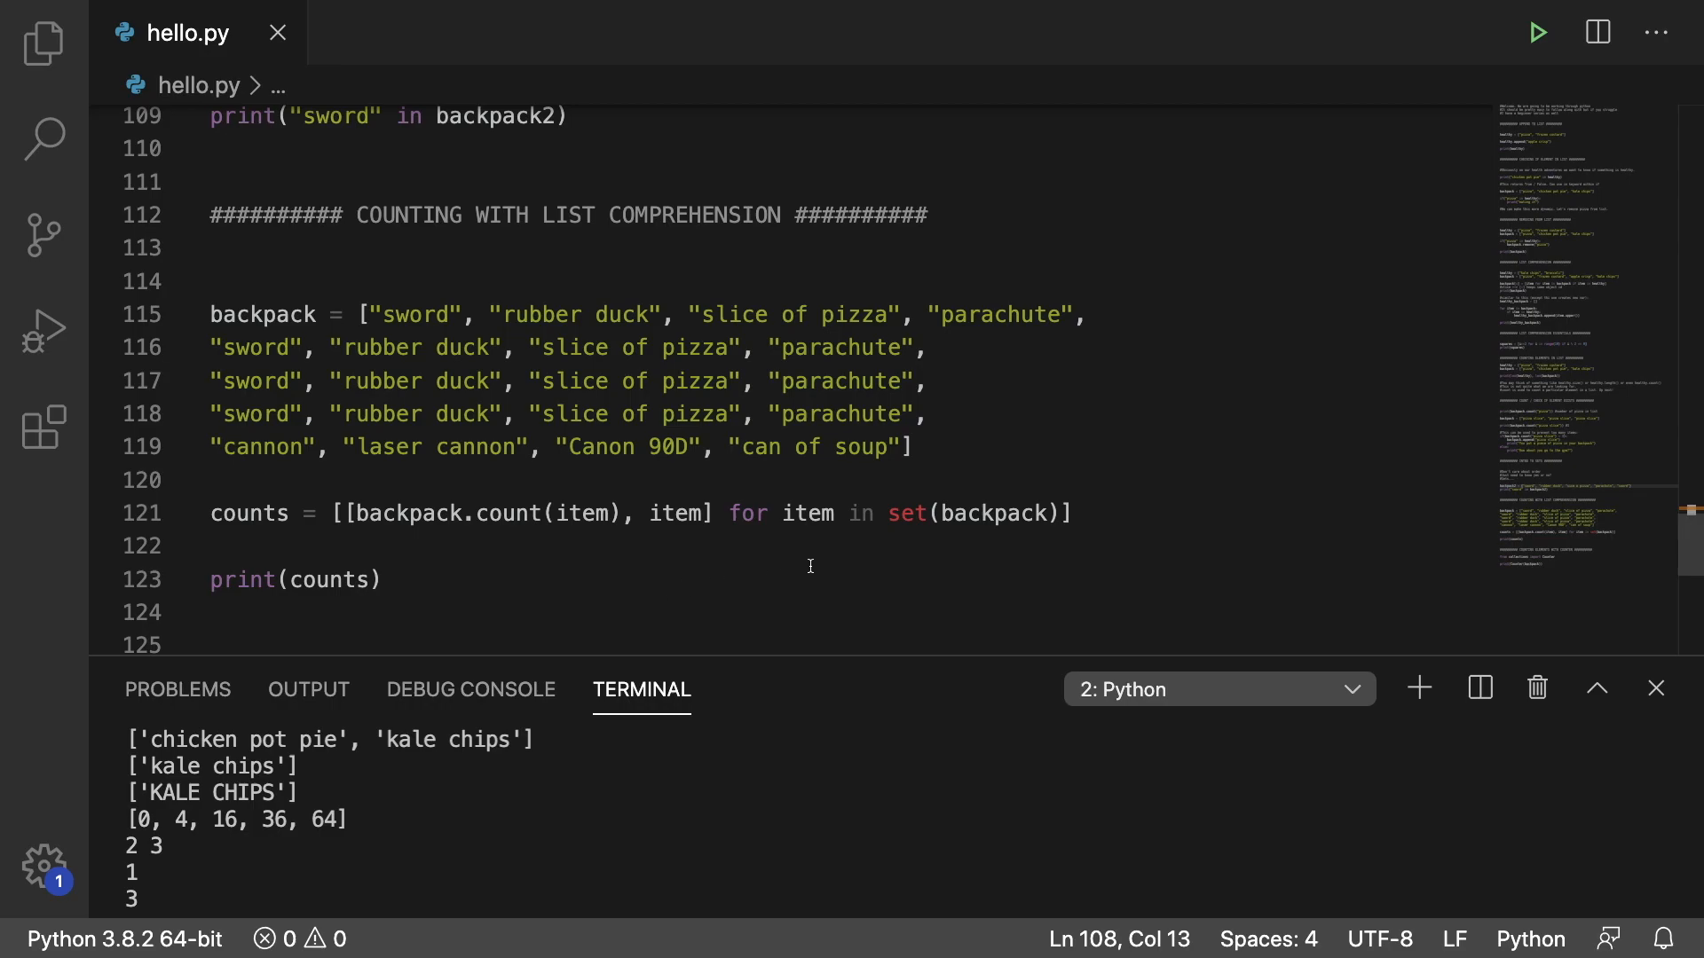
double_click(973, 513)
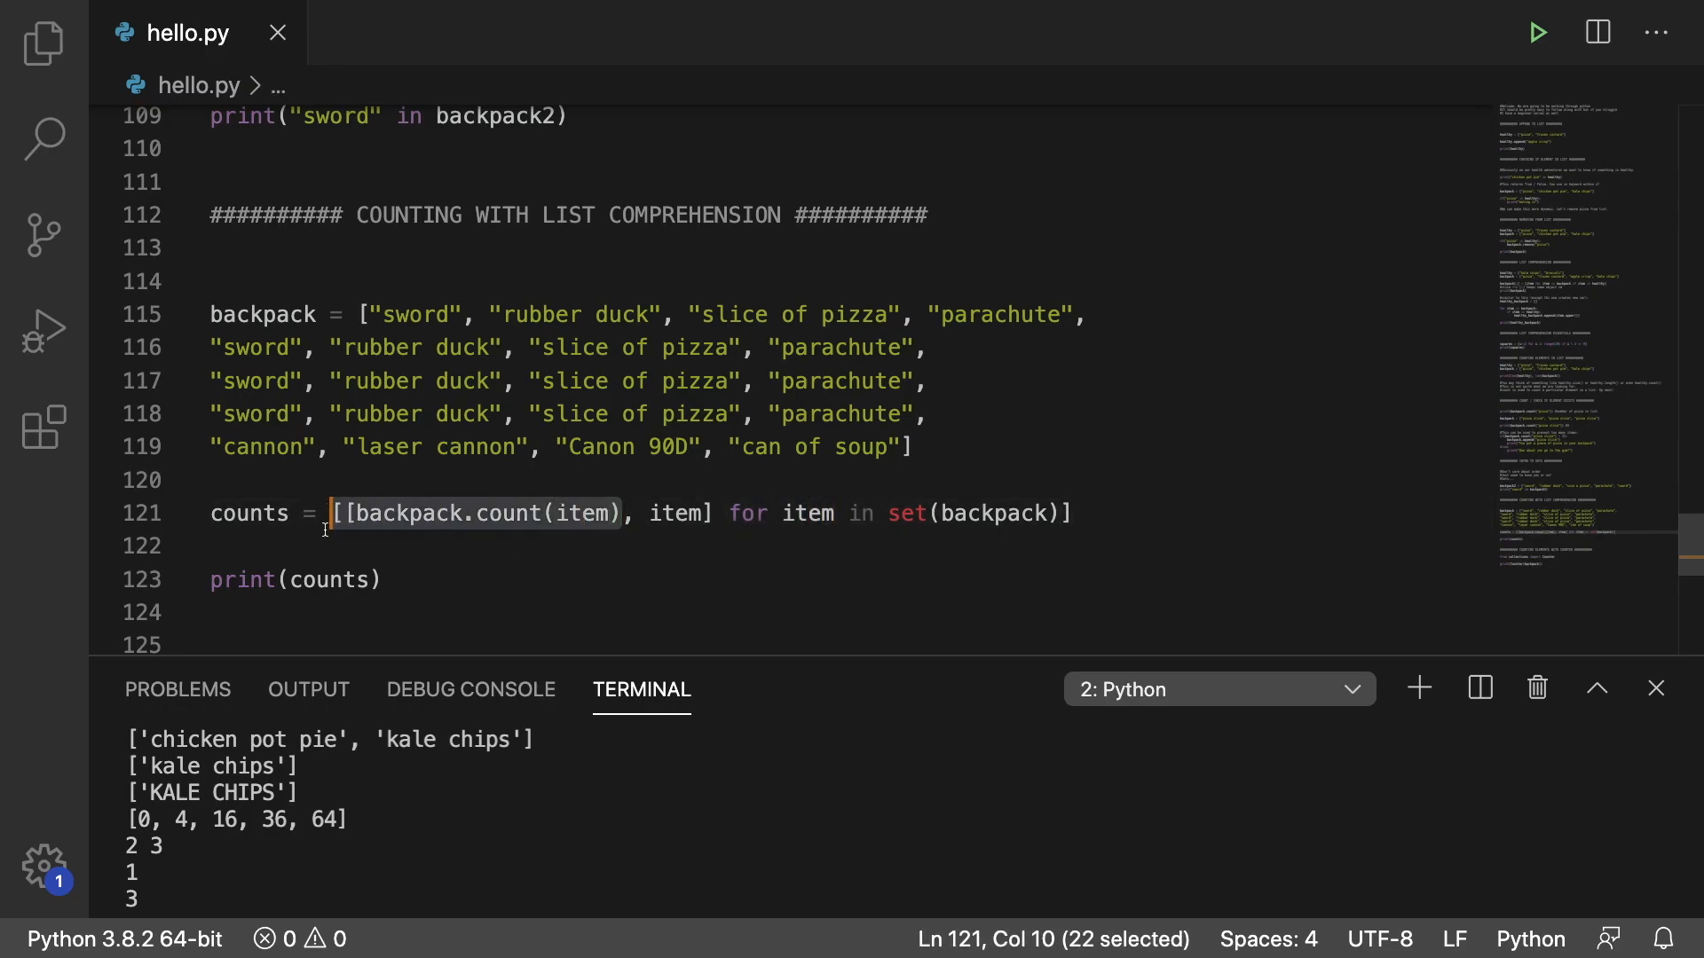
double_click(673, 513)
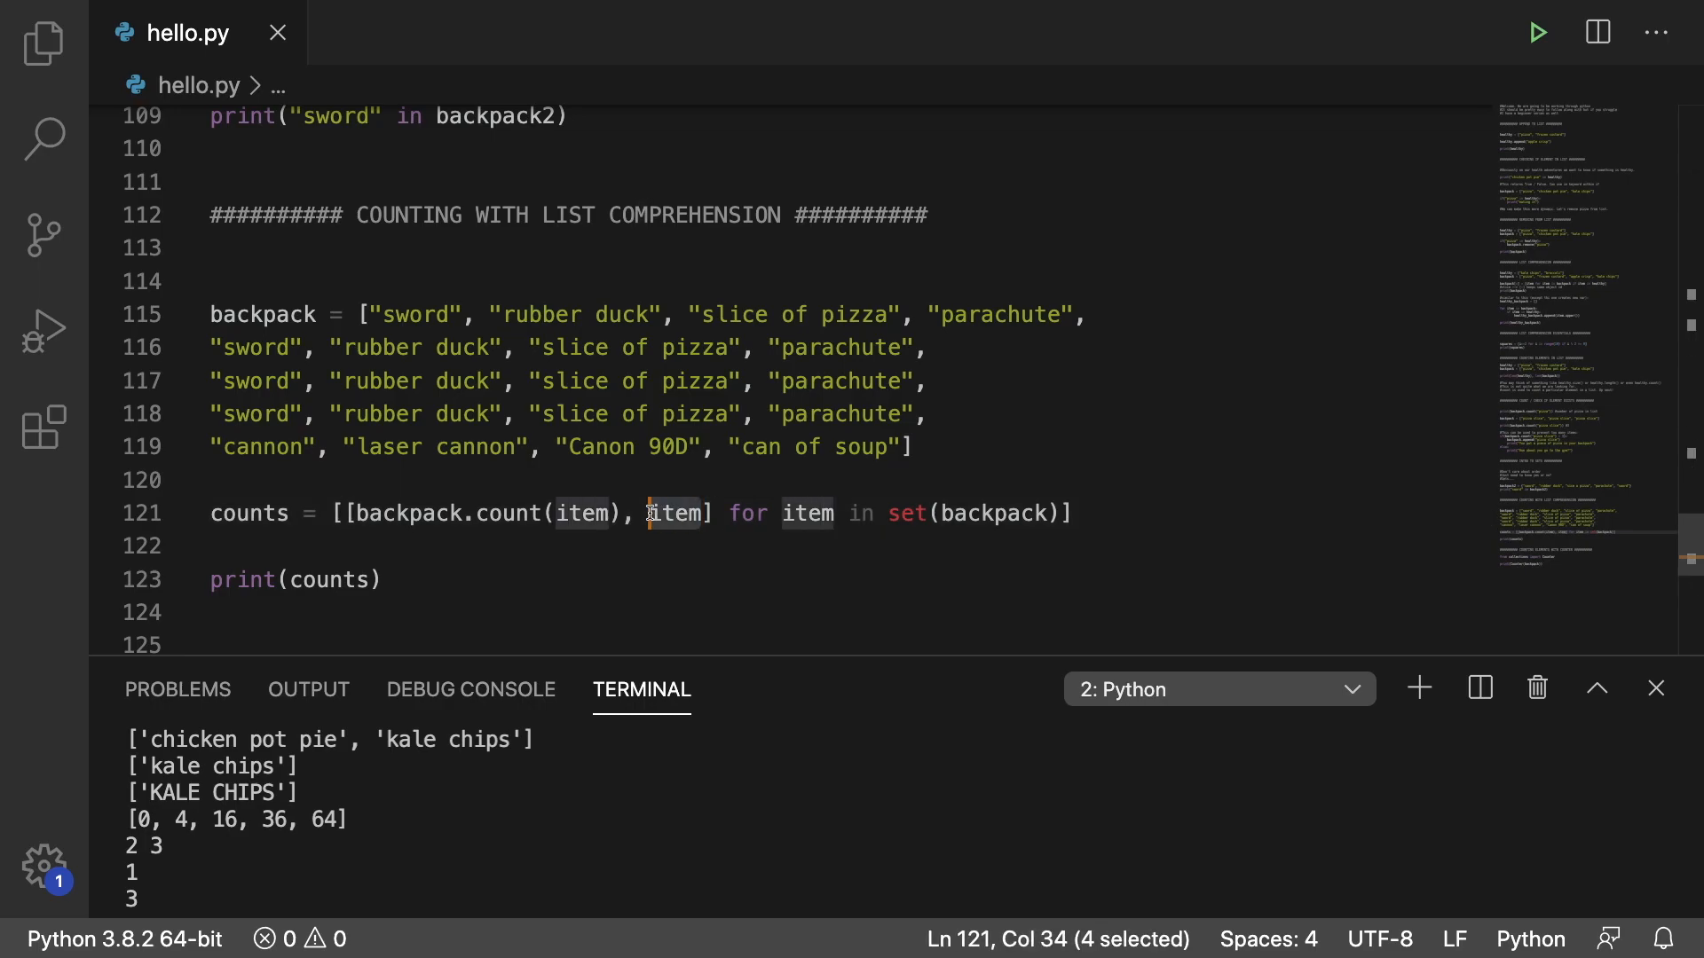
click(1535, 32)
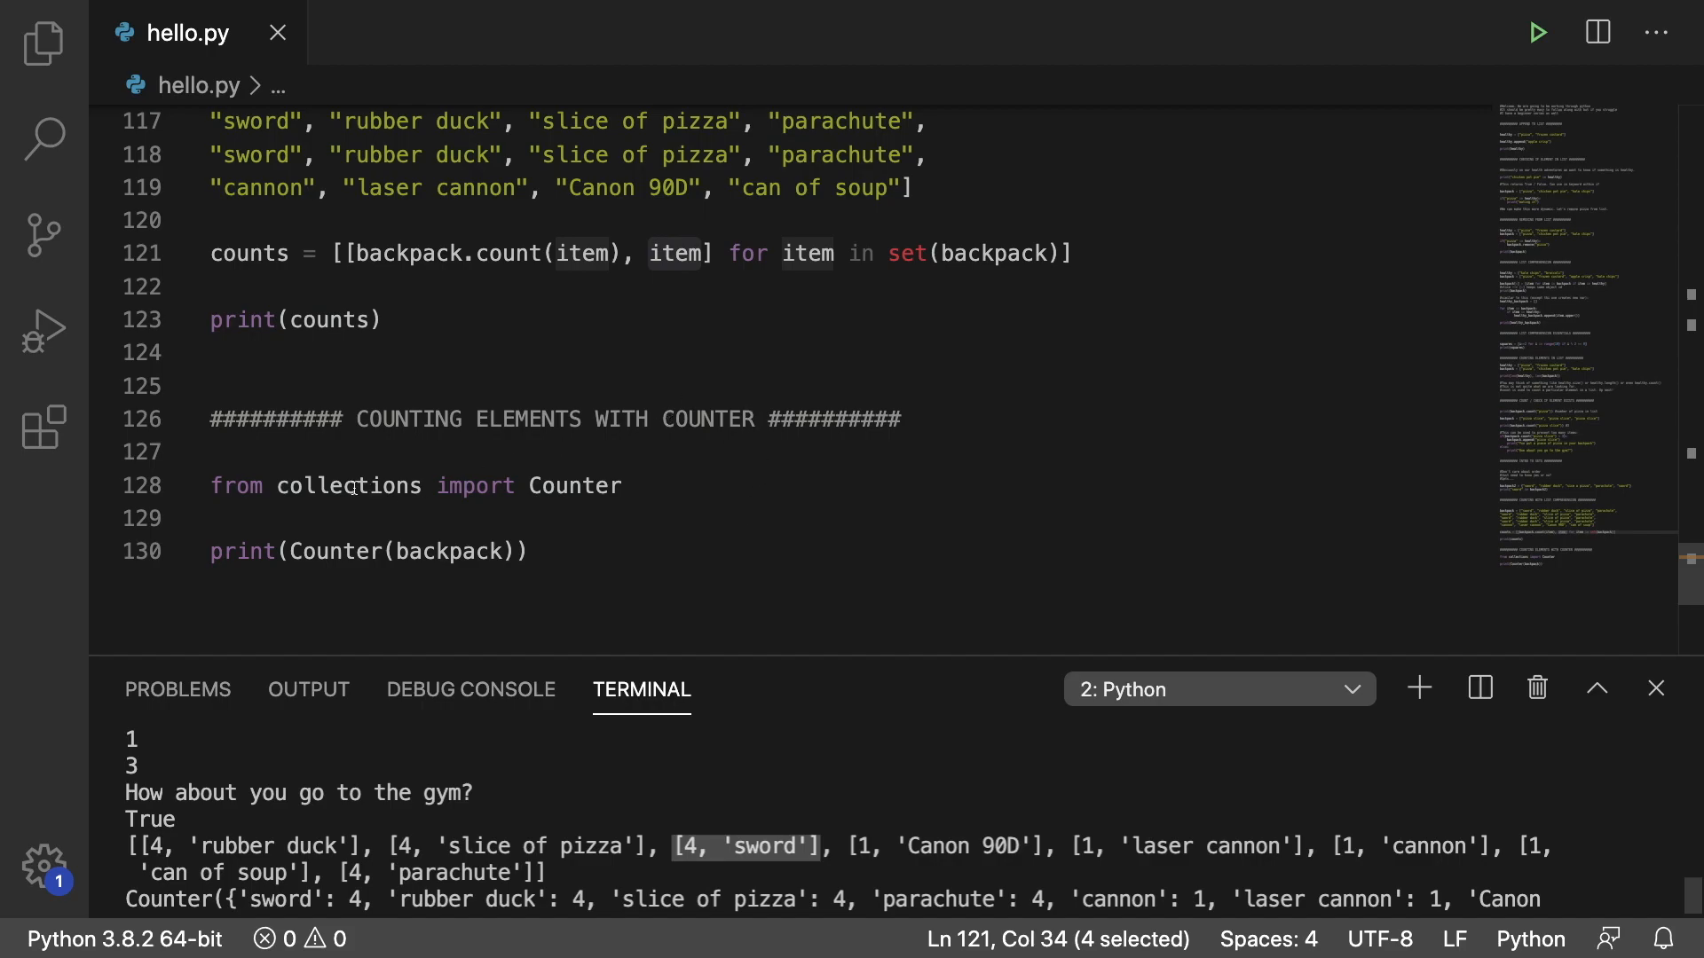
Mark backpack in the print(Counter(backpack)) line while the complete Counter tally prints.
click(265, 486)
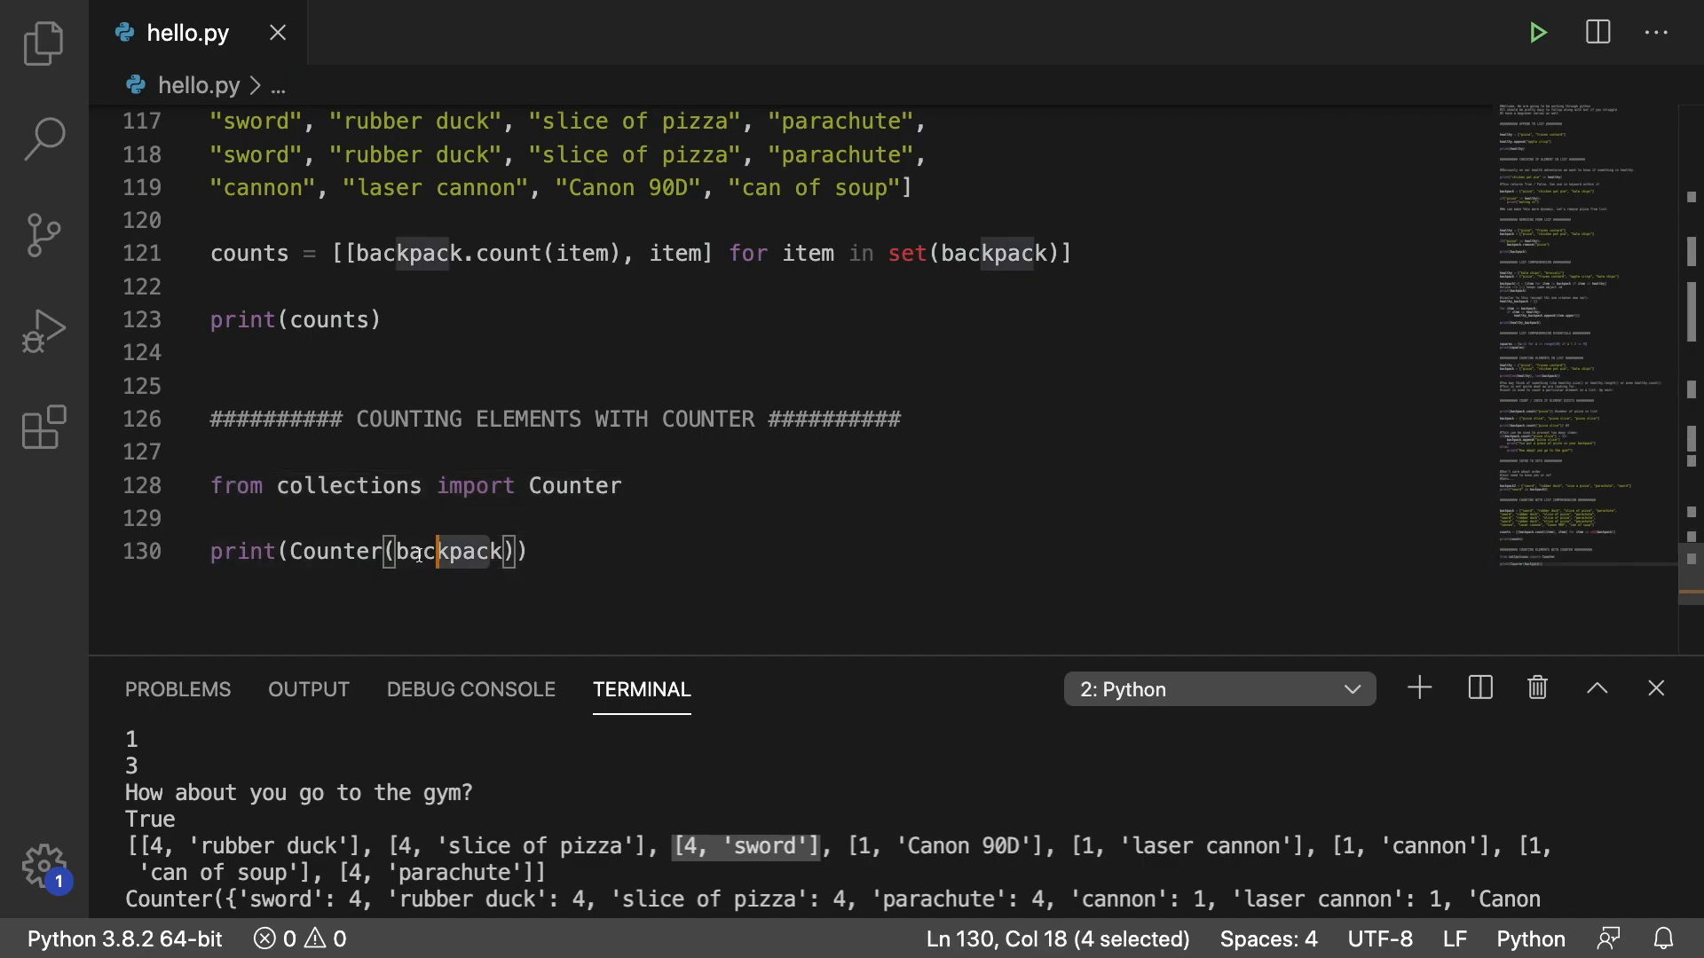
click(526, 550)
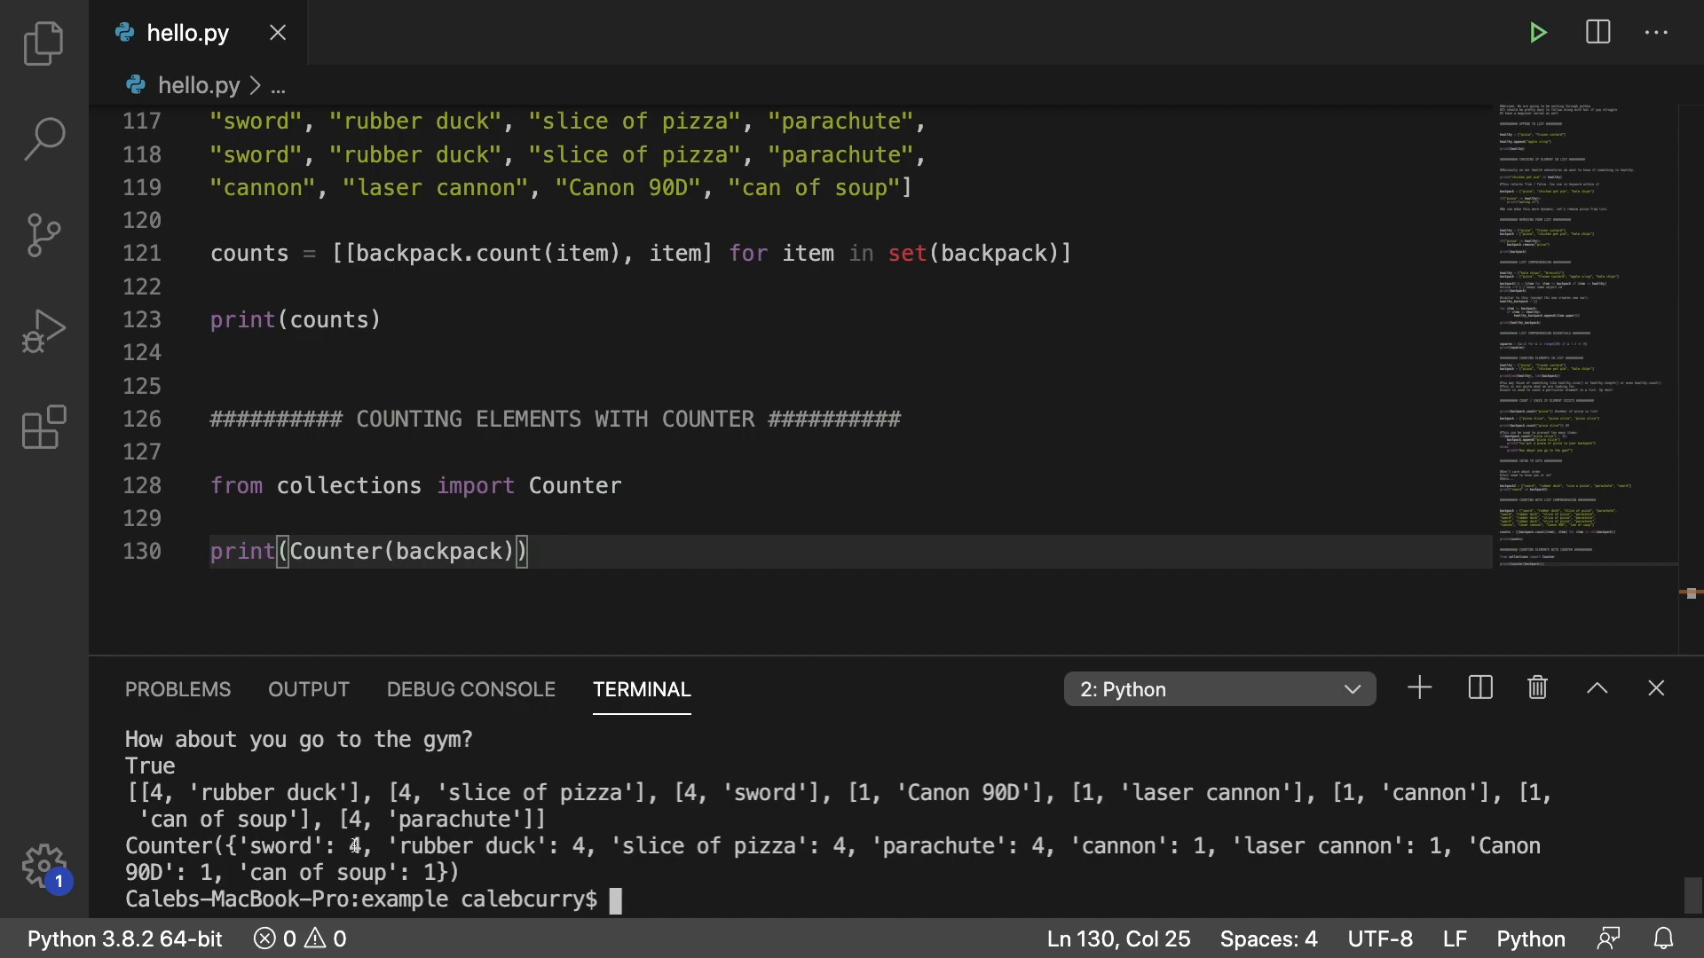
mouse_move(497, 872)
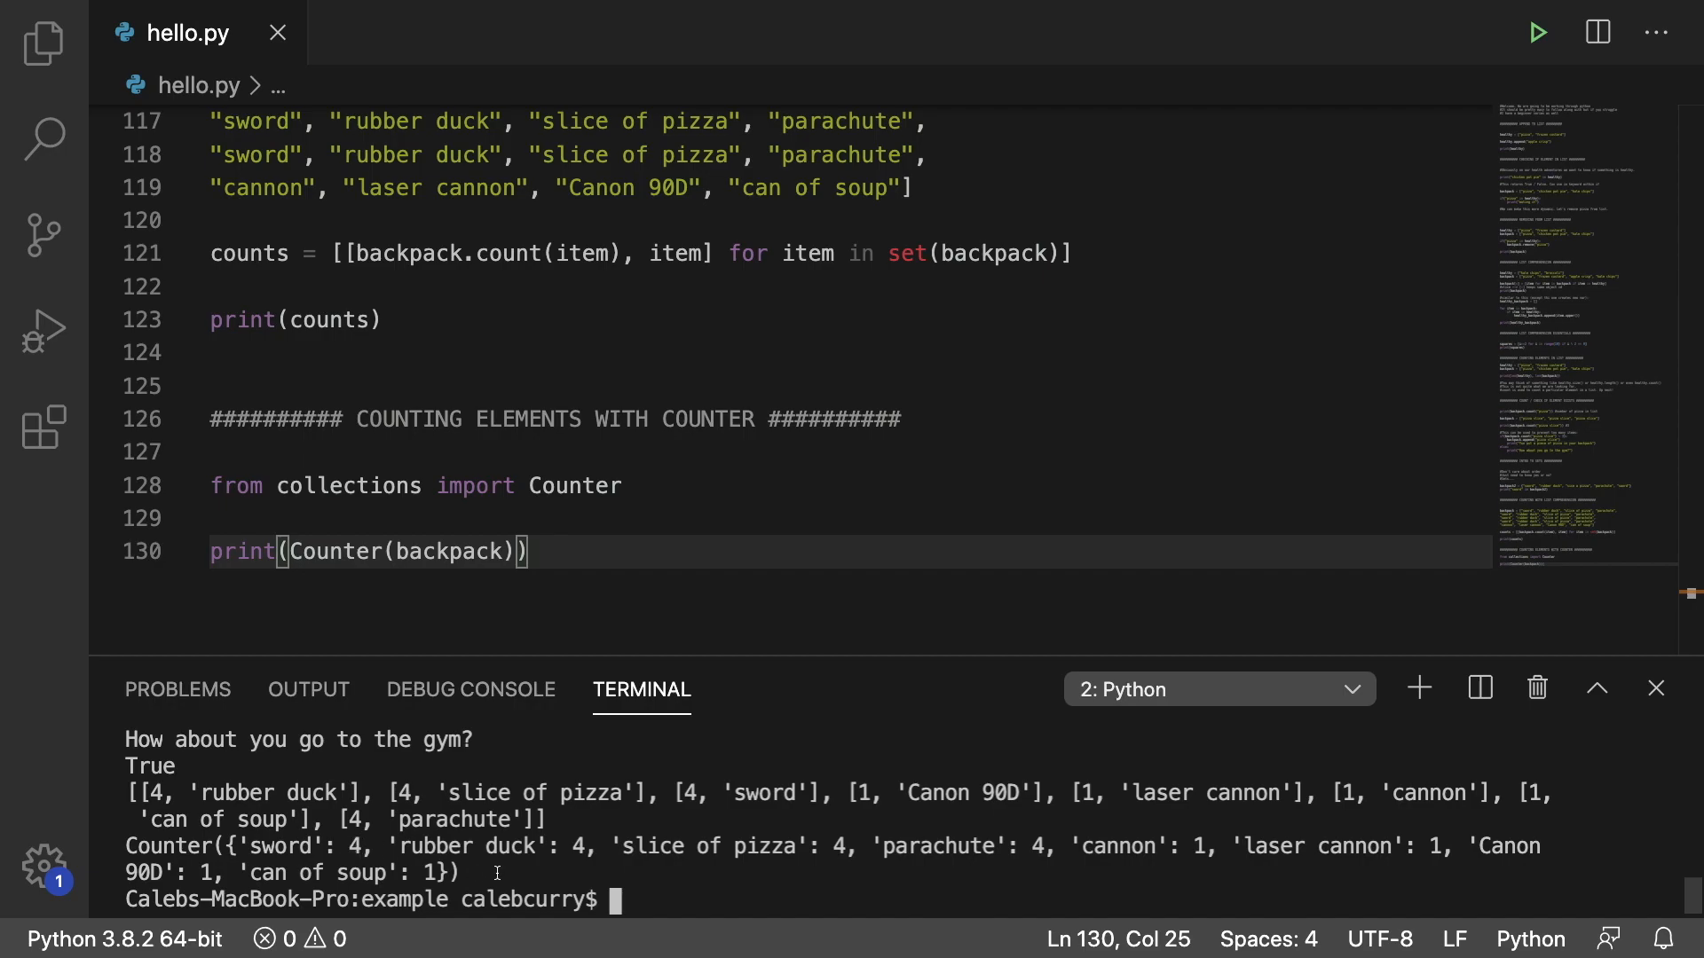